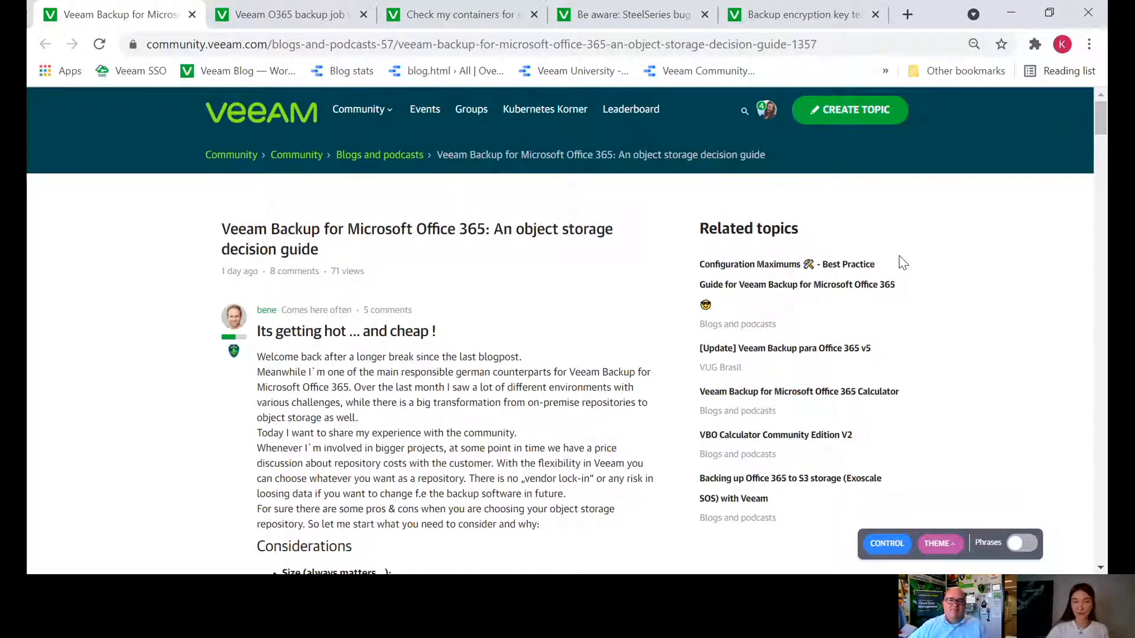
{"action": "mouse_move", "coordinate": [896, 261]}
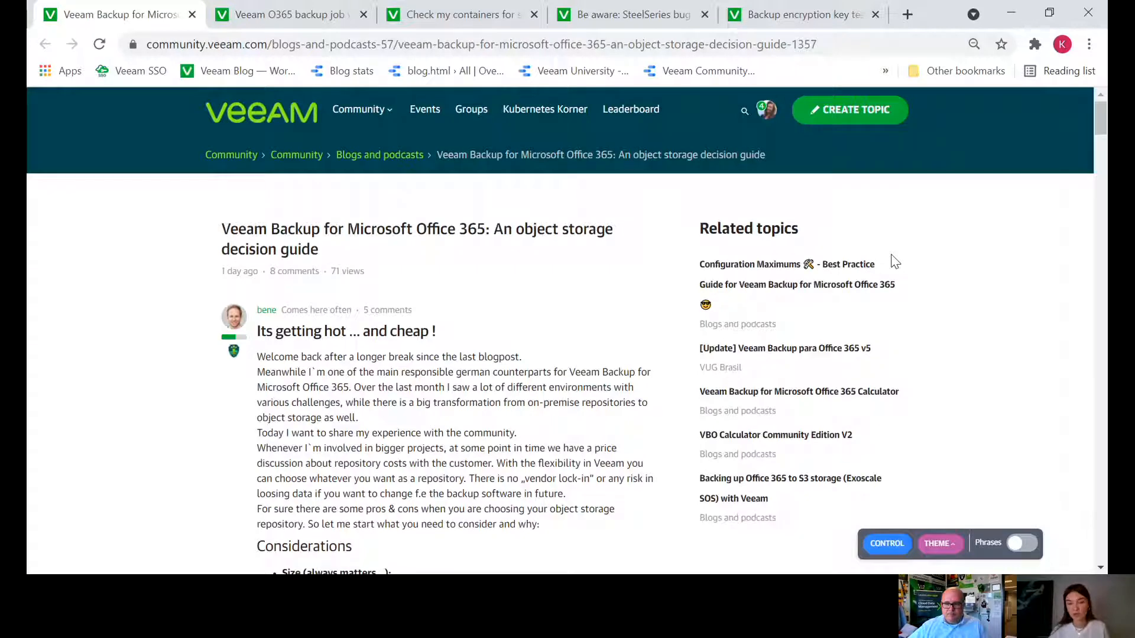
Read the object storage guide's considerations on size and price
{"action": "scroll", "scroll_direction": "down", "scroll_amount": 3}
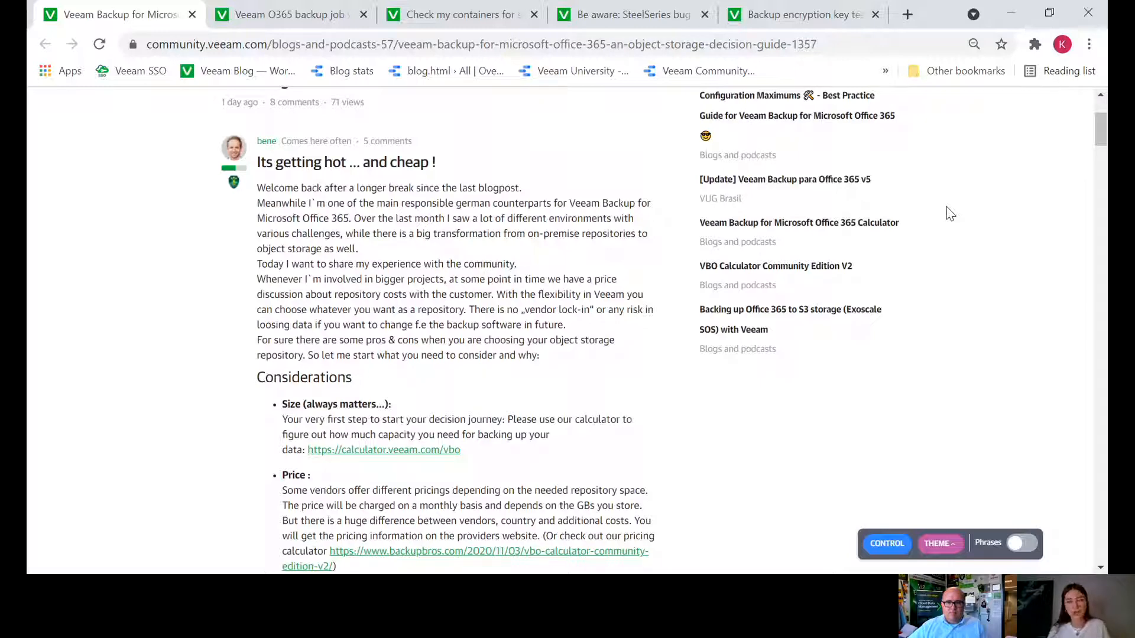
{"action": "scroll", "scroll_direction": "down", "scroll_amount": 3}
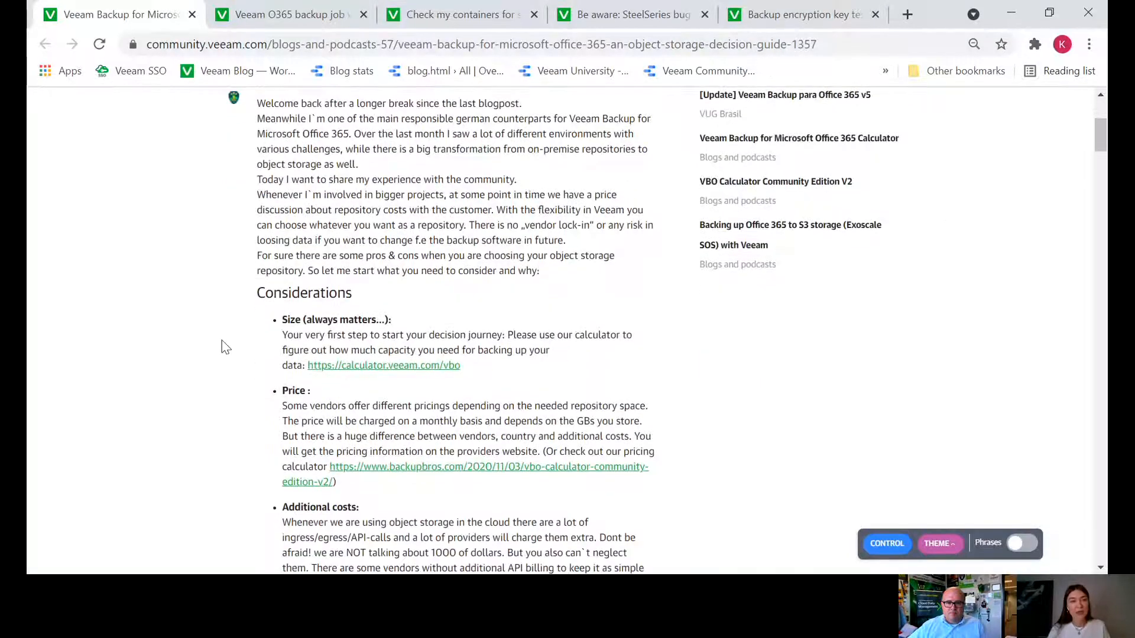
{"action": "scroll", "scroll_direction": "down", "scroll_amount": 3}
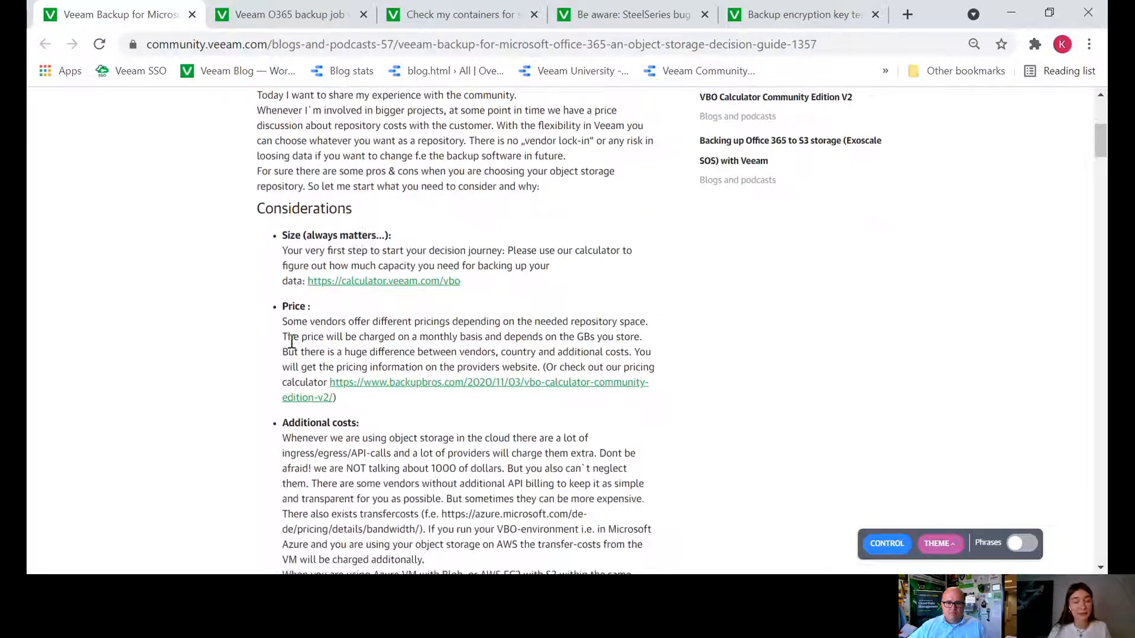
{"action": "mouse_move", "coordinate": [485, 288]}
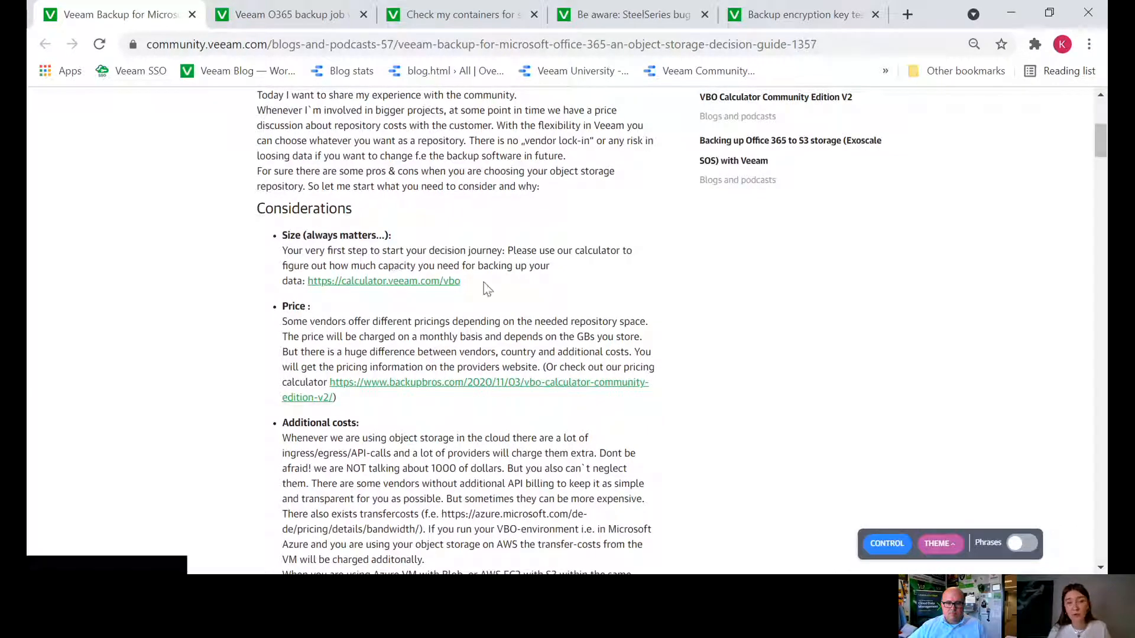
{"action": "scroll", "scroll_direction": "down", "scroll_amount": 3}
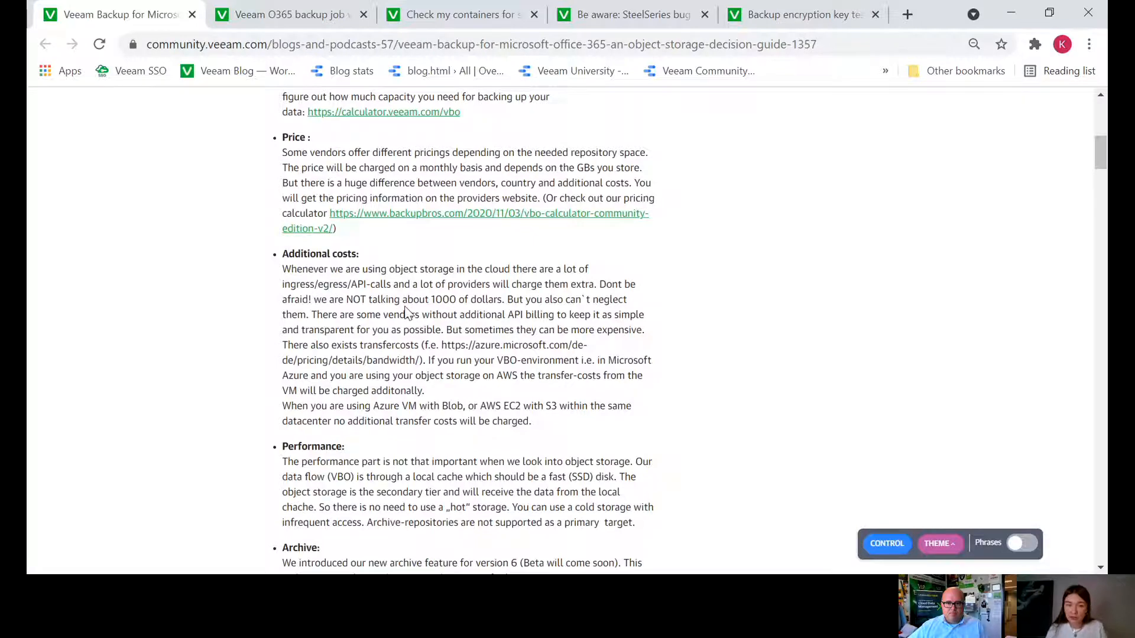
Continue down the post to reach the Wasabi setup guide section
{"action": "scroll", "scroll_direction": "down", "scroll_amount": 3}
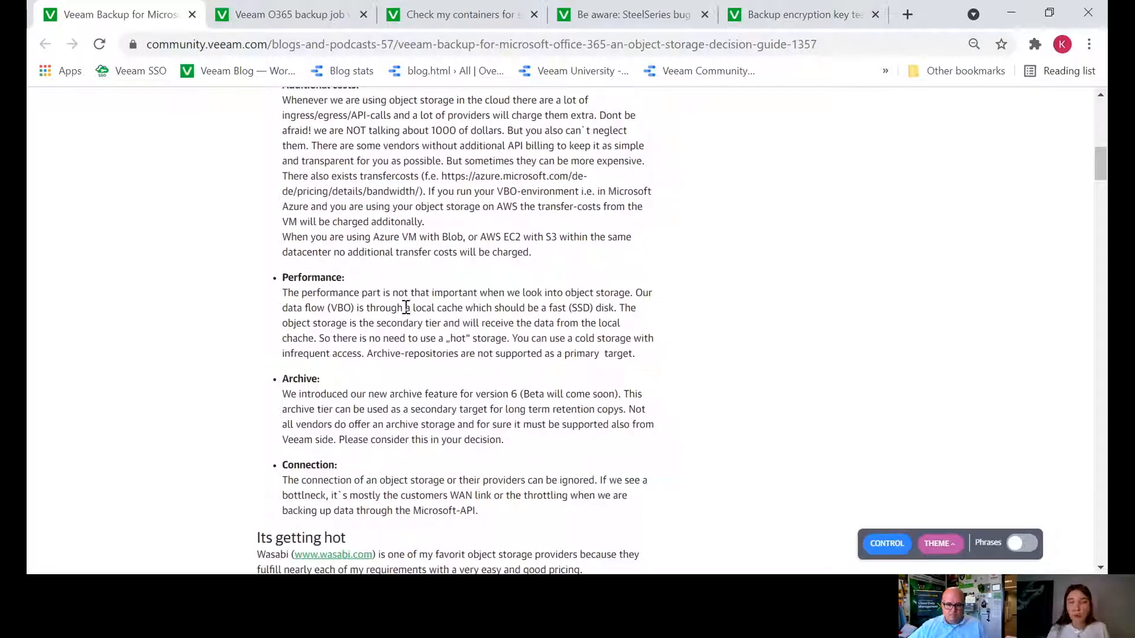
{"action": "scroll", "scroll_direction": "down", "scroll_amount": 3}
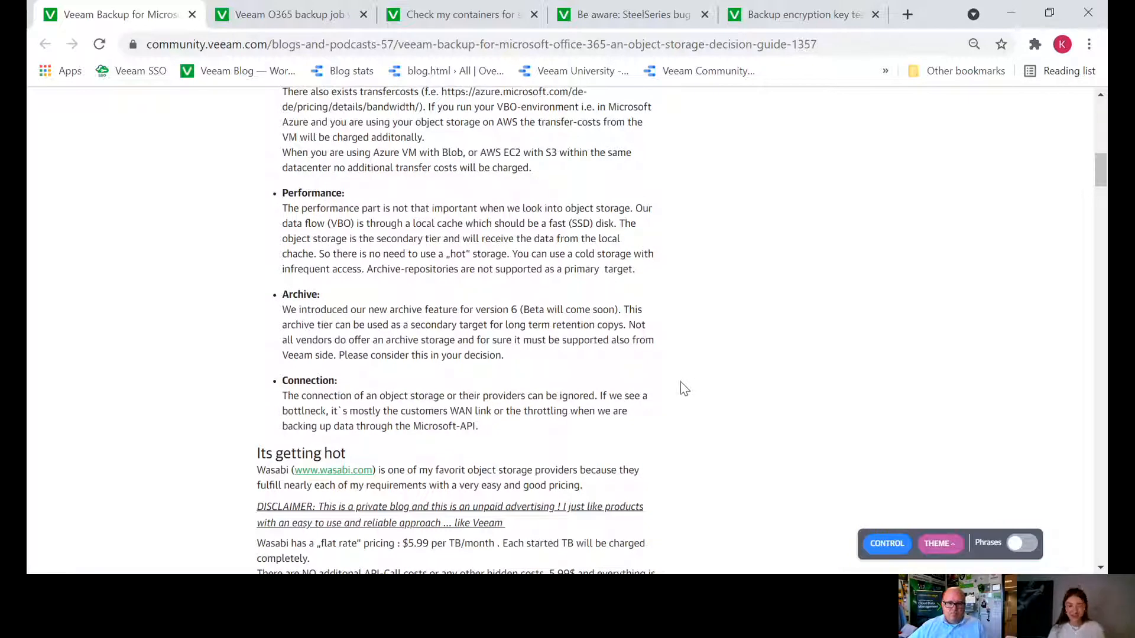
{"action": "scroll", "scroll_direction": "down", "scroll_amount": 3}
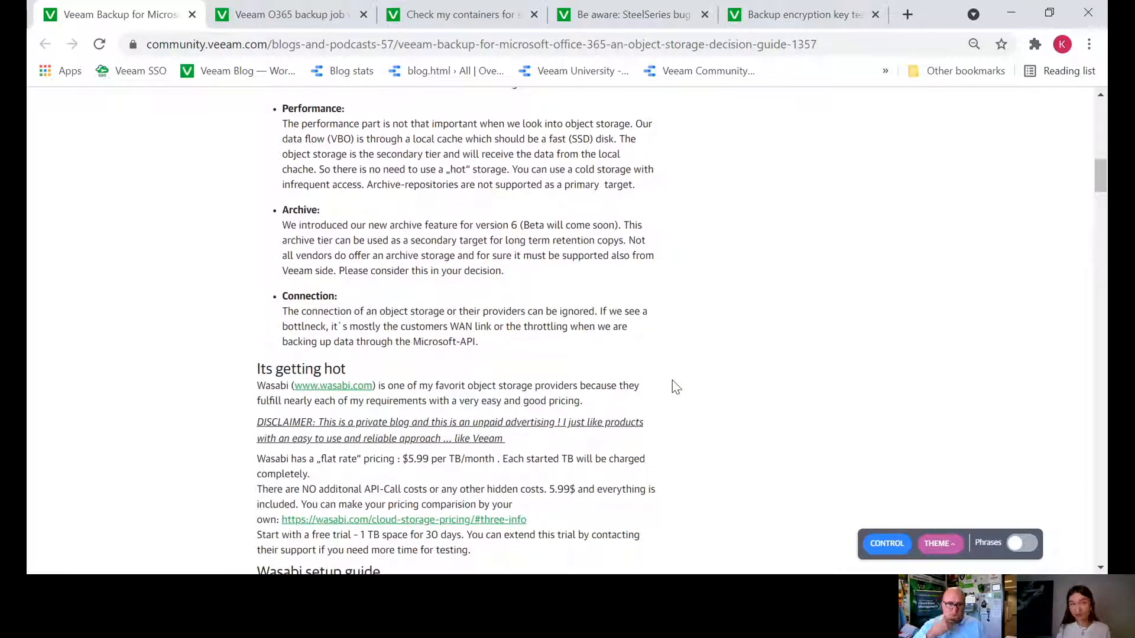
{"action": "scroll", "scroll_direction": "down", "scroll_amount": 3}
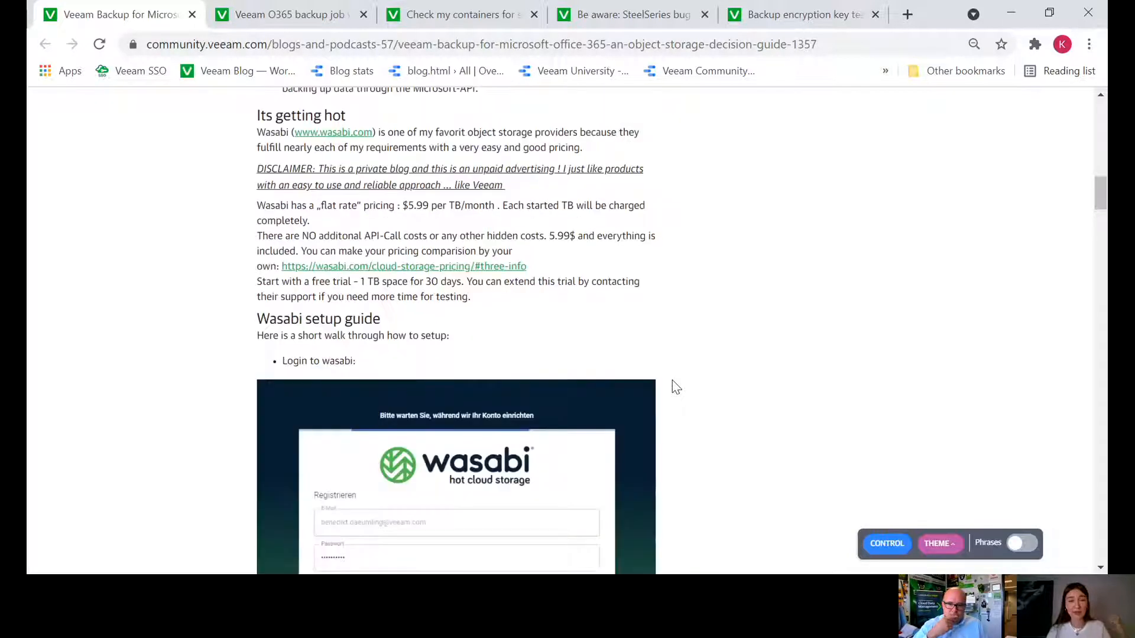
{"action": "mouse_move", "coordinate": [638, 379]}
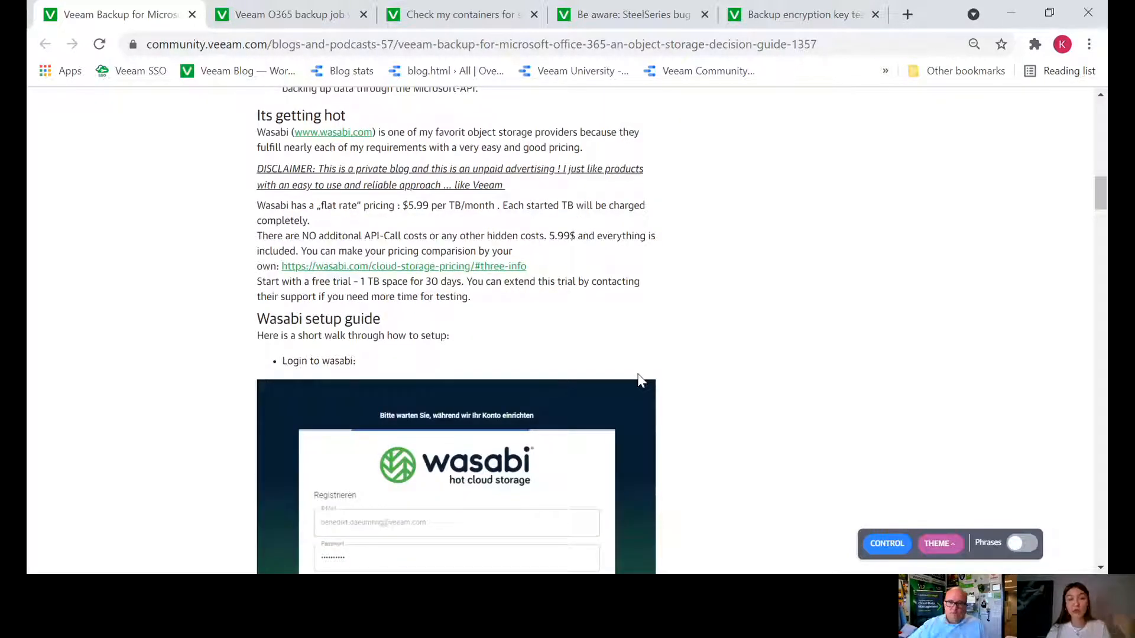
{"action": "mouse_move", "coordinate": [639, 400]}
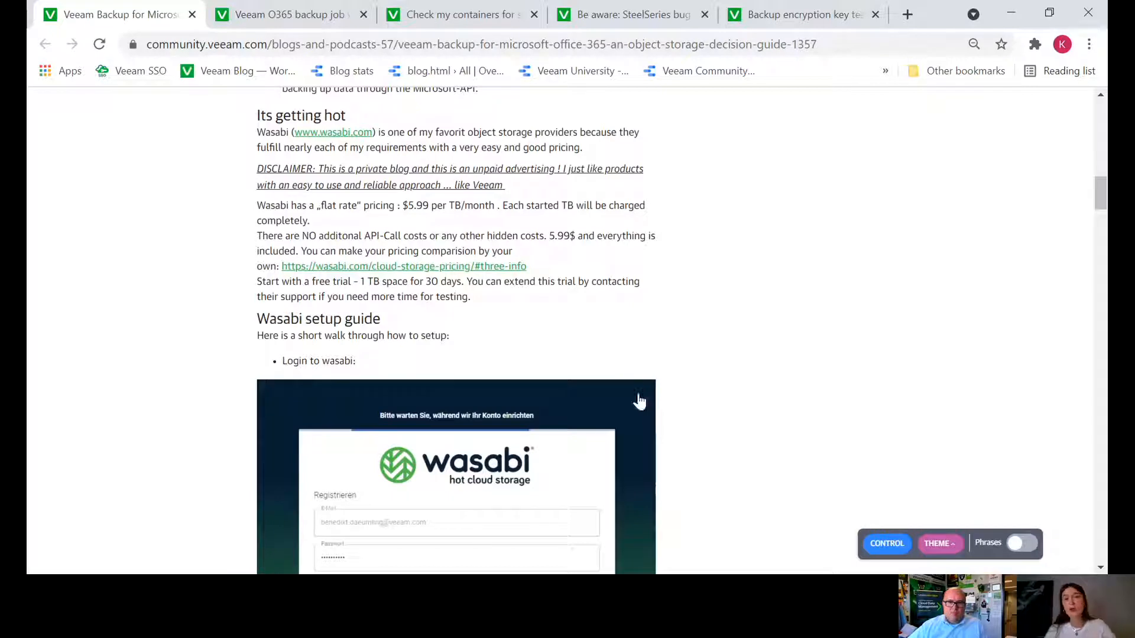
{"action": "mouse_move", "coordinate": [674, 354]}
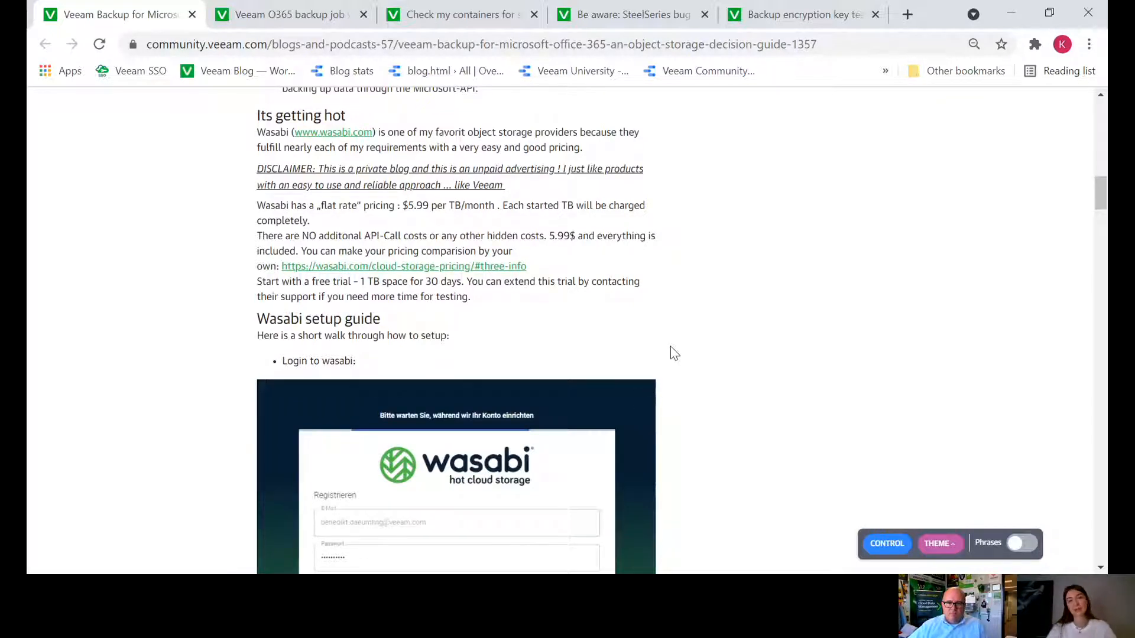
Read the Wasabi bucket, access key and backup infrastructure screenshots down to the cache repository step
{"action": "scroll", "scroll_direction": "down", "scroll_amount": 3}
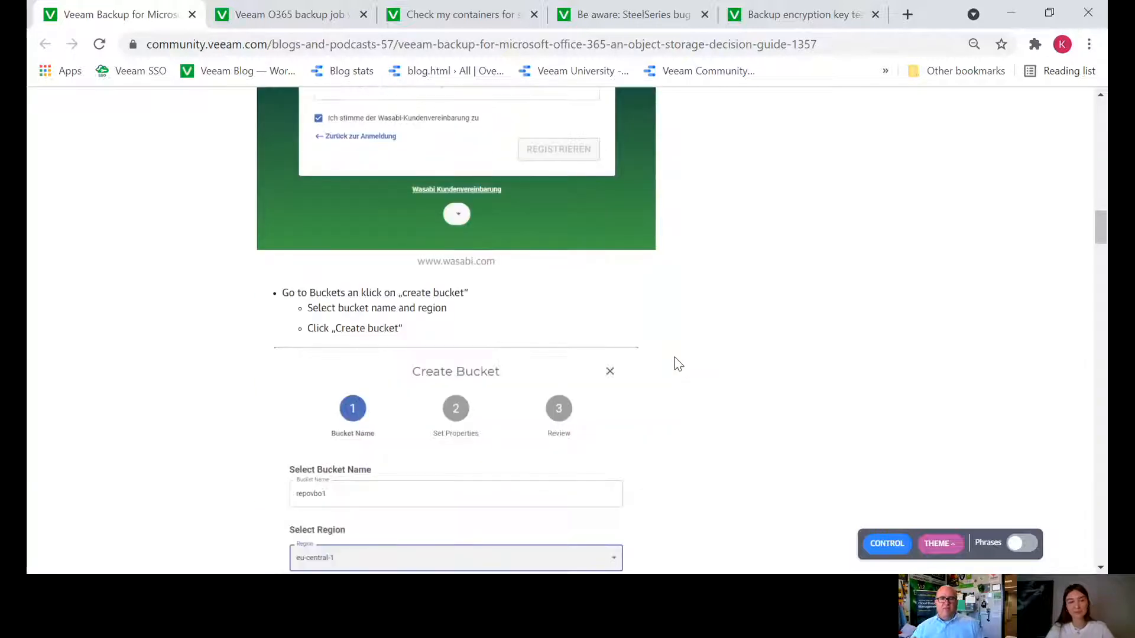
{"action": "scroll", "scroll_direction": "down", "scroll_amount": 3}
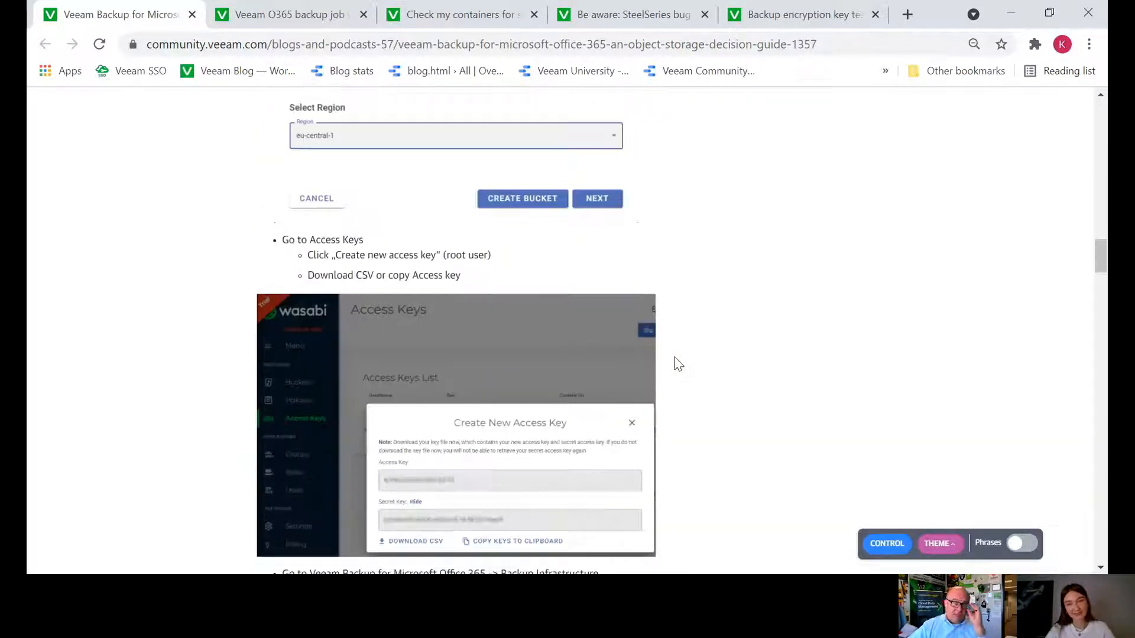
{"action": "scroll", "scroll_direction": "down", "scroll_amount": 3}
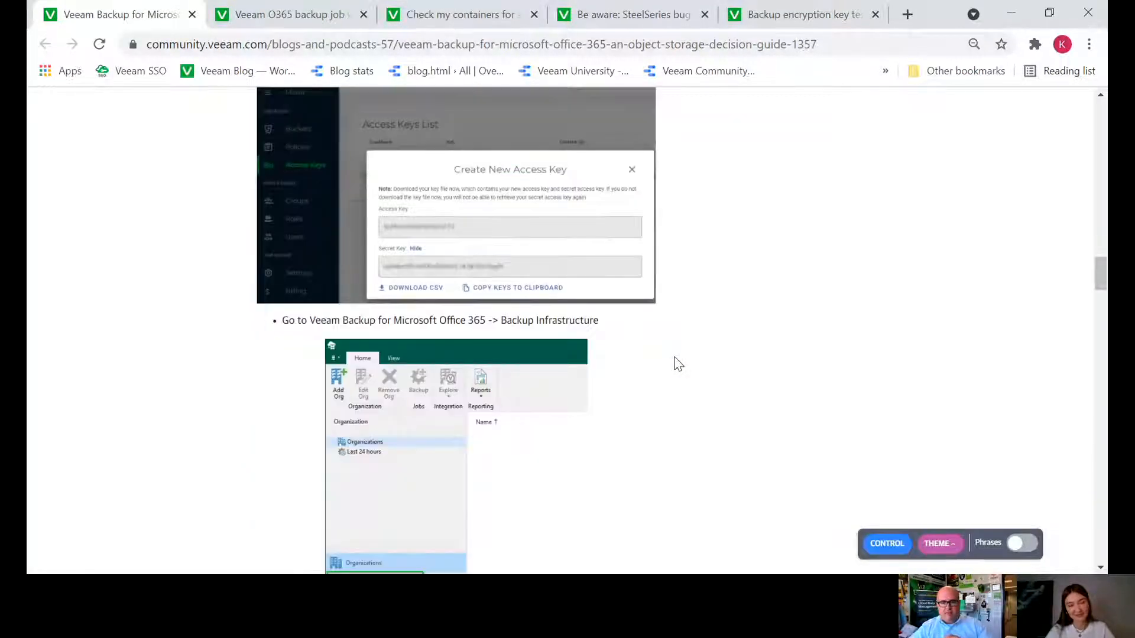
{"action": "scroll", "scroll_direction": "down", "scroll_amount": 3}
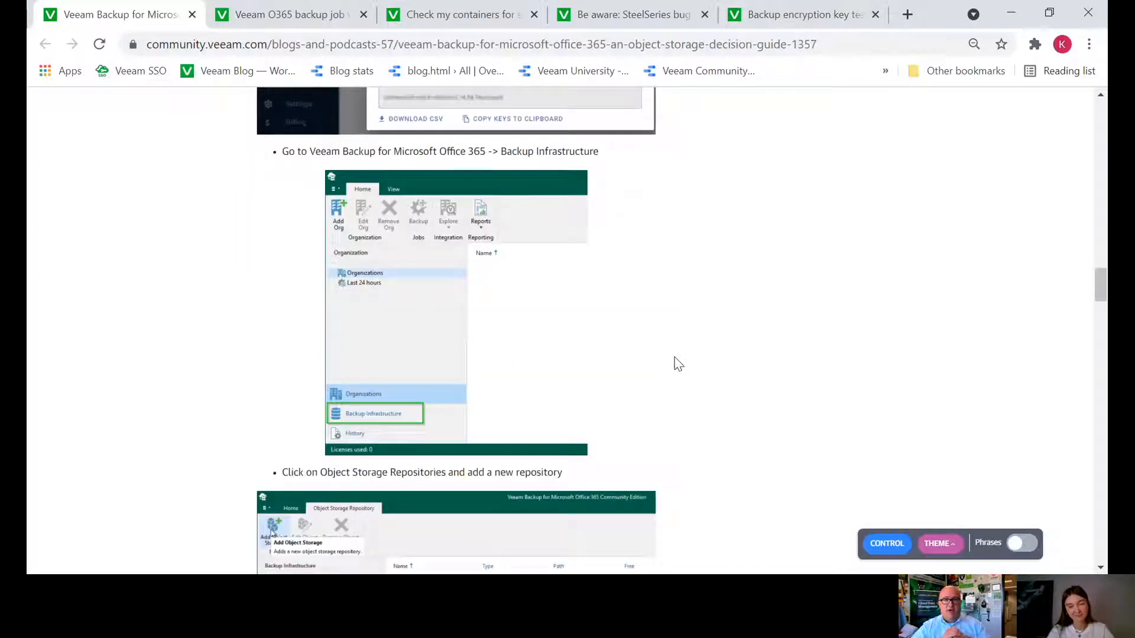
{"action": "mouse_move", "coordinate": [655, 243]}
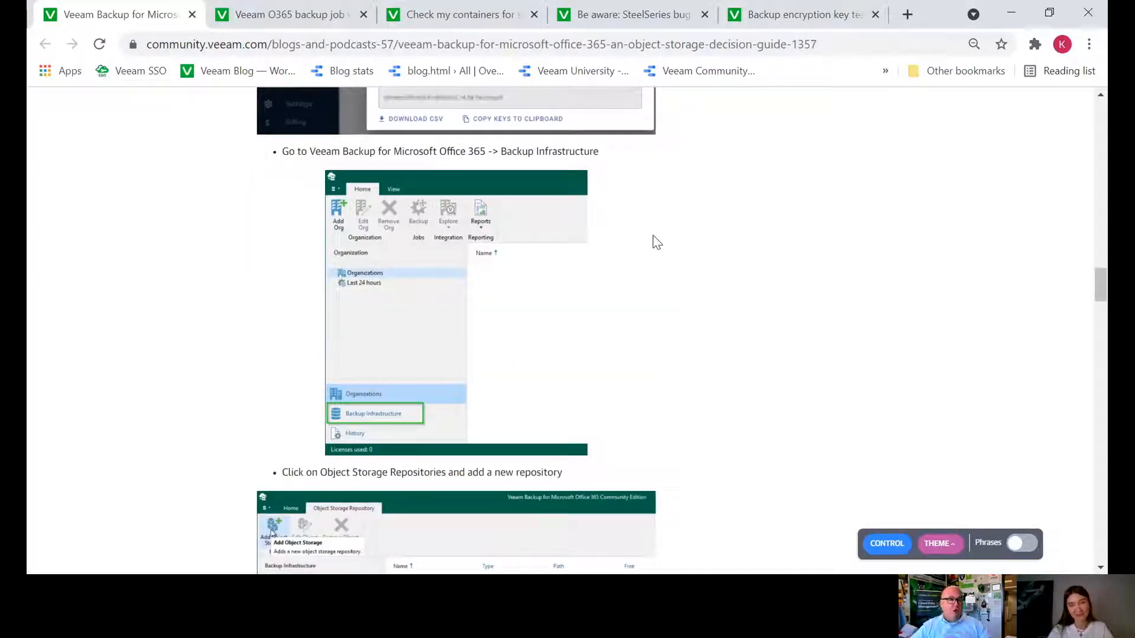
{"action": "scroll", "scroll_direction": "down", "scroll_amount": 3}
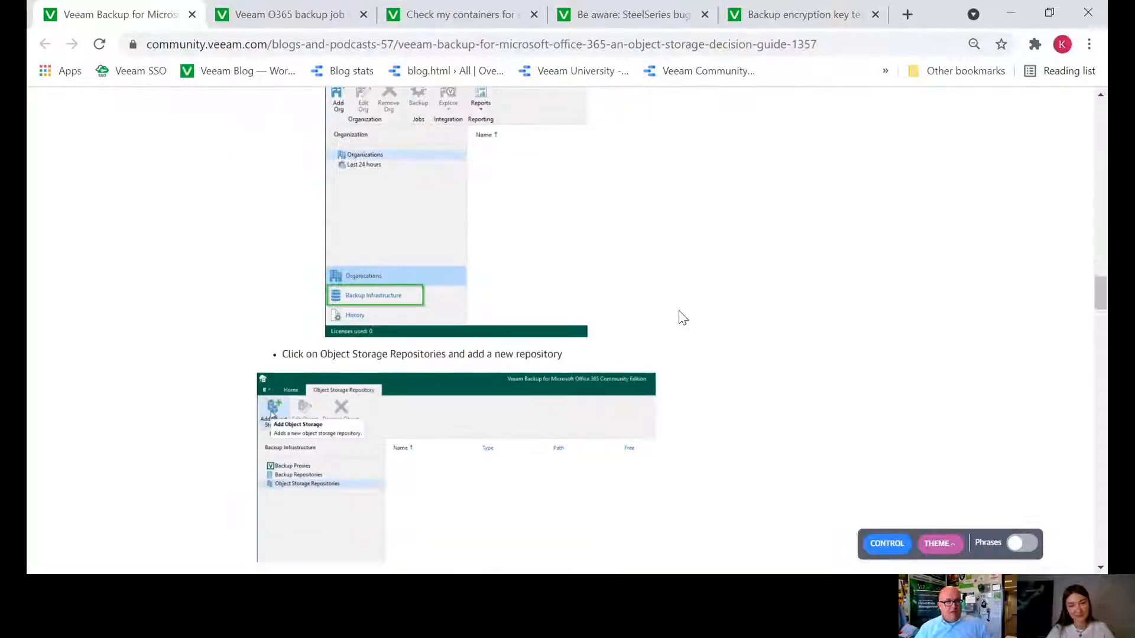
{"action": "scroll", "scroll_direction": "down", "scroll_amount": 3}
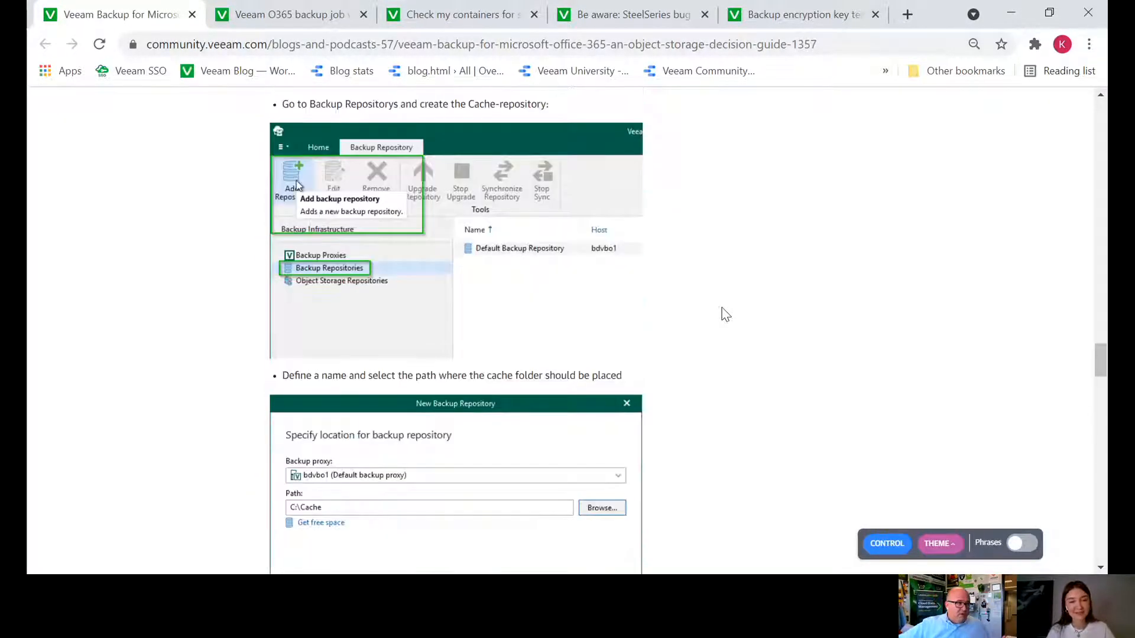
Read the eight reader comments, including the 3-2-1-1-0 concern, then return to the post's top
{"action": "scroll", "scroll_direction": "down", "scroll_amount": 3}
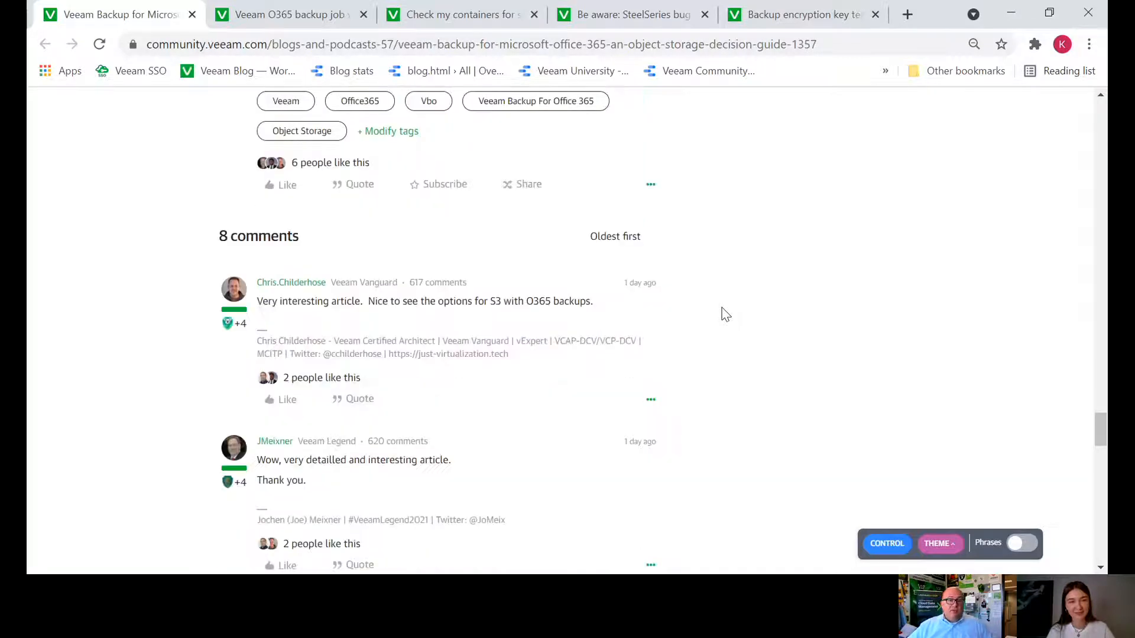
{"action": "scroll", "scroll_direction": "down", "scroll_amount": 3}
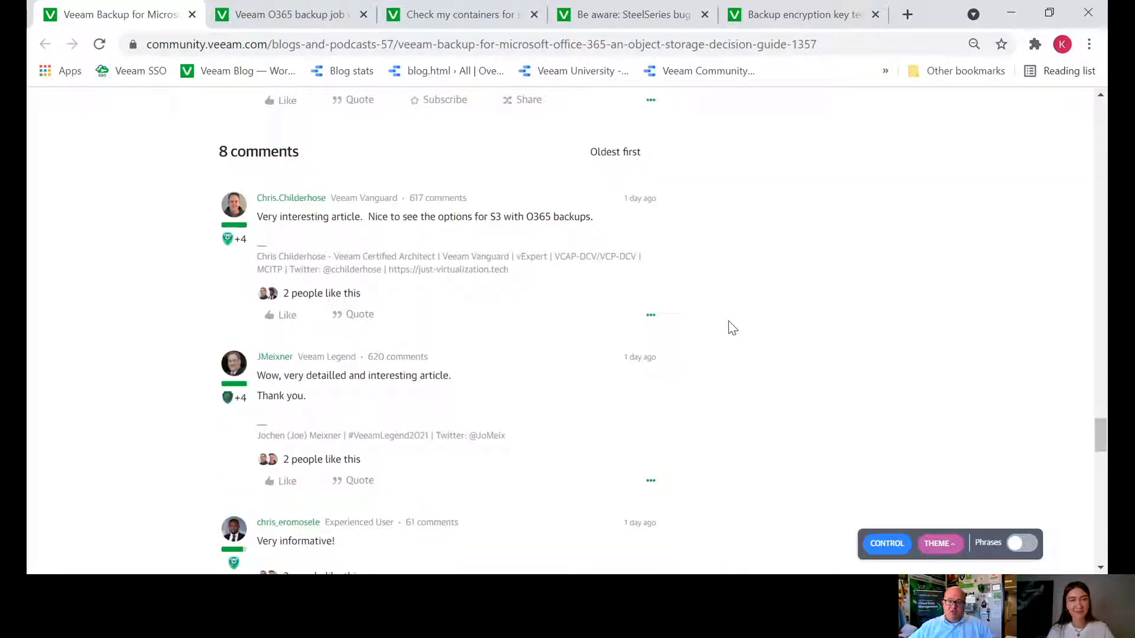
{"action": "scroll", "scroll_direction": "down", "scroll_amount": 3}
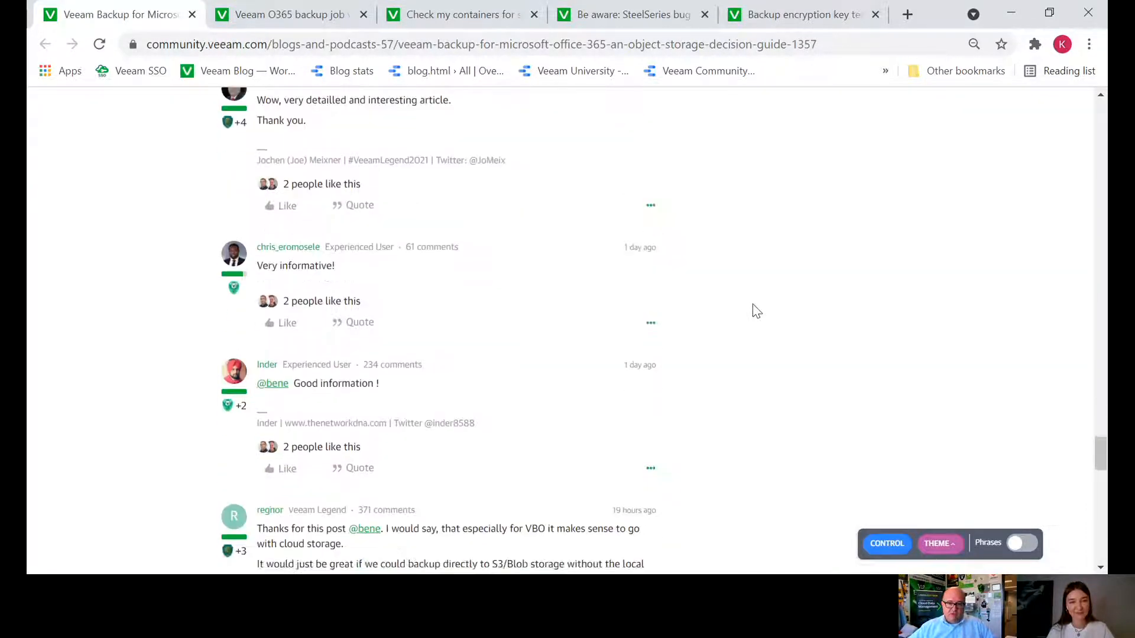
{"action": "scroll", "scroll_direction": "down", "scroll_amount": 3}
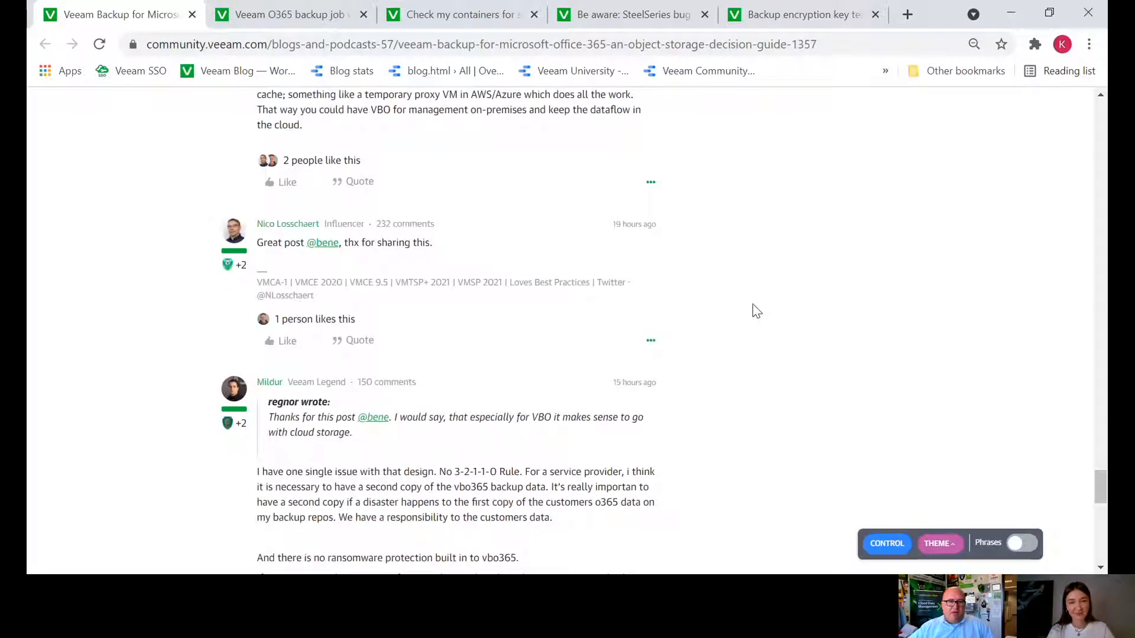
{"action": "scroll", "scroll_direction": "up", "scroll_amount": 3}
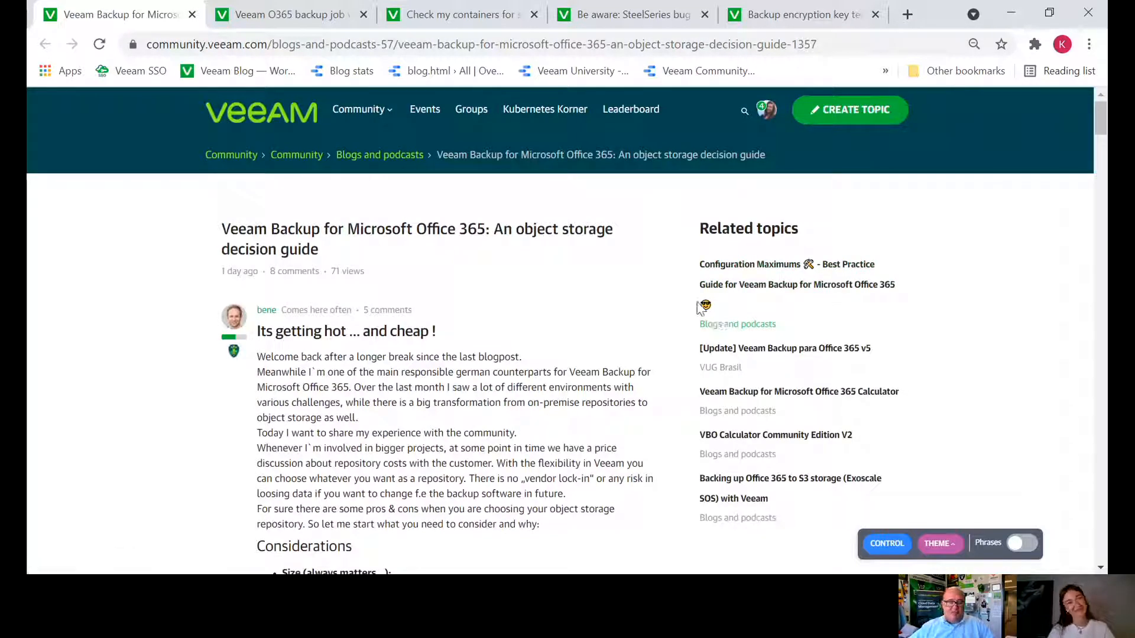
{"action": "mouse_move", "coordinate": [679, 304]}
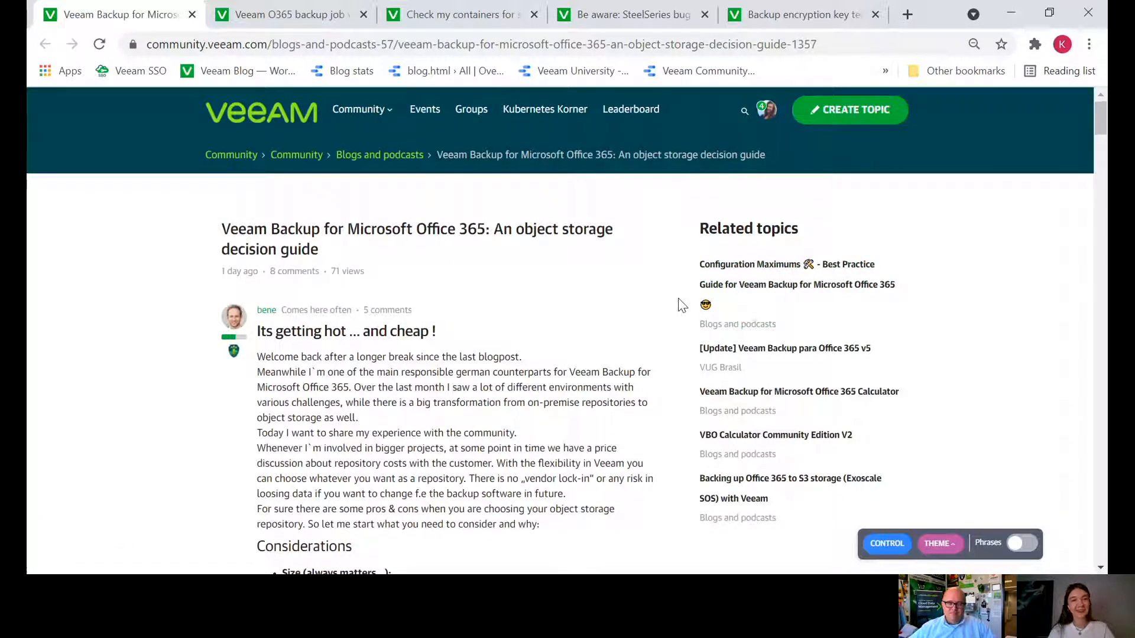
Switch to the 'Veeam O365 backup job very slow' thread and read its question
{"action": "left_click", "coordinate": [286, 15]}
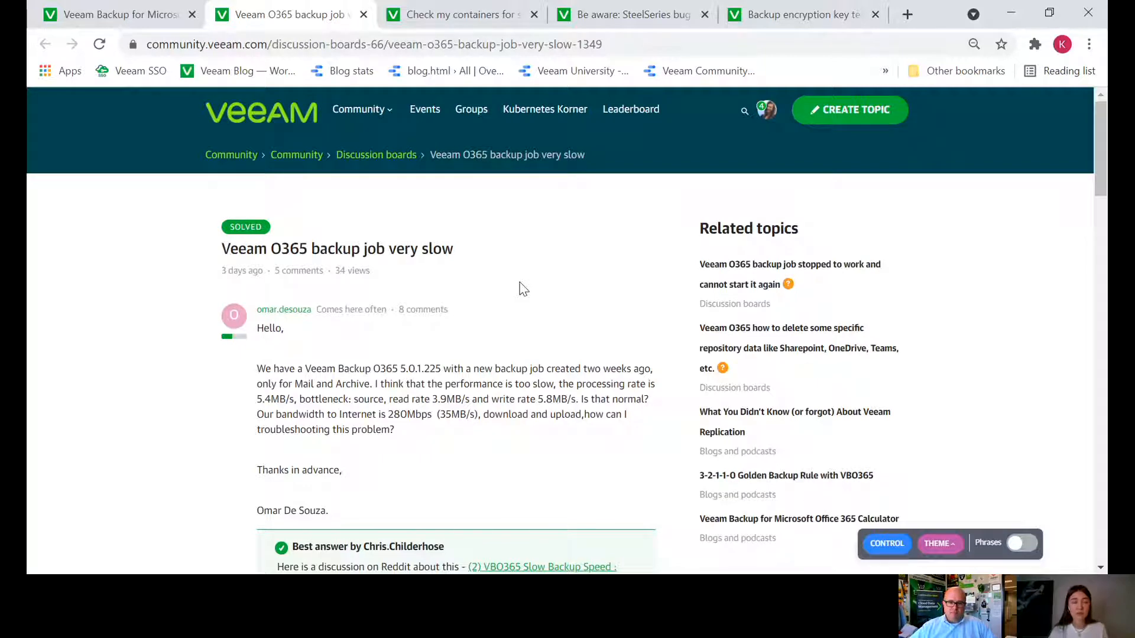
{"action": "mouse_move", "coordinate": [539, 341]}
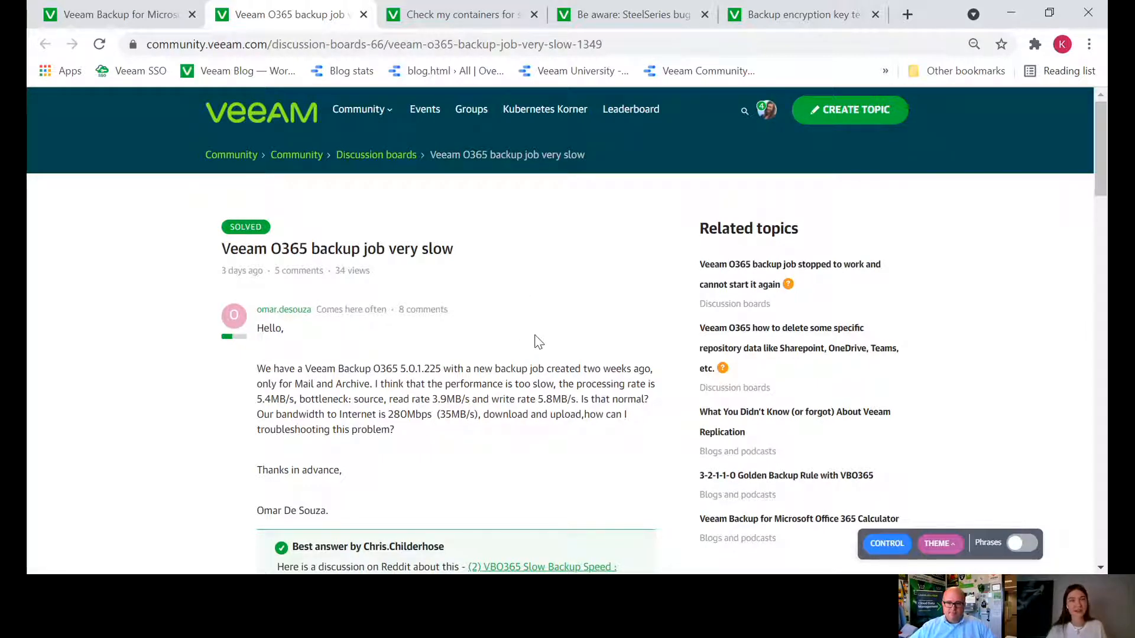
{"action": "mouse_move", "coordinate": [554, 359]}
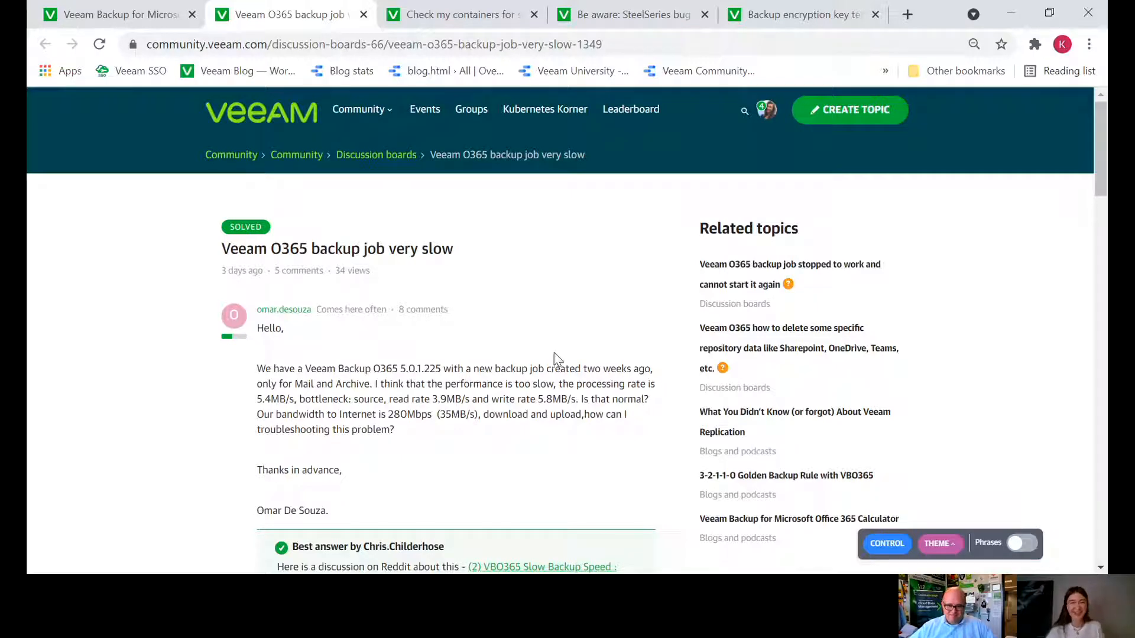
{"action": "scroll", "scroll_direction": "down", "scroll_amount": 3}
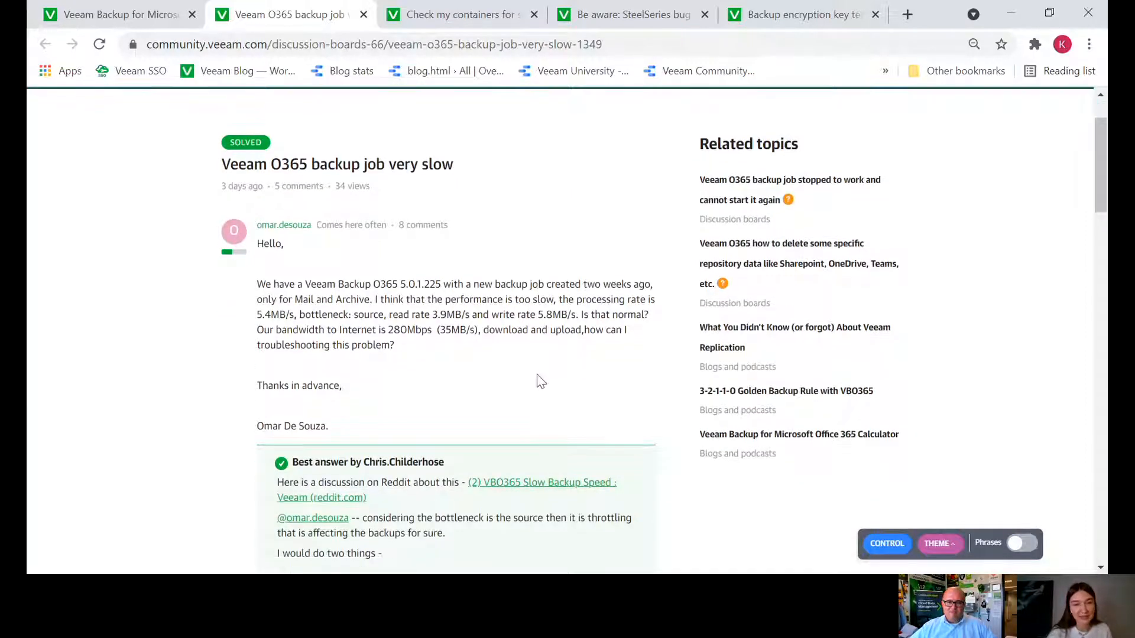
{"action": "mouse_move", "coordinate": [551, 364]}
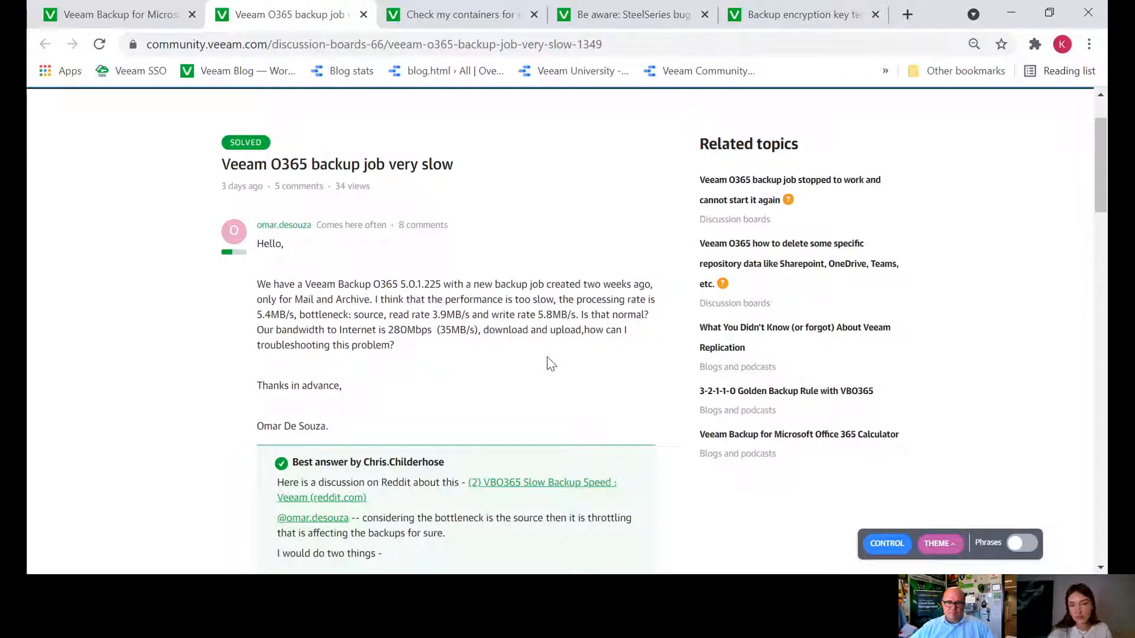
{"action": "scroll", "scroll_direction": "down", "scroll_amount": 3}
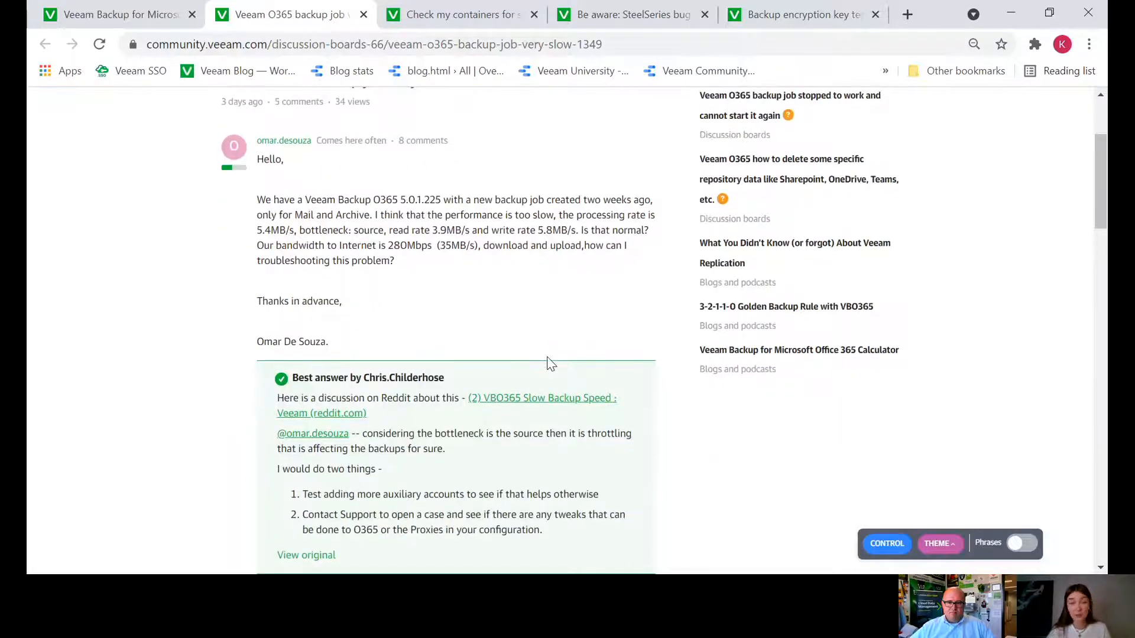
{"action": "scroll", "scroll_direction": "down", "scroll_amount": 3}
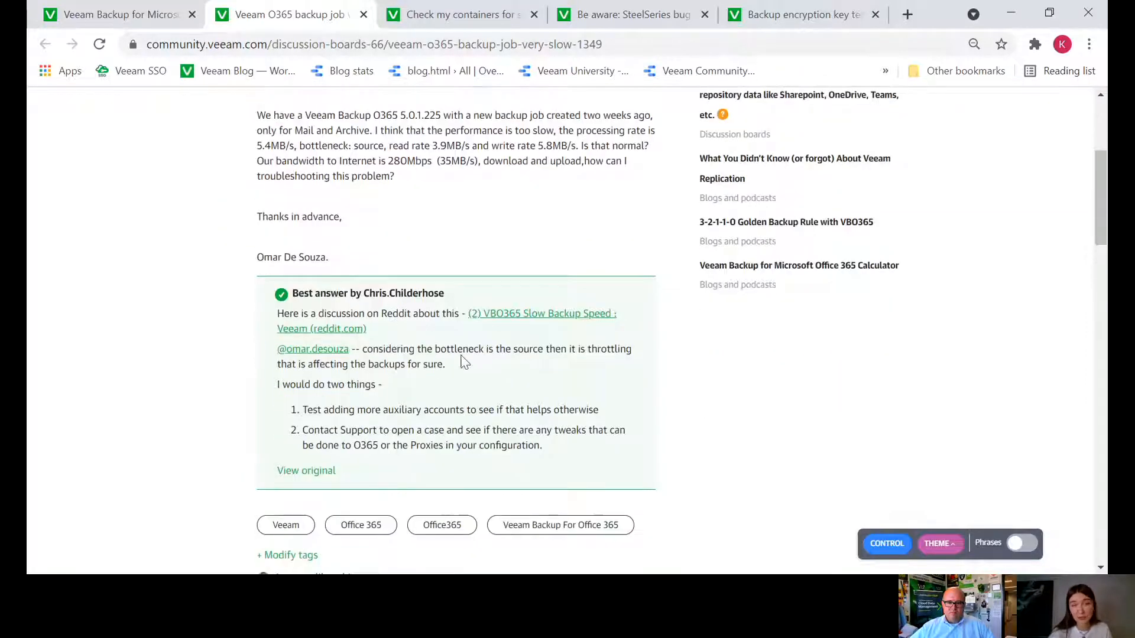
{"action": "mouse_move", "coordinate": [580, 375]}
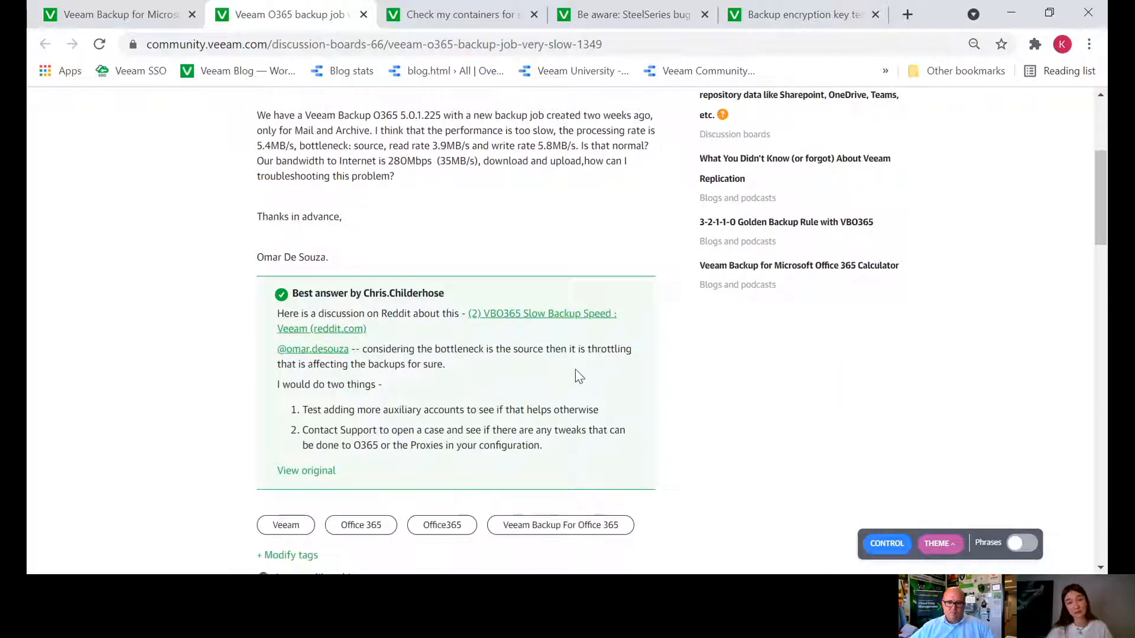
{"action": "scroll", "scroll_direction": "down", "scroll_amount": 3}
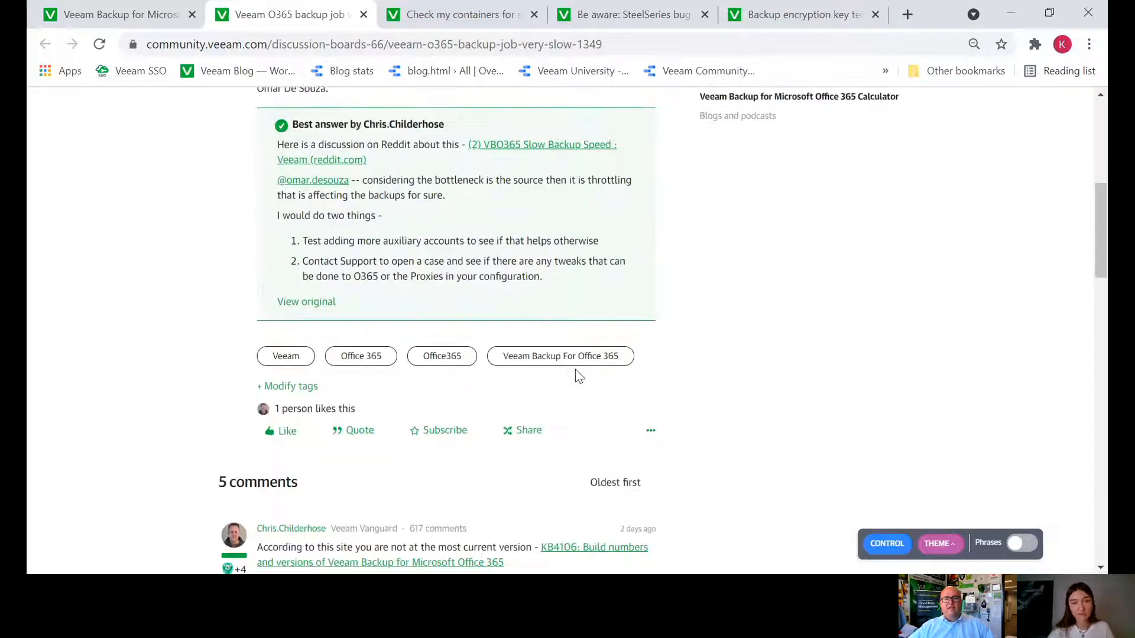
{"action": "scroll", "scroll_direction": "down", "scroll_amount": 3}
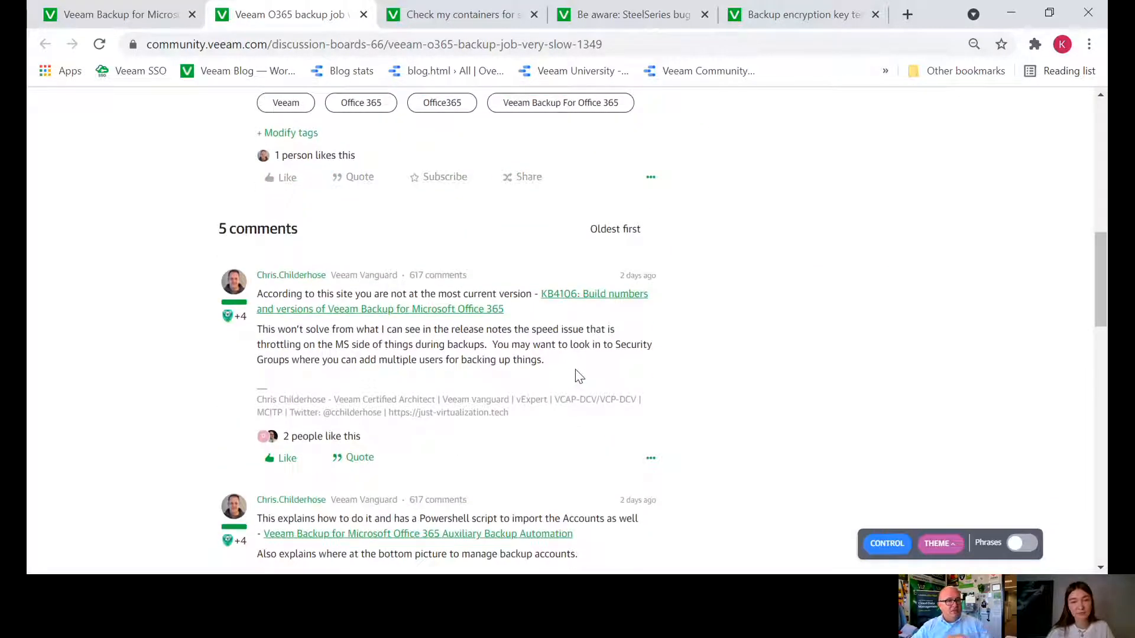
{"action": "mouse_move", "coordinate": [658, 312]}
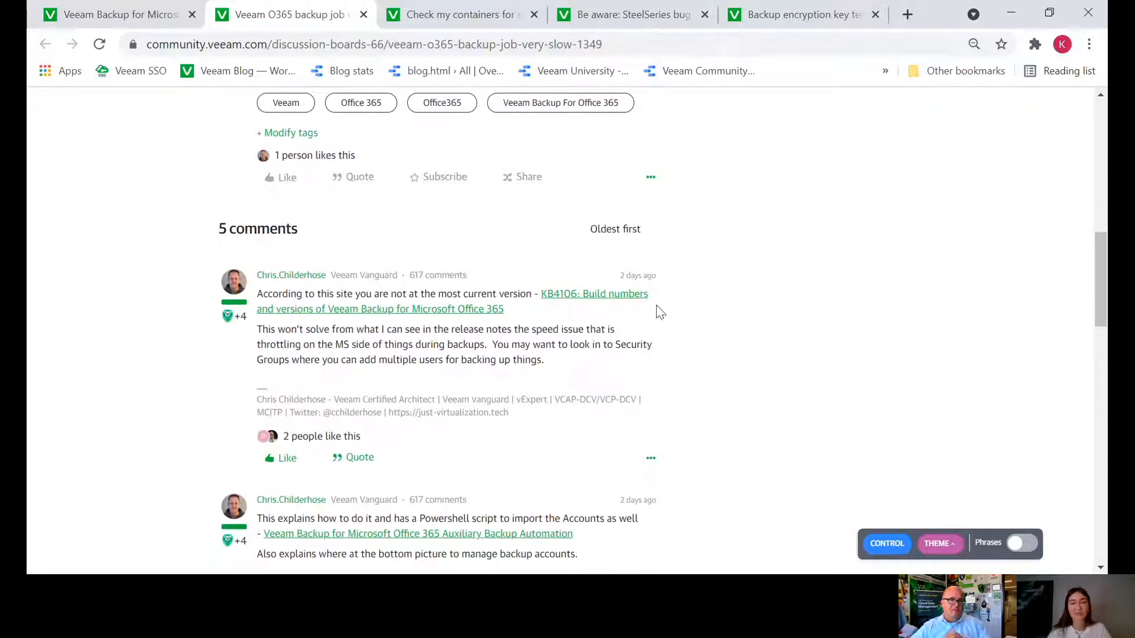
{"action": "scroll", "scroll_direction": "down", "scroll_amount": 3}
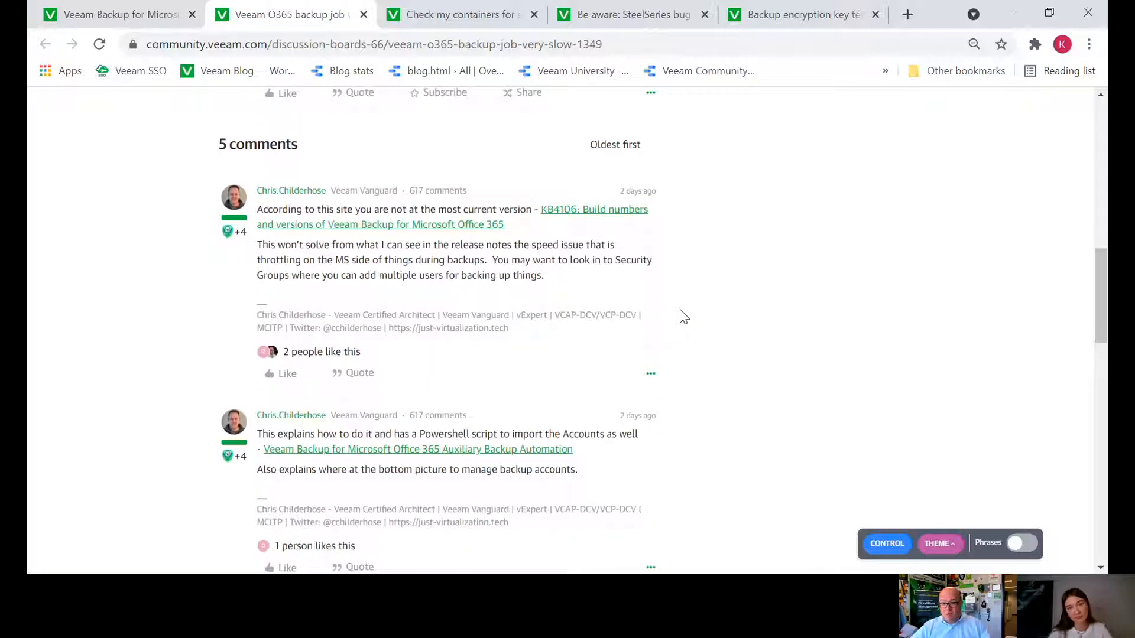
{"action": "scroll", "scroll_direction": "down", "scroll_amount": 3}
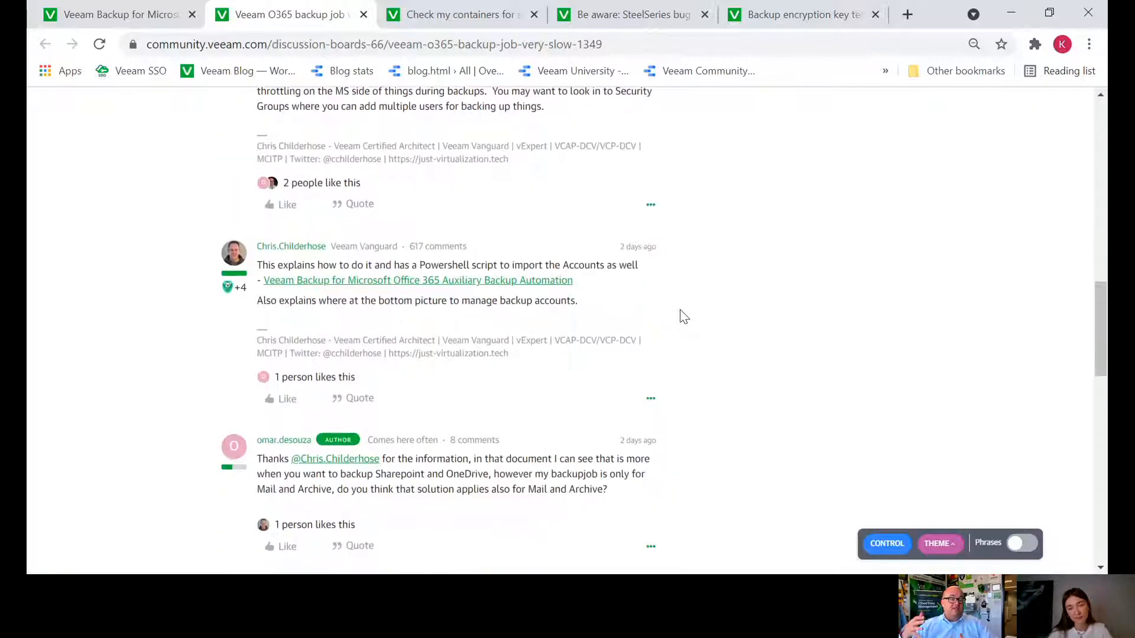
{"action": "scroll", "scroll_direction": "down", "scroll_amount": 3}
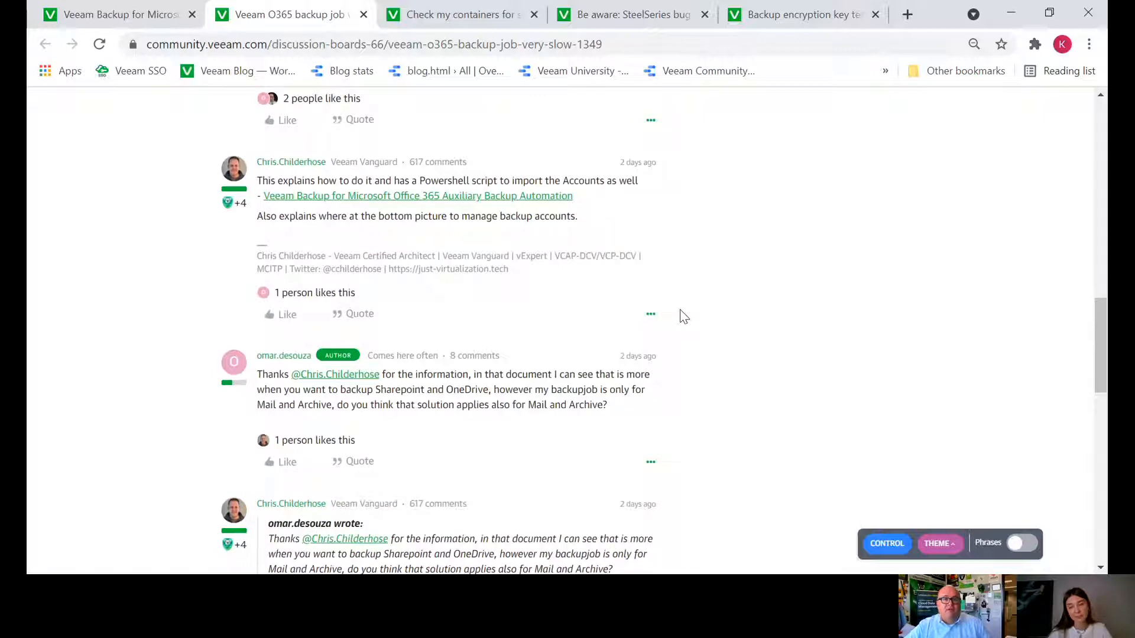
{"action": "scroll", "scroll_direction": "down", "scroll_amount": 3}
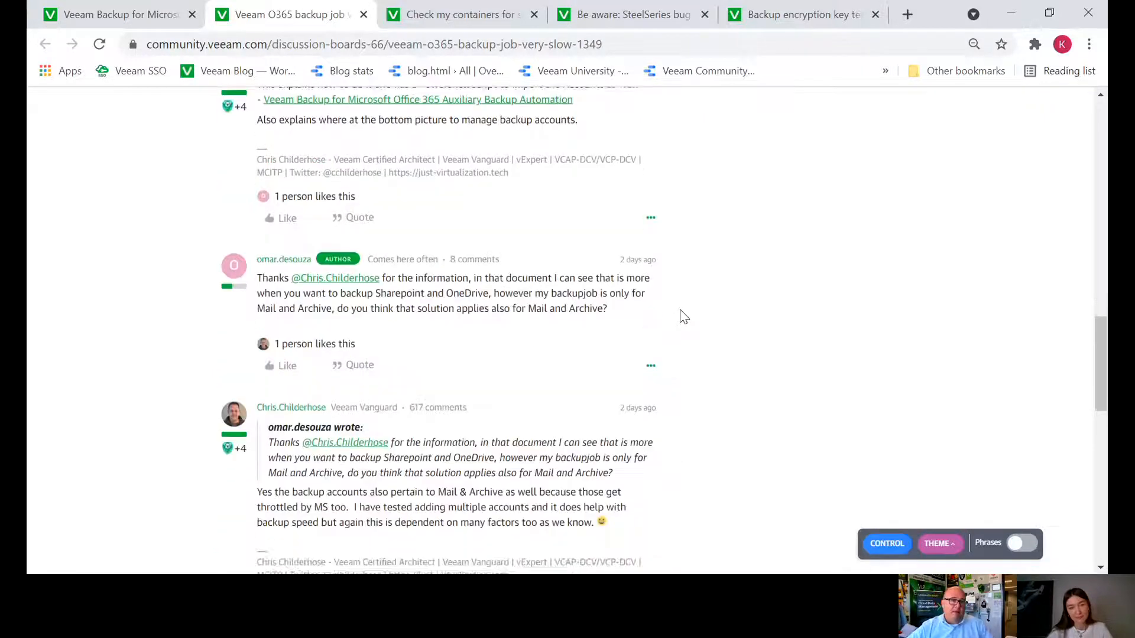
{"action": "scroll", "scroll_direction": "down", "scroll_amount": 3}
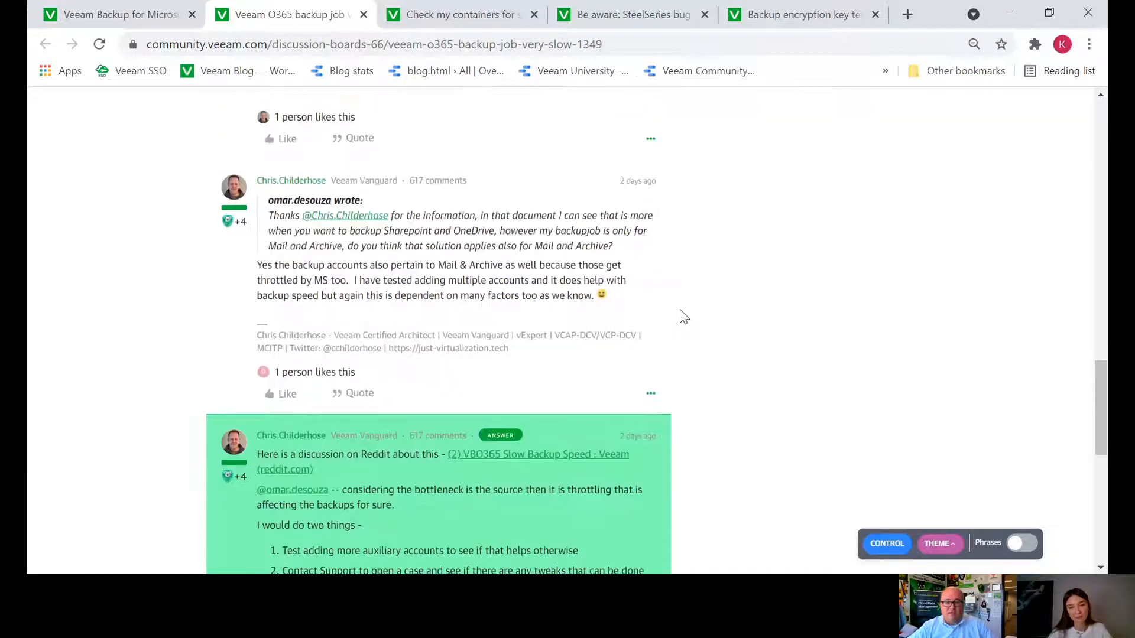
{"action": "scroll", "scroll_direction": "down", "scroll_amount": 3}
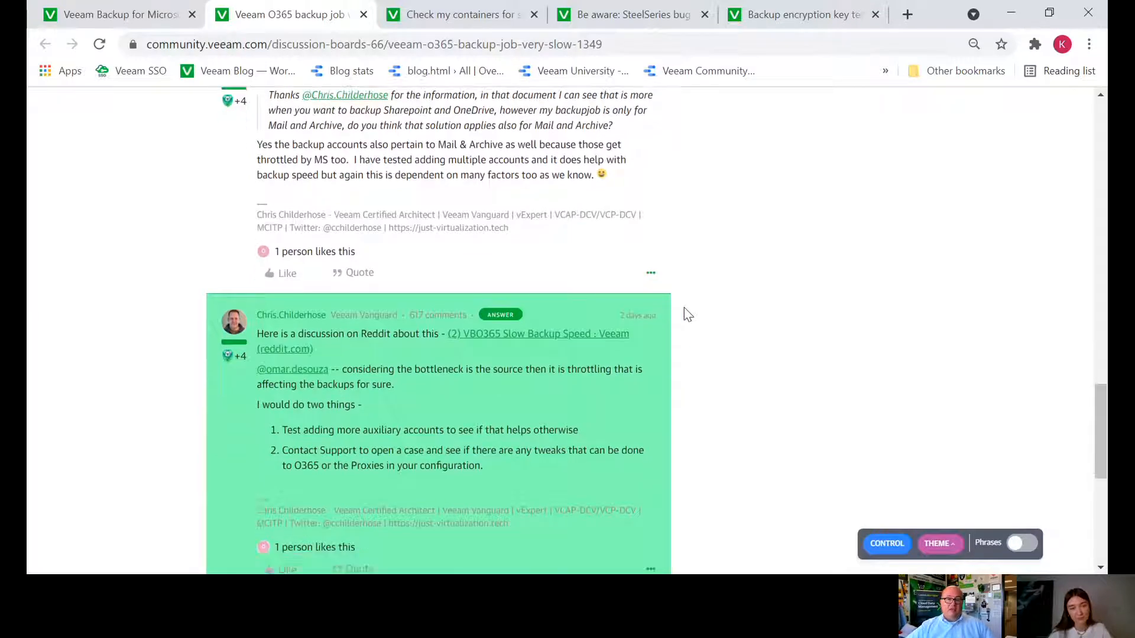
{"action": "scroll", "scroll_direction": "down", "scroll_amount": 3}
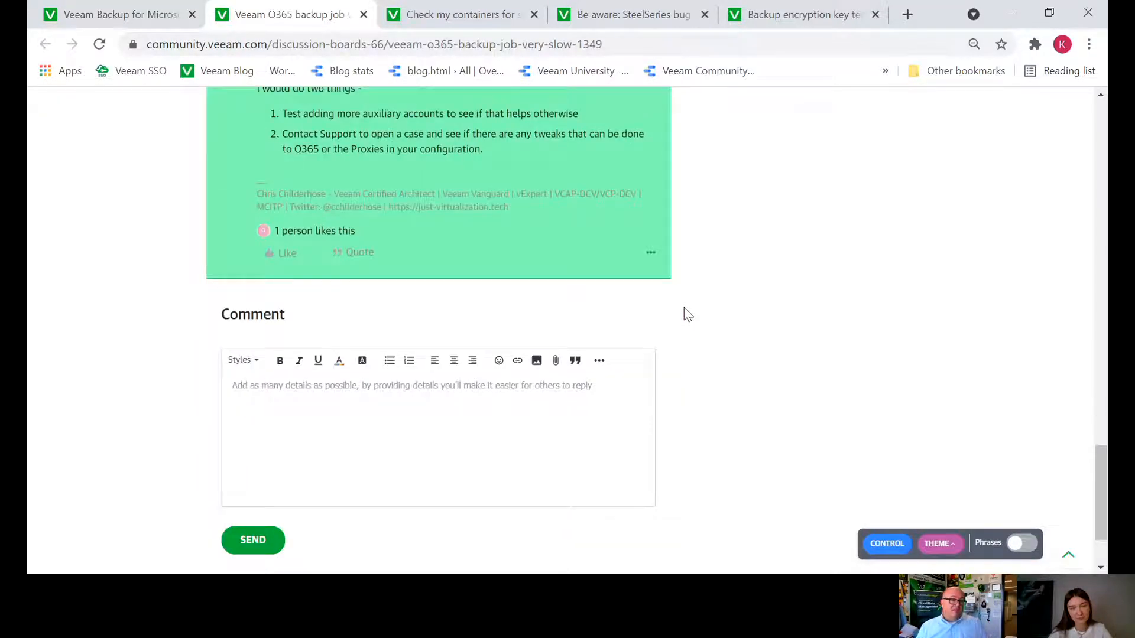
{"action": "scroll", "scroll_direction": "down", "scroll_amount": 3}
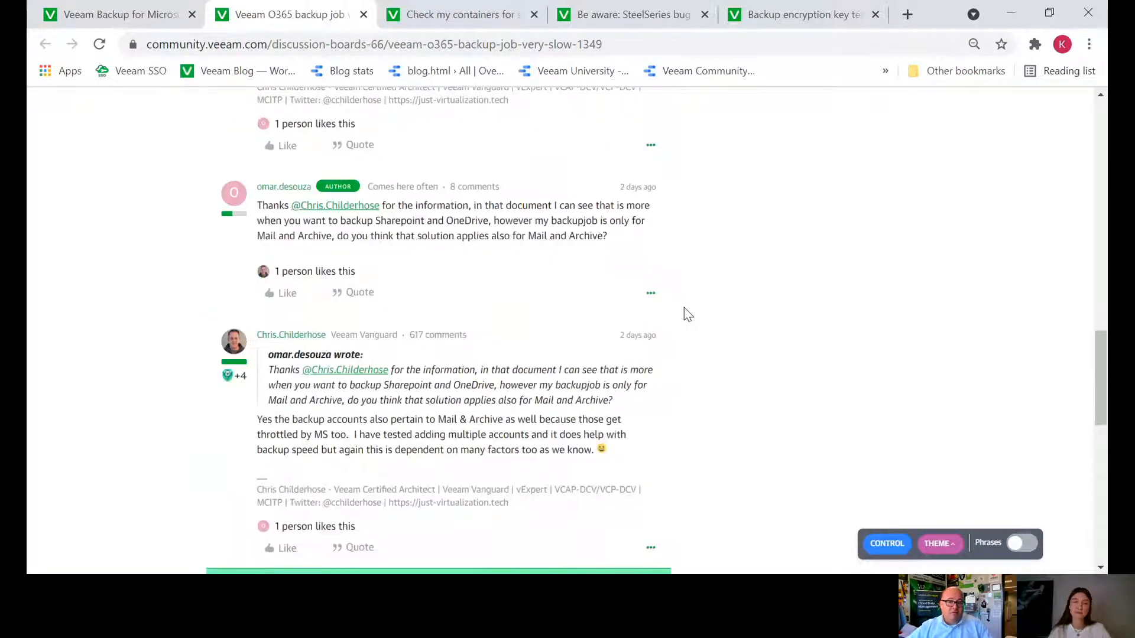
{"action": "scroll", "scroll_direction": "up", "scroll_amount": 3}
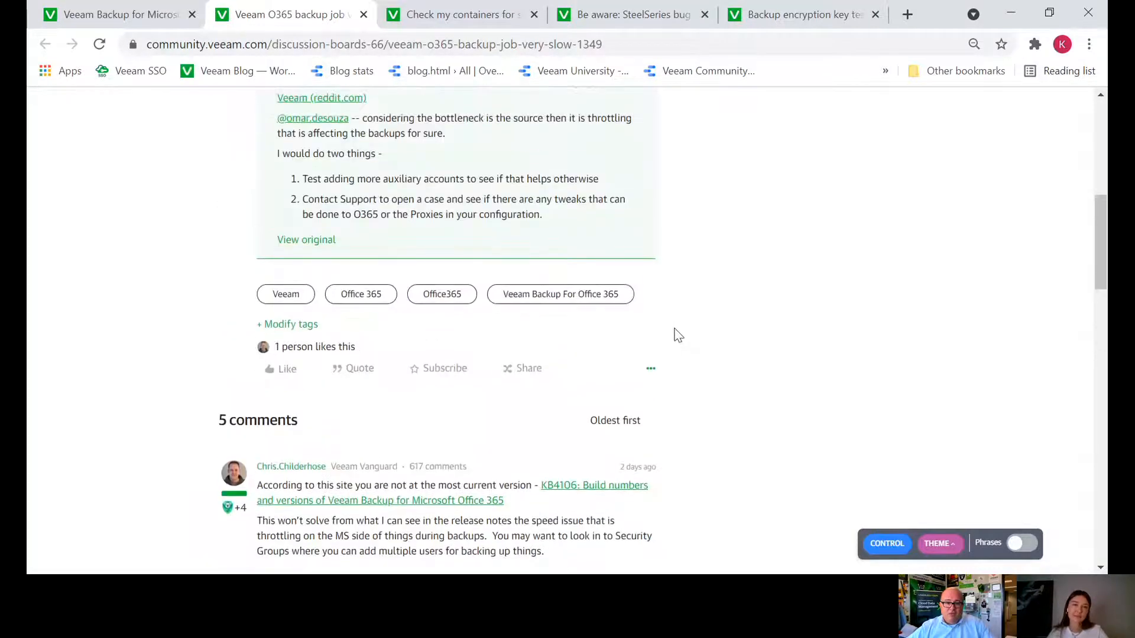
{"action": "scroll", "scroll_direction": "up", "scroll_amount": 3}
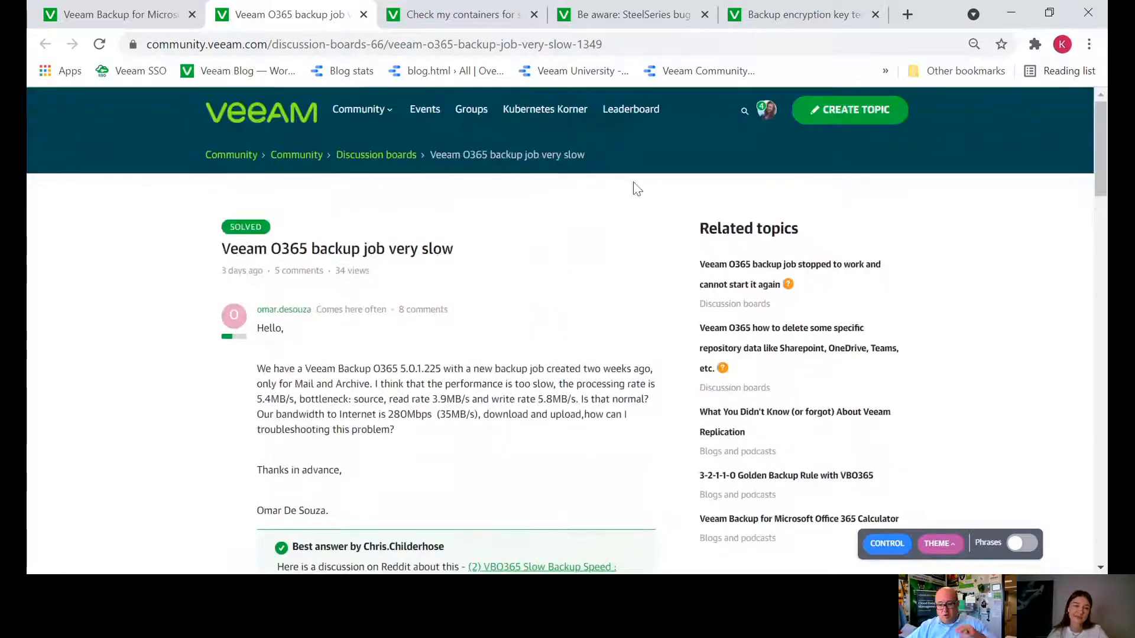
{"action": "scroll", "scroll_direction": "down", "scroll_amount": 3}
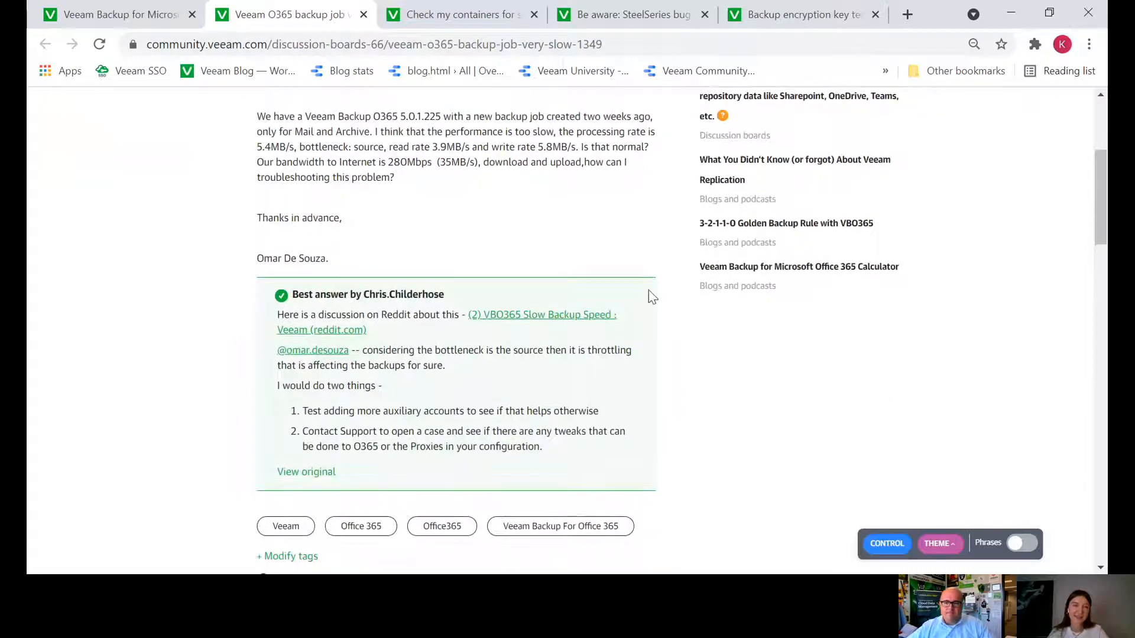
{"action": "left_click", "coordinate": [456, 14]}
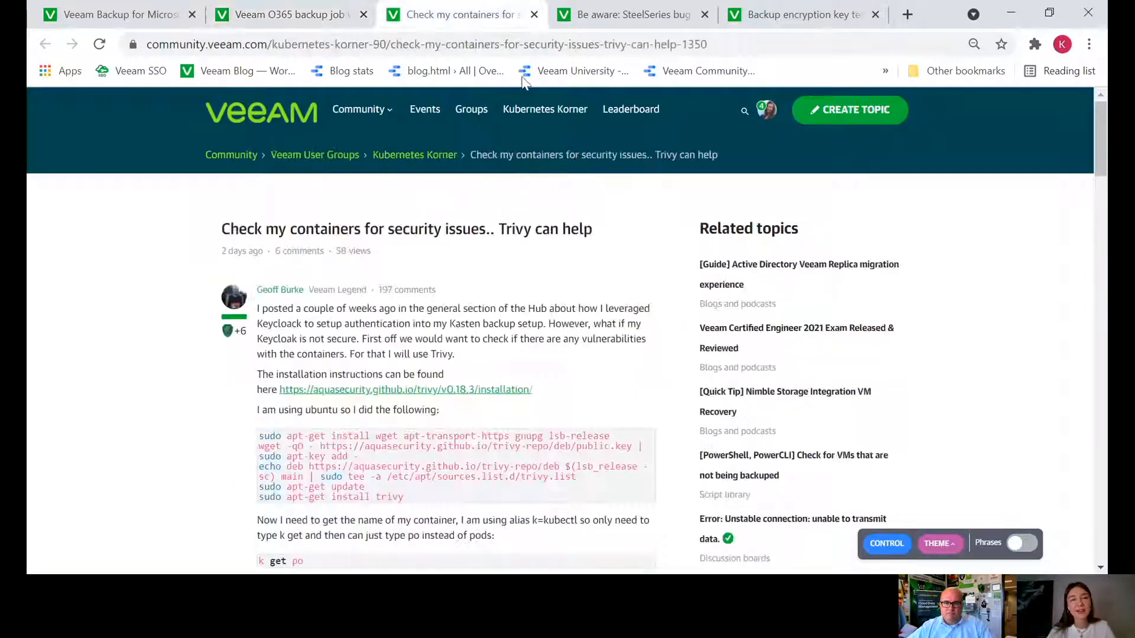
{"action": "mouse_move", "coordinate": [699, 259]}
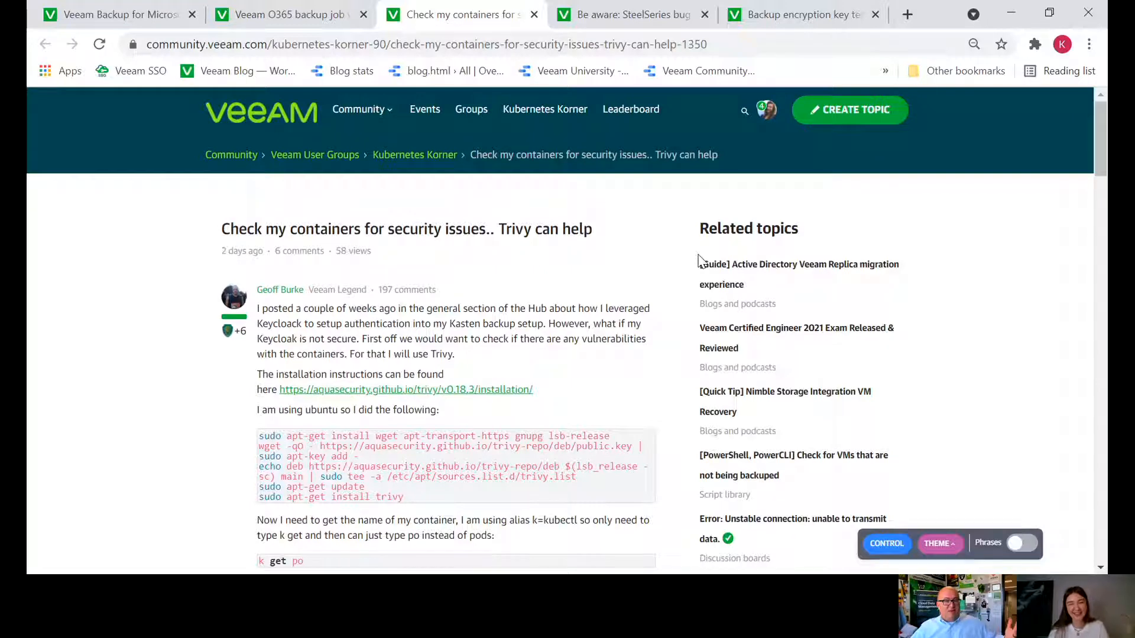
{"action": "scroll", "scroll_direction": "down", "scroll_amount": 3}
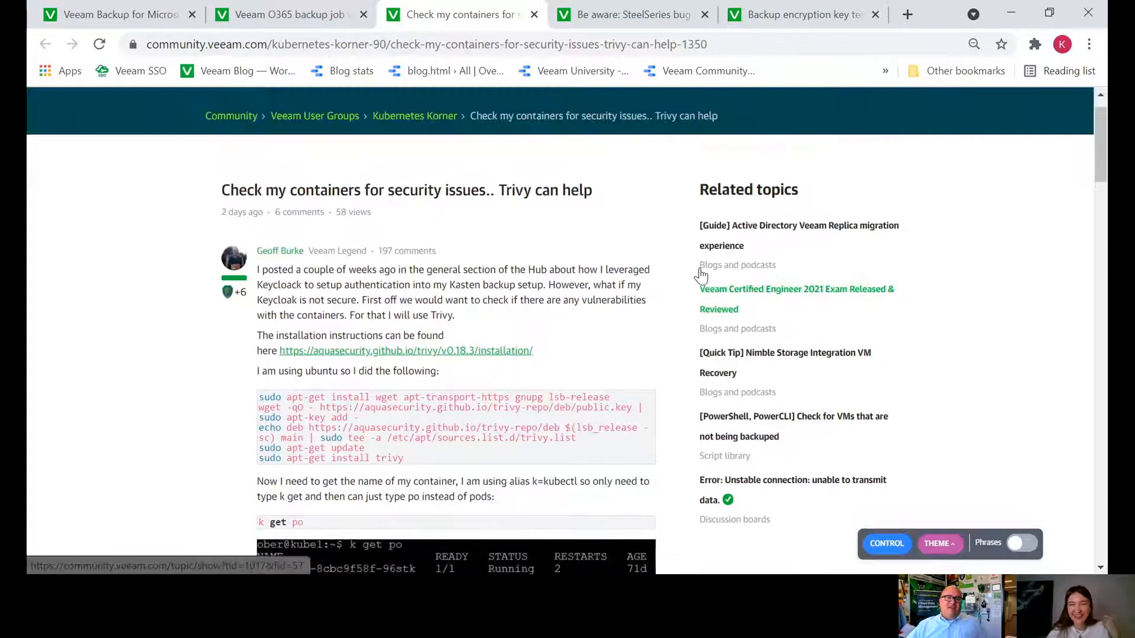
{"action": "scroll", "scroll_direction": "up", "scroll_amount": 3}
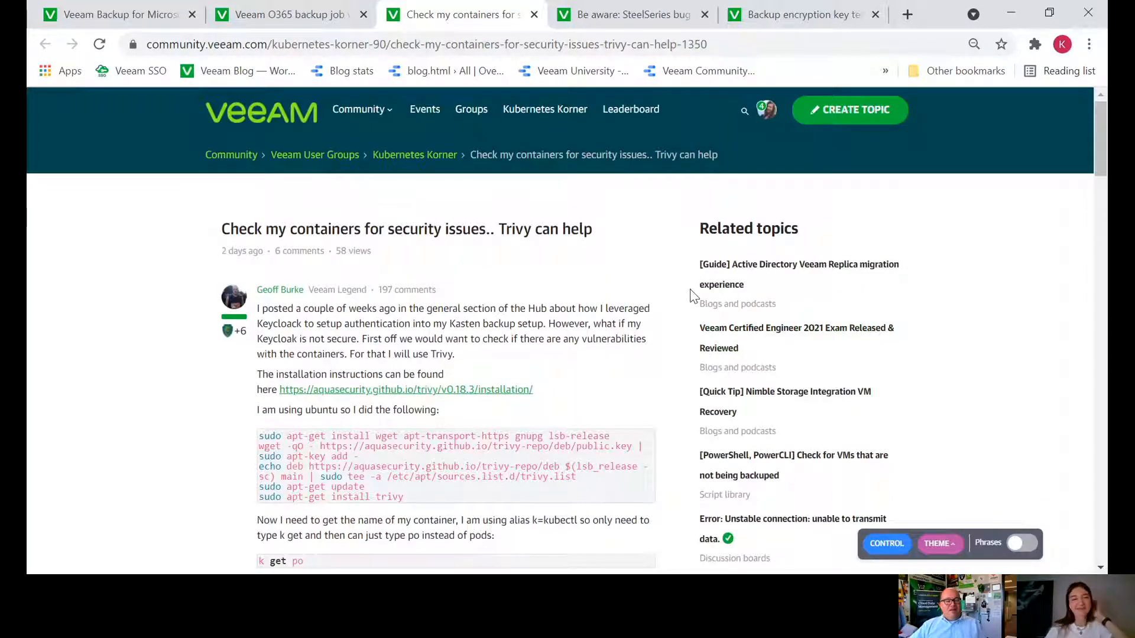
{"action": "scroll", "scroll_direction": "down", "scroll_amount": 3}
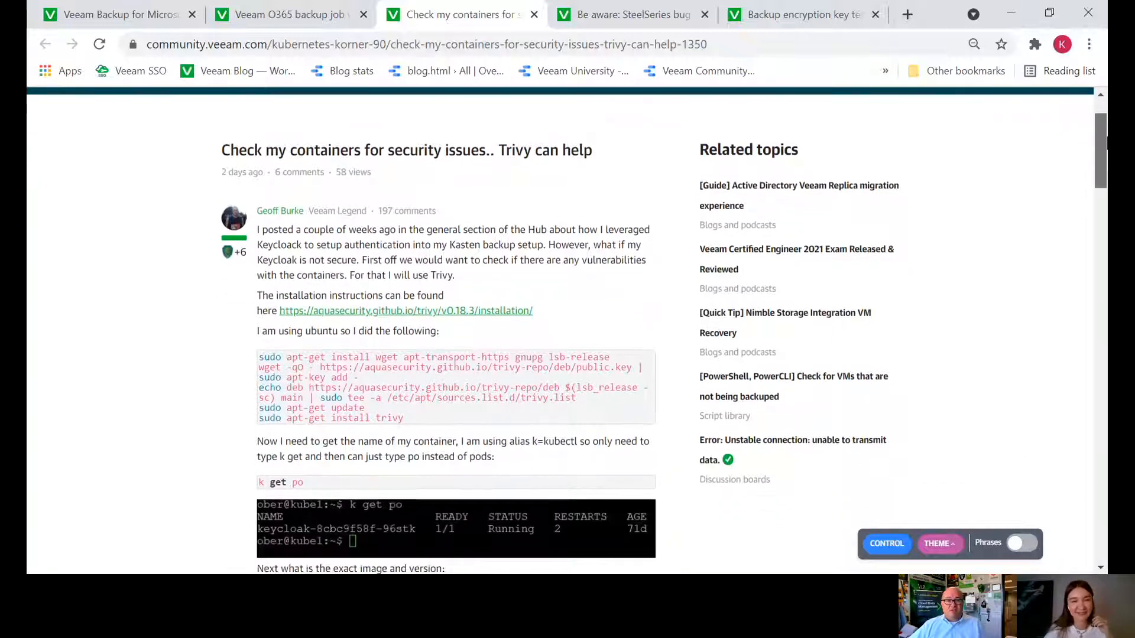
{"action": "scroll", "scroll_direction": "down", "scroll_amount": 3}
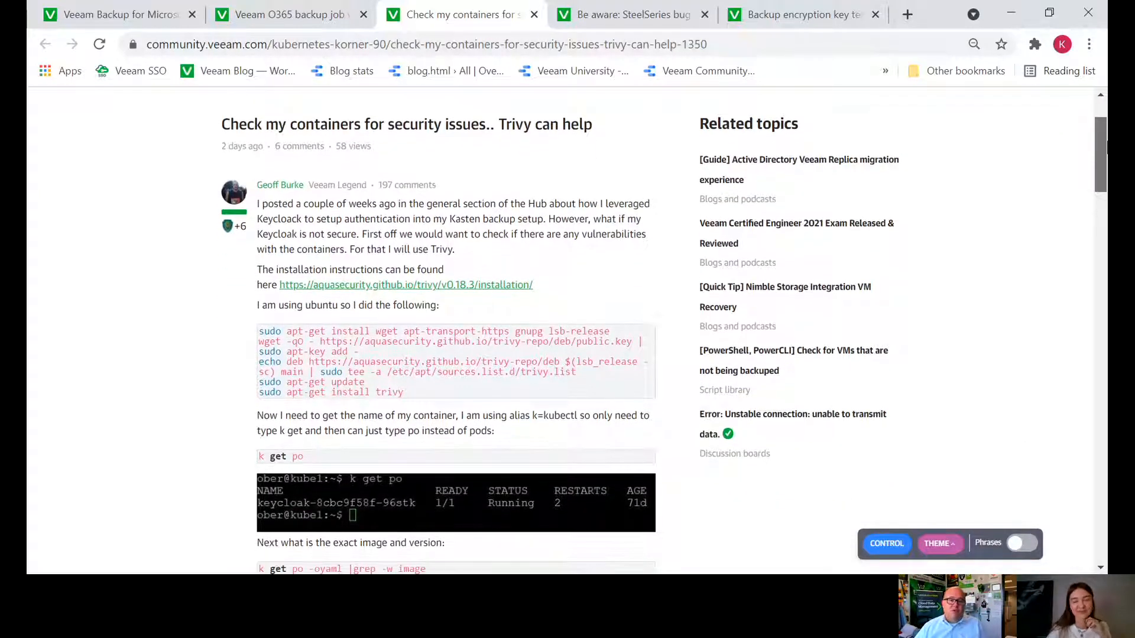
{"action": "scroll", "scroll_direction": "down", "scroll_amount": 3}
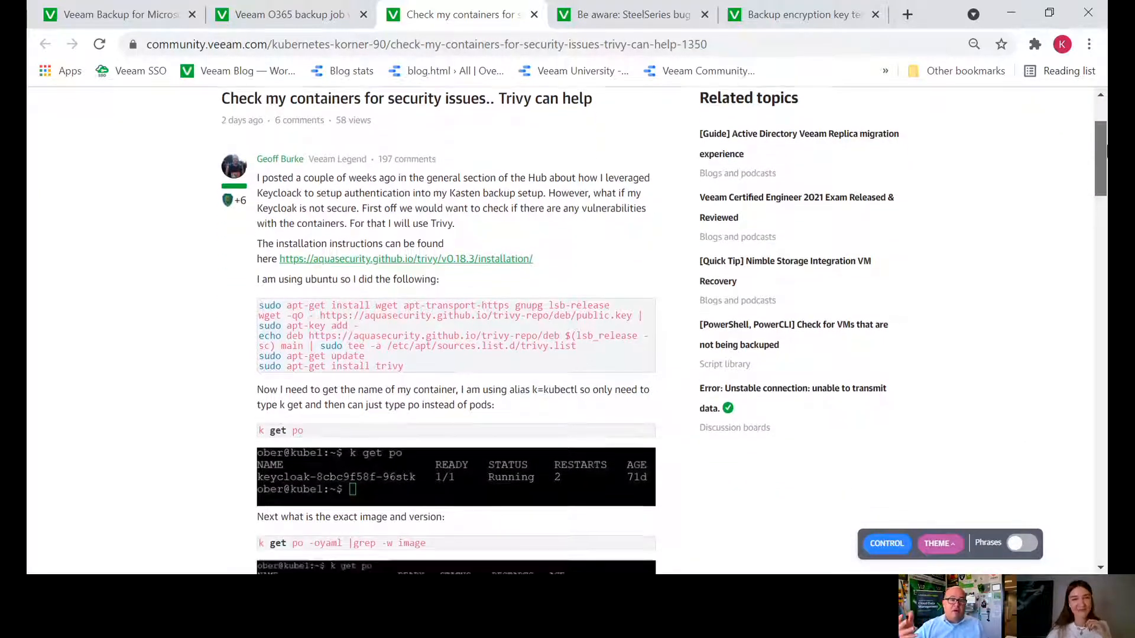
{"action": "scroll", "scroll_direction": "down", "scroll_amount": 3}
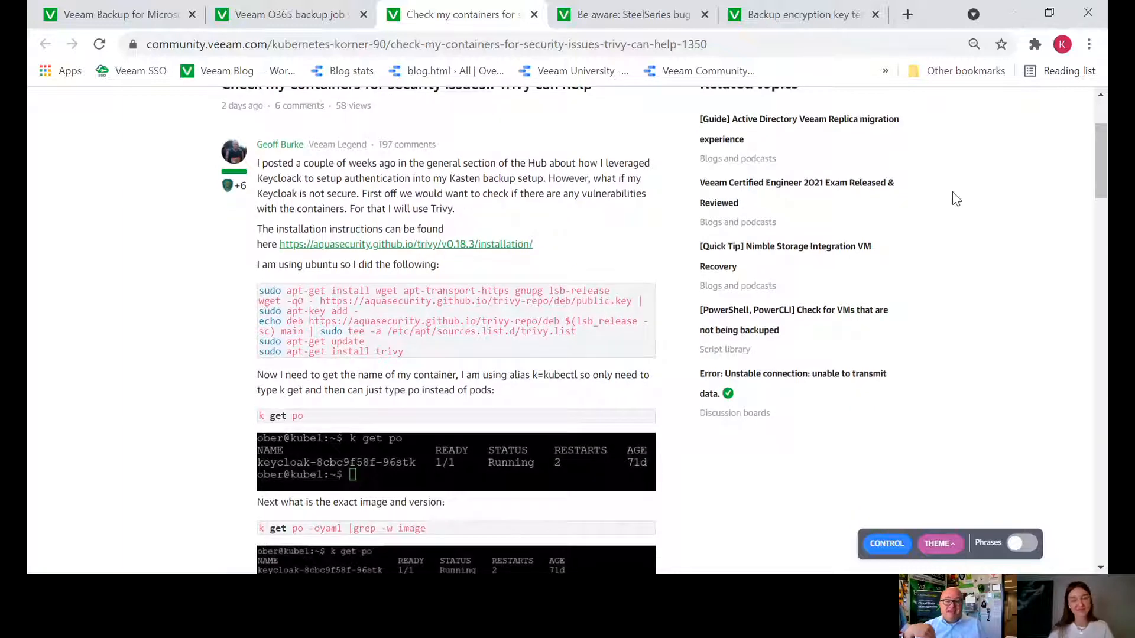
{"action": "scroll", "scroll_direction": "down", "scroll_amount": 3}
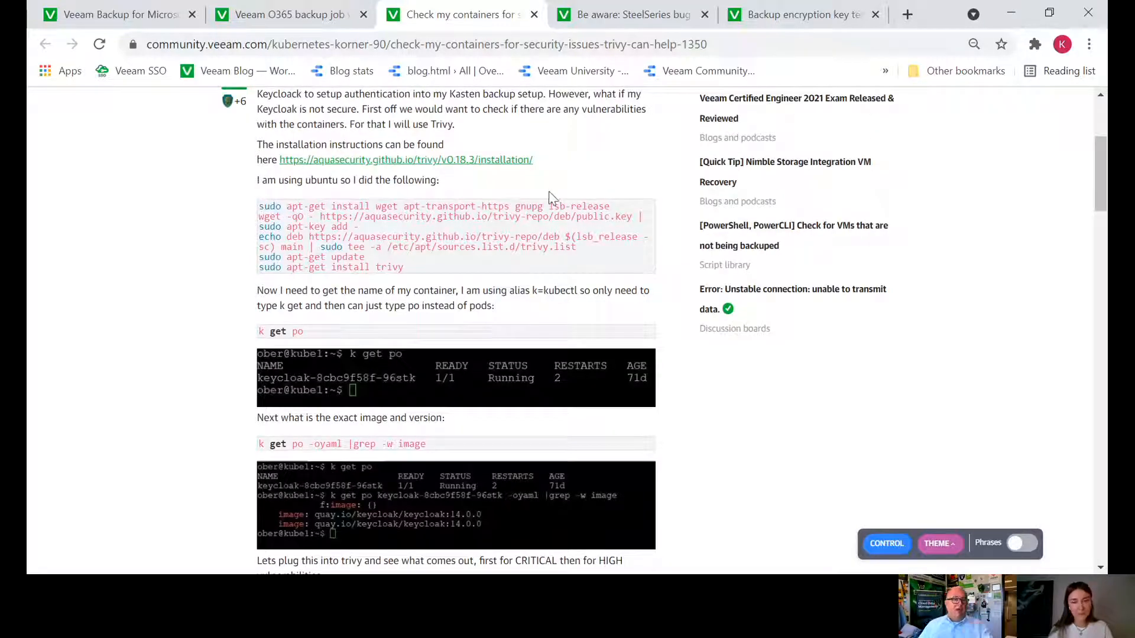
{"action": "scroll", "scroll_direction": "down", "scroll_amount": 3}
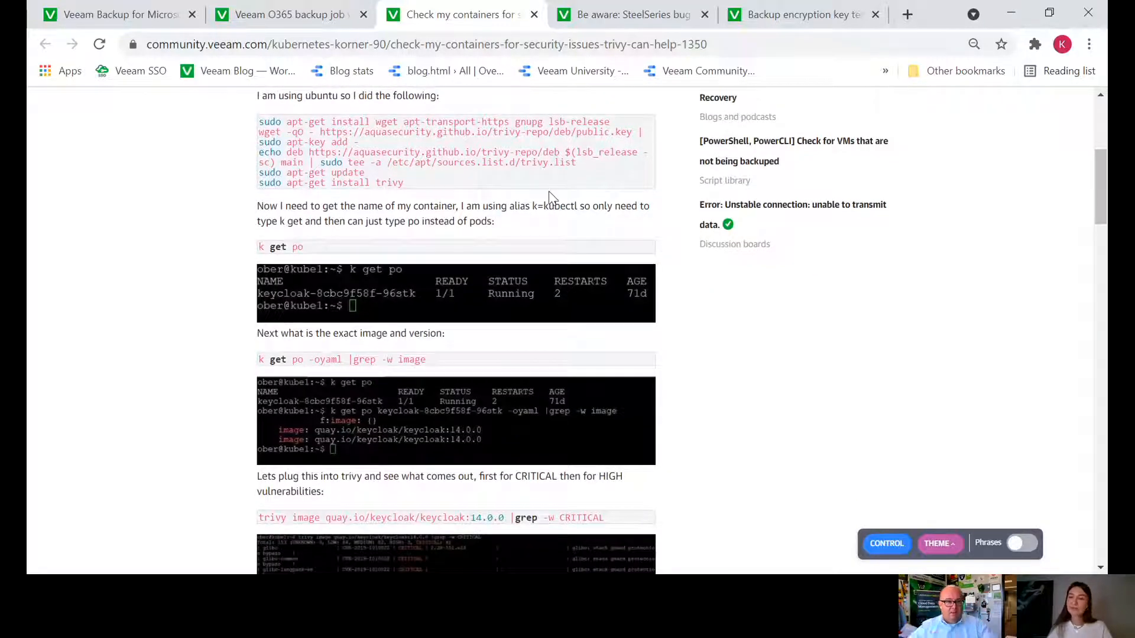
{"action": "mouse_move", "coordinate": [668, 251]}
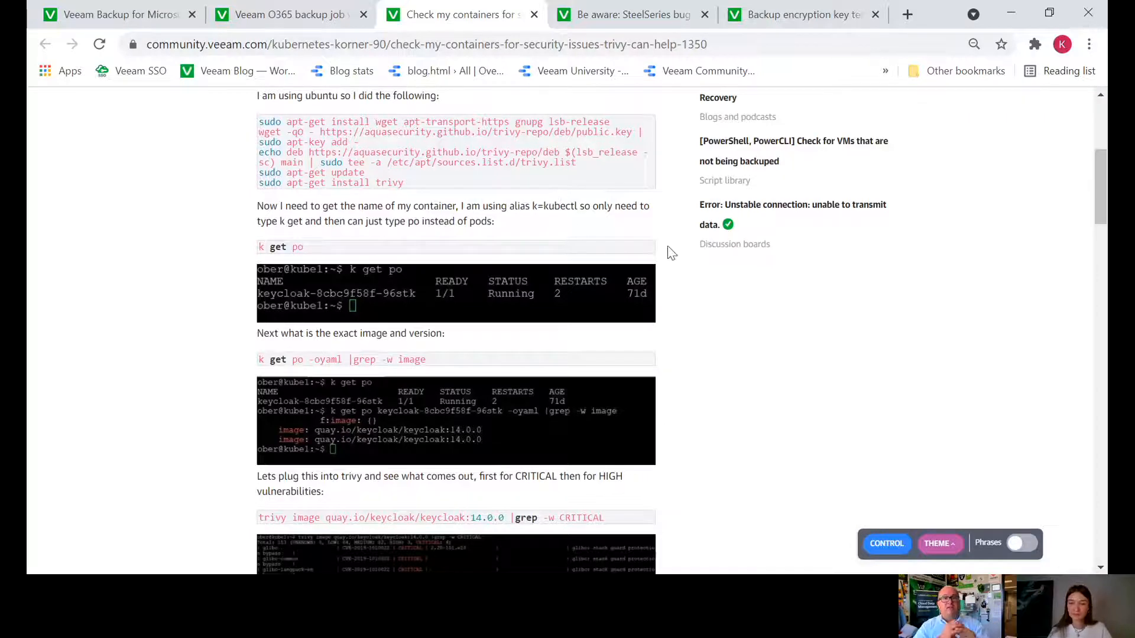
{"action": "scroll", "scroll_direction": "down", "scroll_amount": 3}
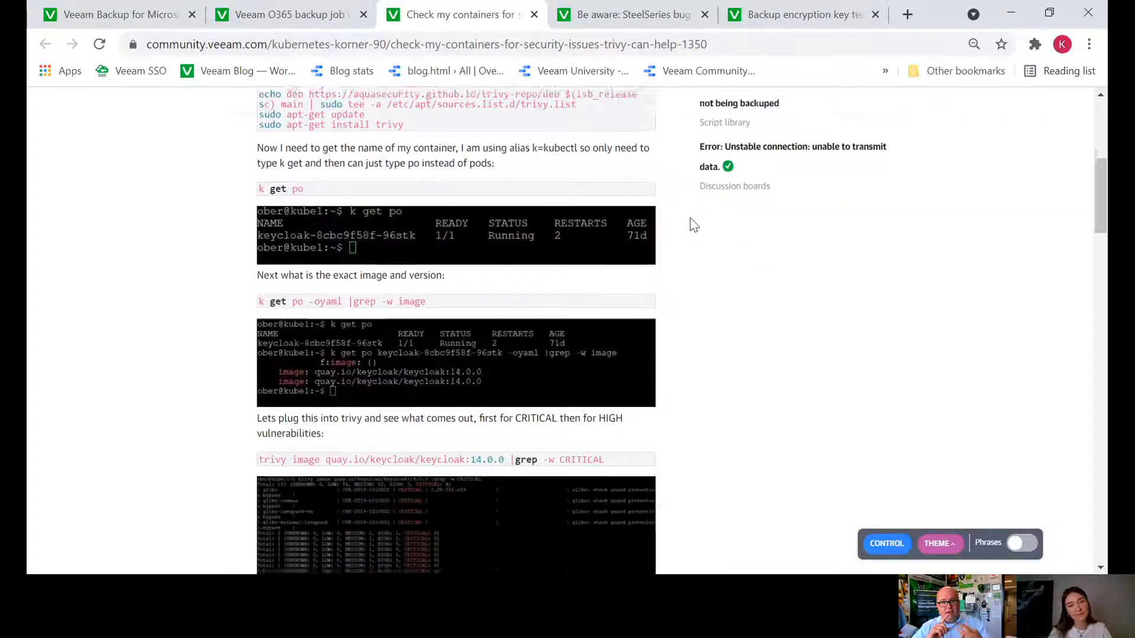
{"action": "scroll", "scroll_direction": "down", "scroll_amount": 3}
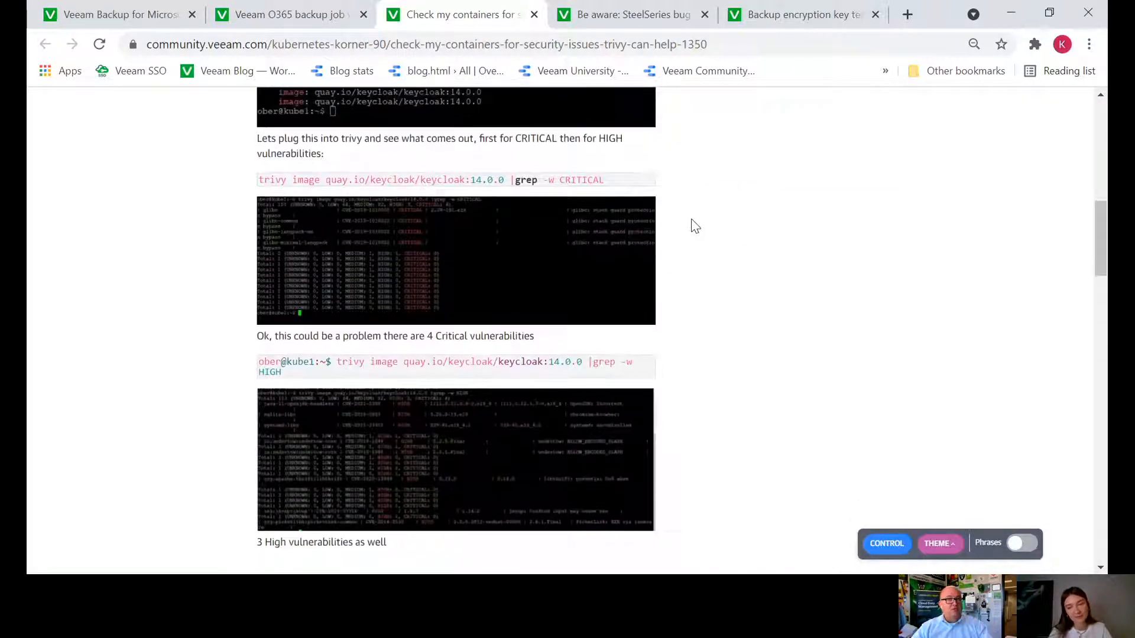
{"action": "scroll", "scroll_direction": "down", "scroll_amount": 3}
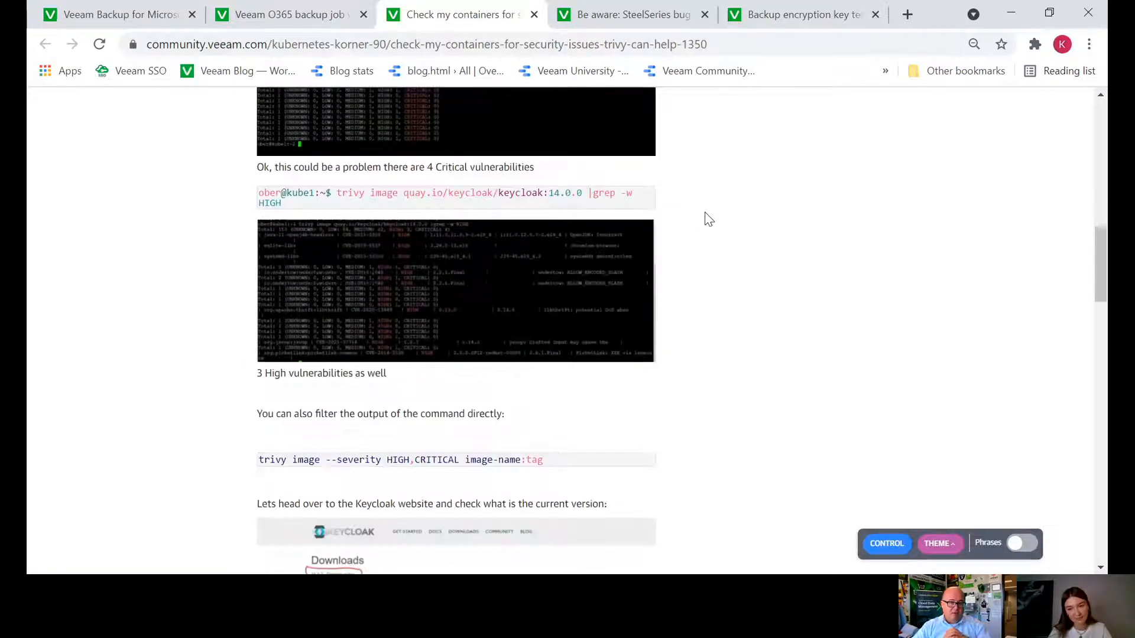
{"action": "scroll", "scroll_direction": "down", "scroll_amount": 3}
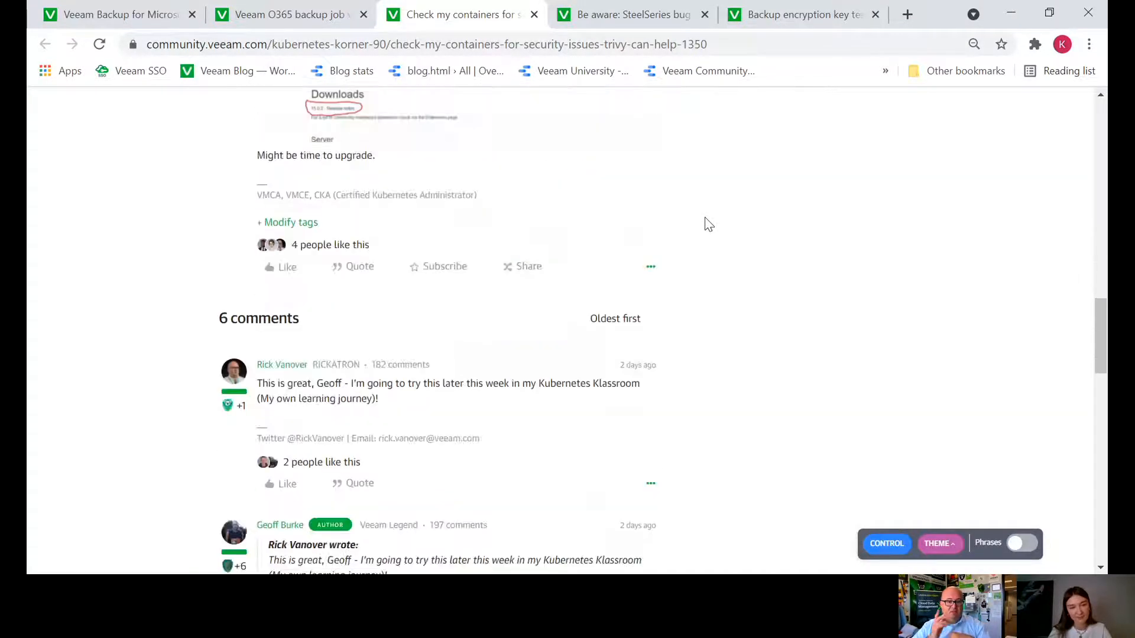
{"action": "scroll", "scroll_direction": "down", "scroll_amount": 3}
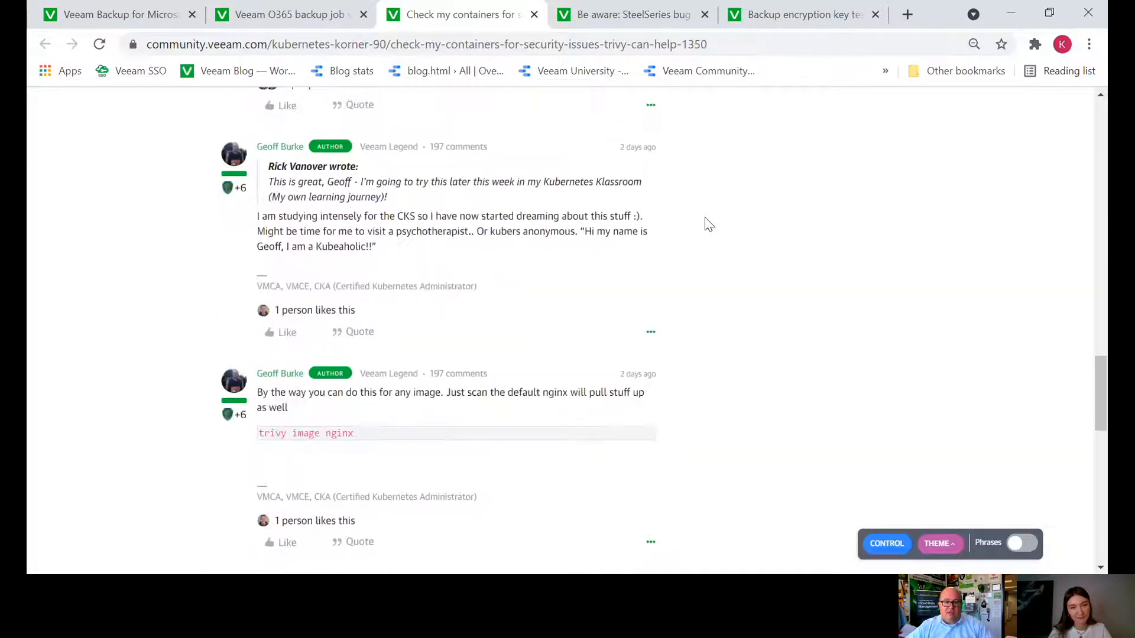
{"action": "scroll", "scroll_direction": "down", "scroll_amount": 3}
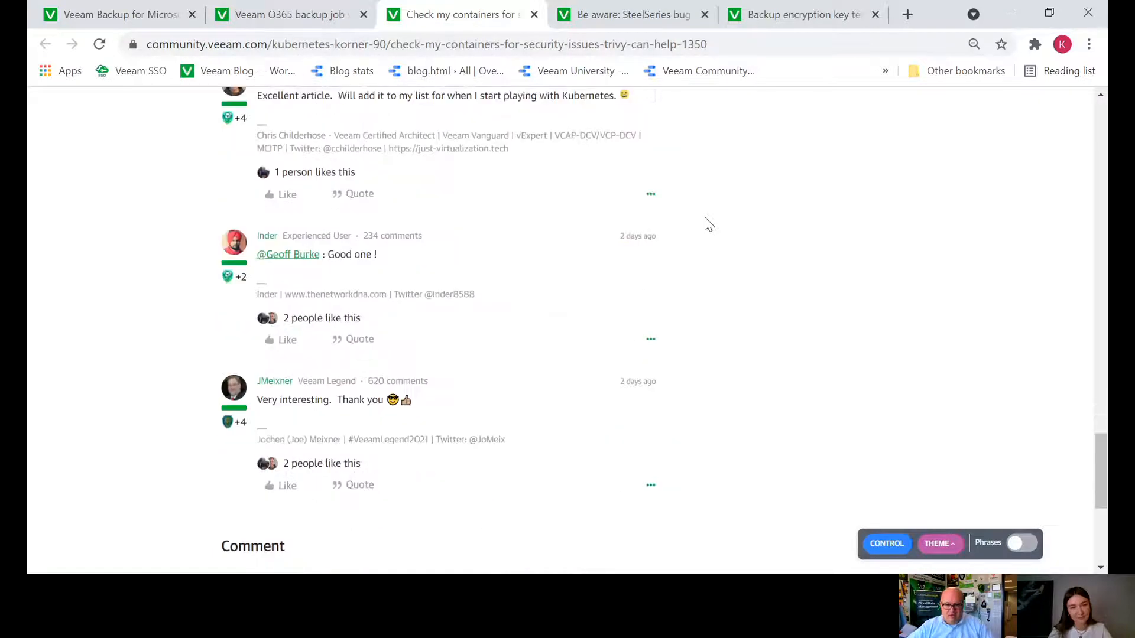
{"action": "scroll", "scroll_direction": "up", "scroll_amount": 3}
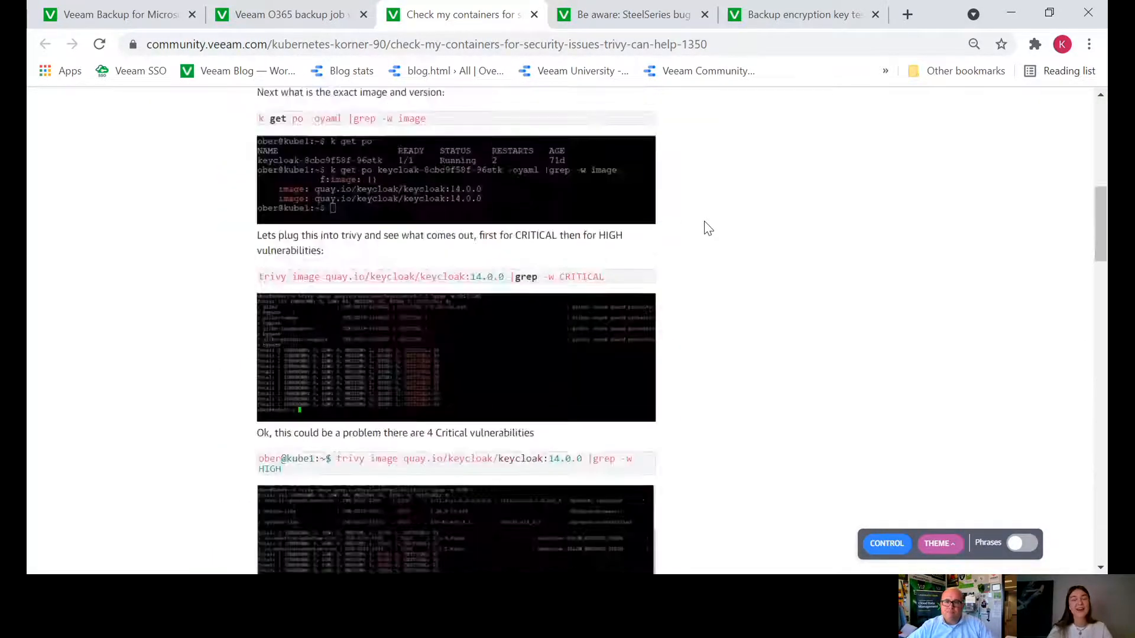
{"action": "scroll", "scroll_direction": "up", "scroll_amount": 3}
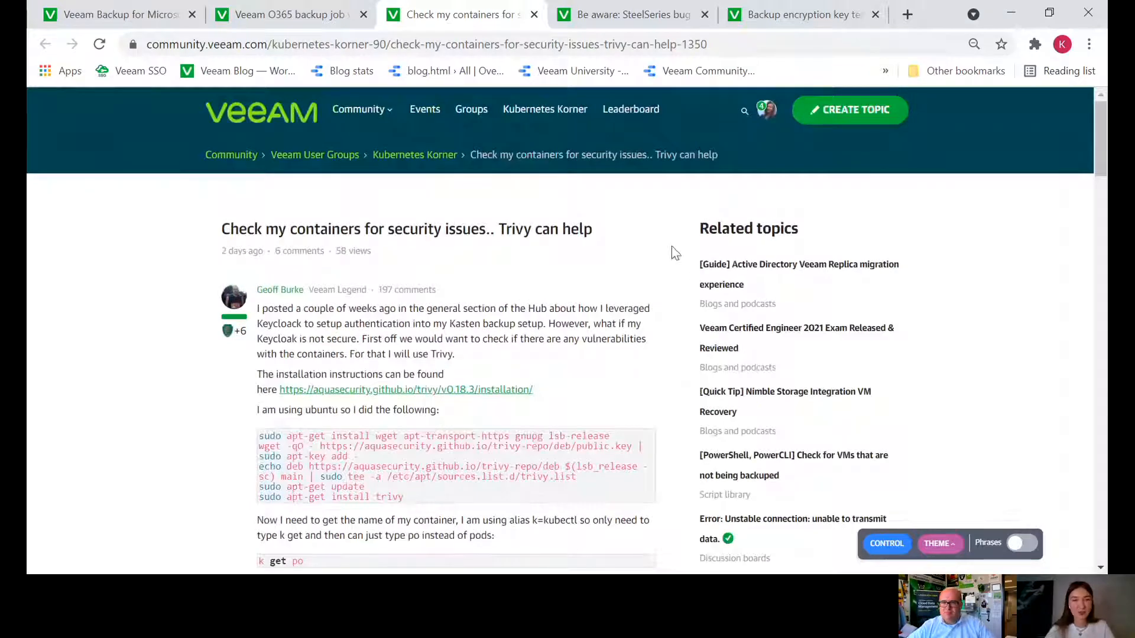
Switch to the SteelSeries bug post and read past its device-emulation section
{"action": "left_click", "coordinate": [630, 14]}
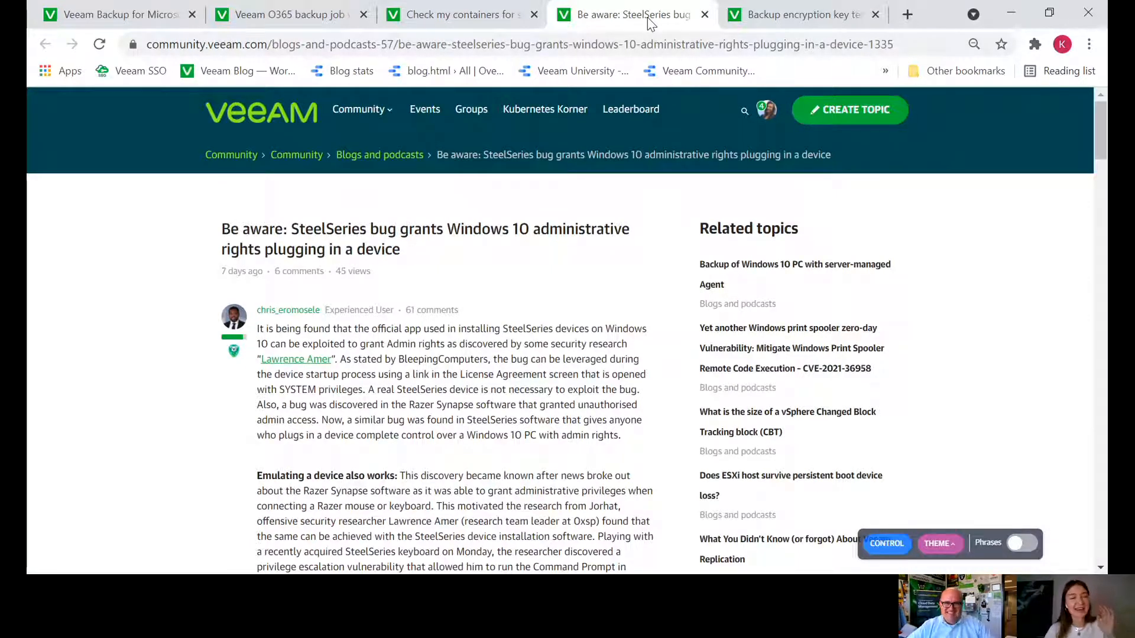
{"action": "mouse_move", "coordinate": [382, 281]}
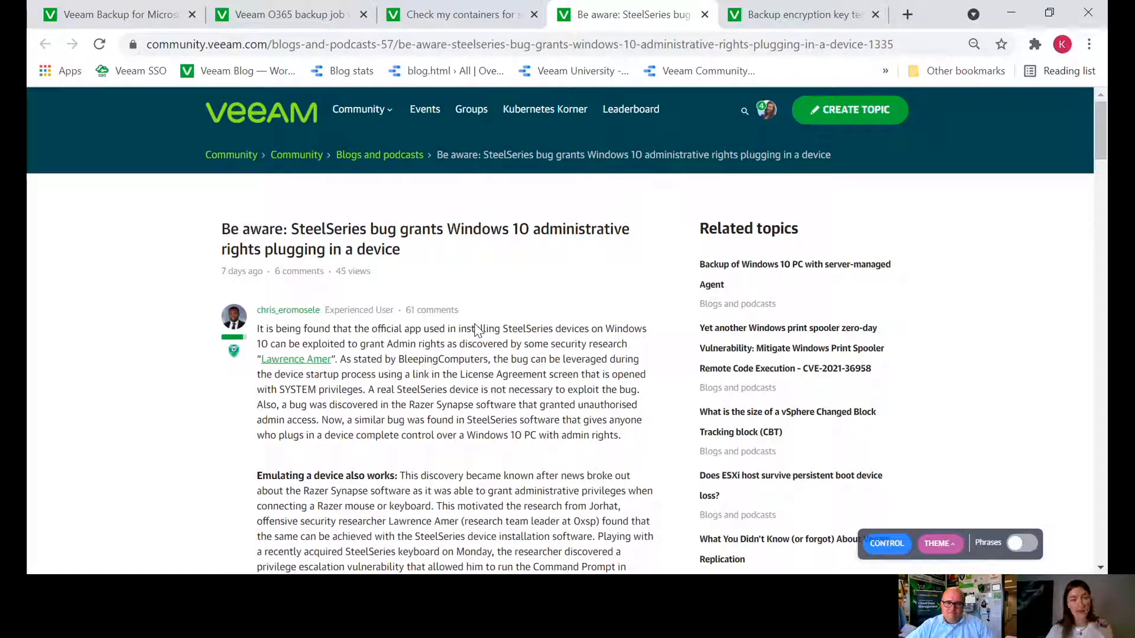
{"action": "mouse_move", "coordinate": [469, 338]}
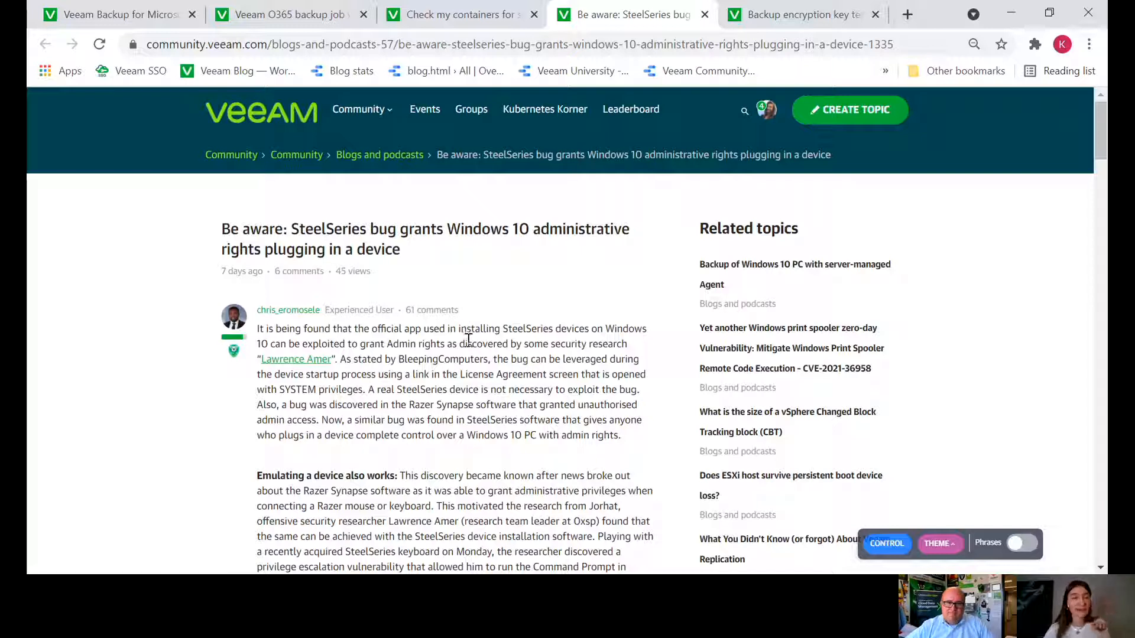
{"action": "mouse_move", "coordinate": [476, 325]}
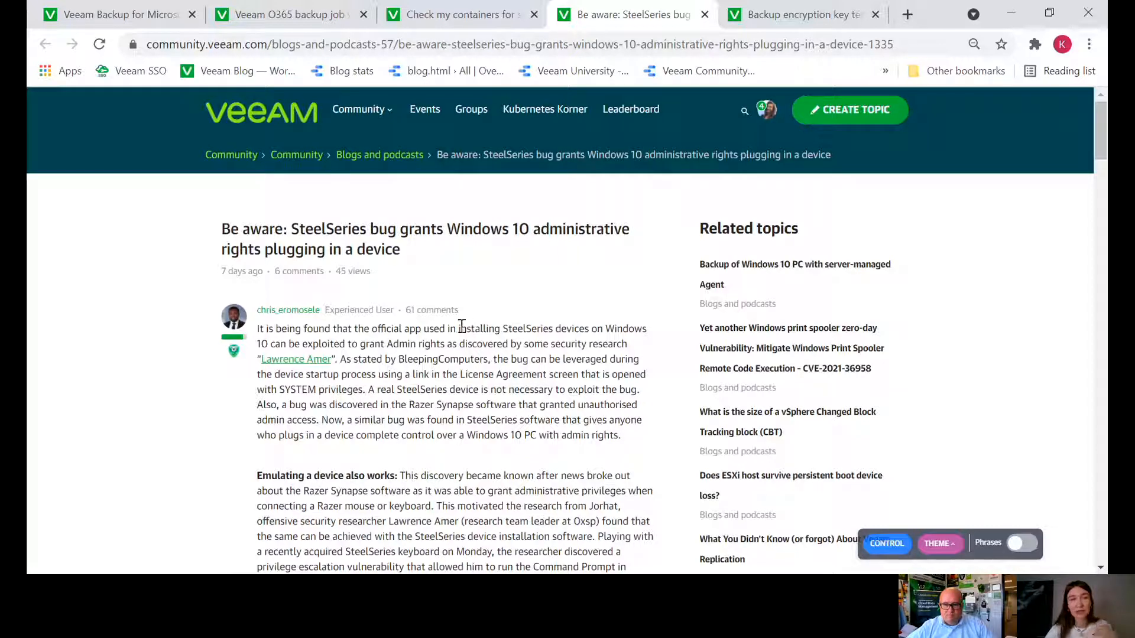
{"action": "mouse_move", "coordinate": [538, 274]}
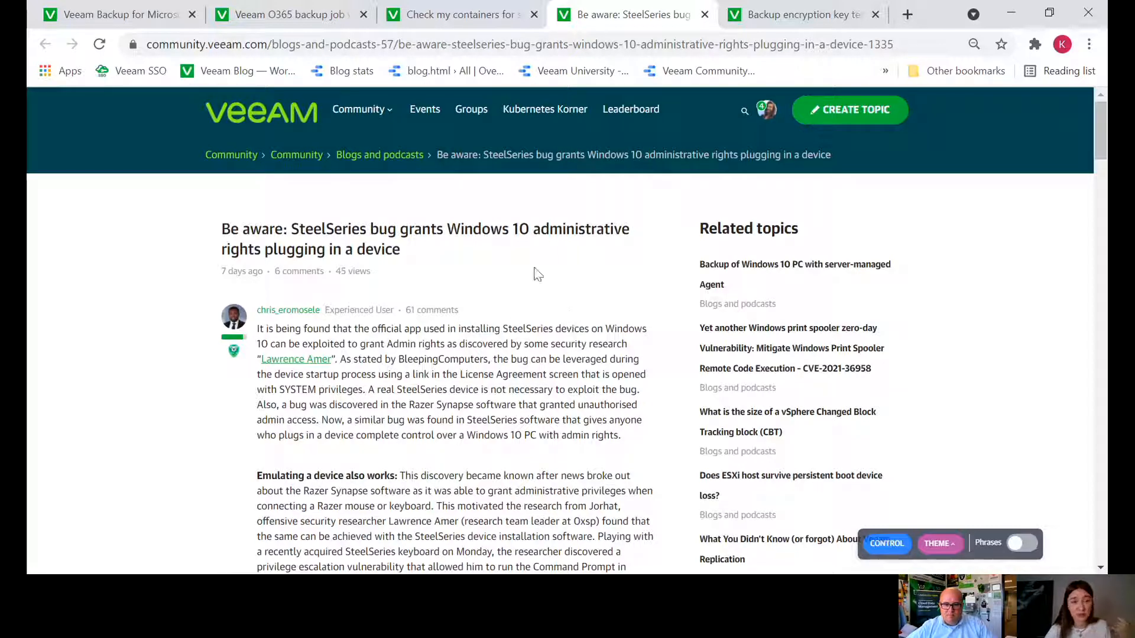
{"action": "scroll", "scroll_direction": "down", "scroll_amount": 3}
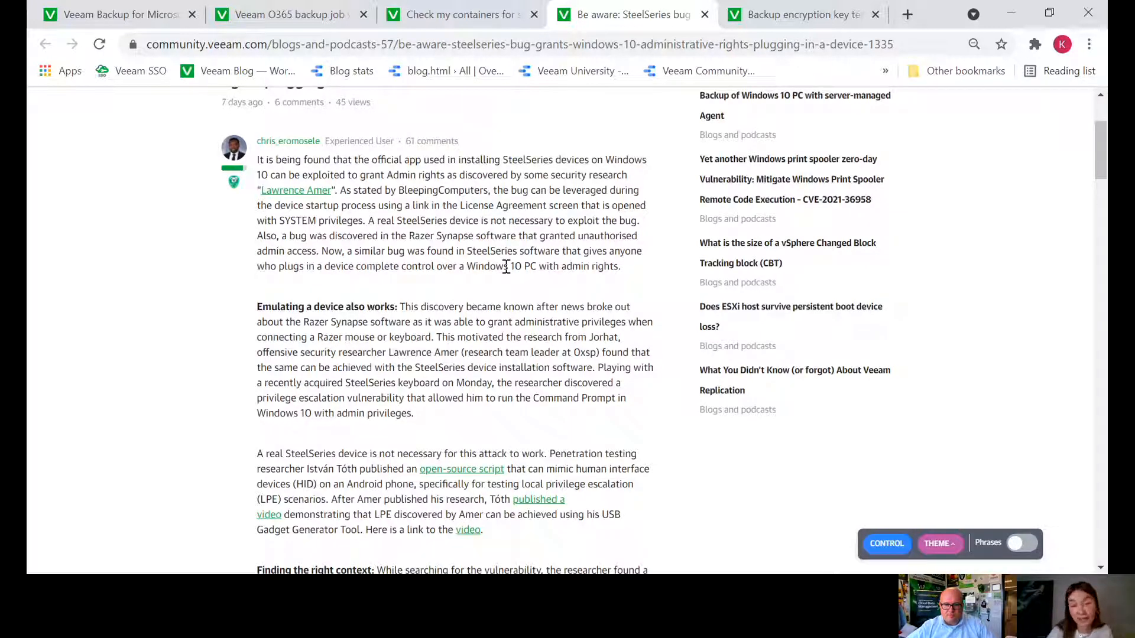
{"action": "scroll", "scroll_direction": "down", "scroll_amount": 3}
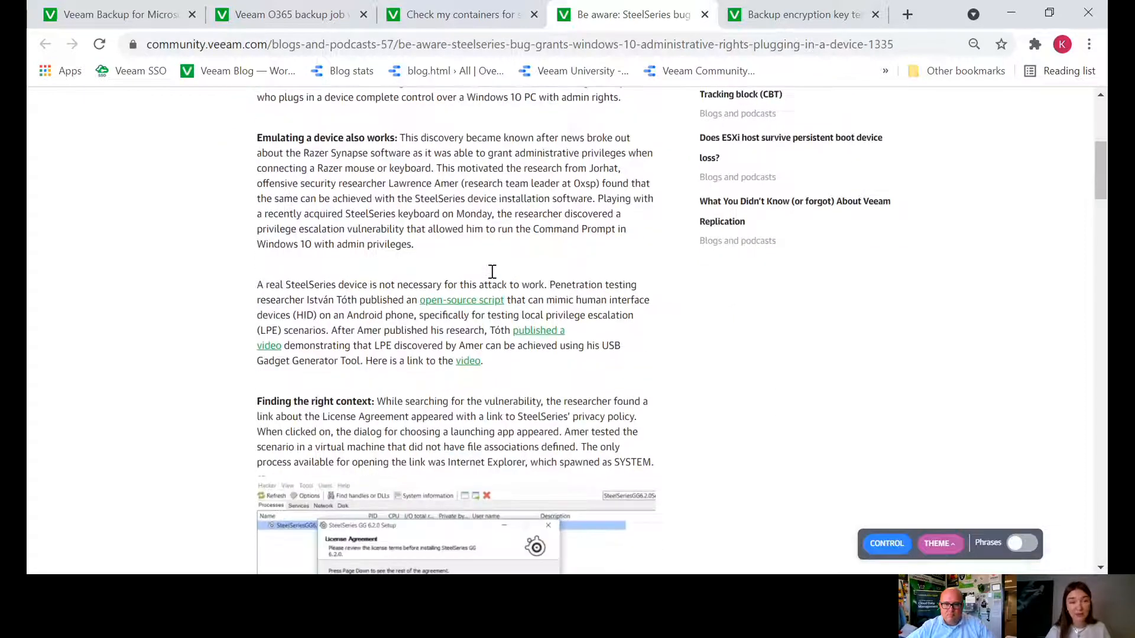
{"action": "mouse_move", "coordinate": [491, 278]}
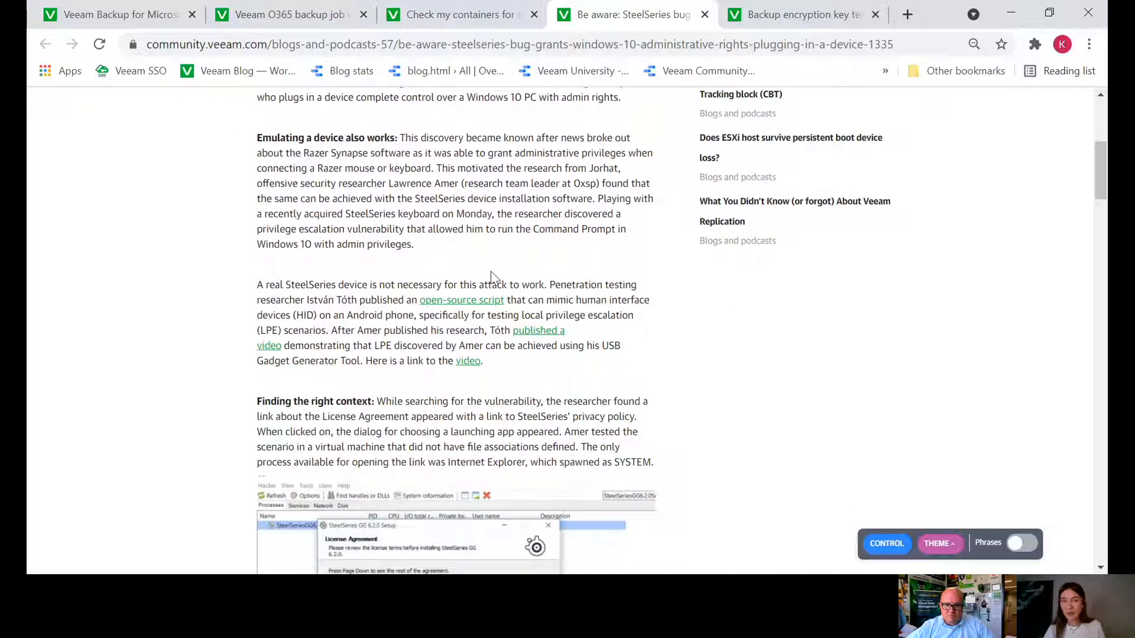
{"action": "mouse_move", "coordinate": [579, 270]}
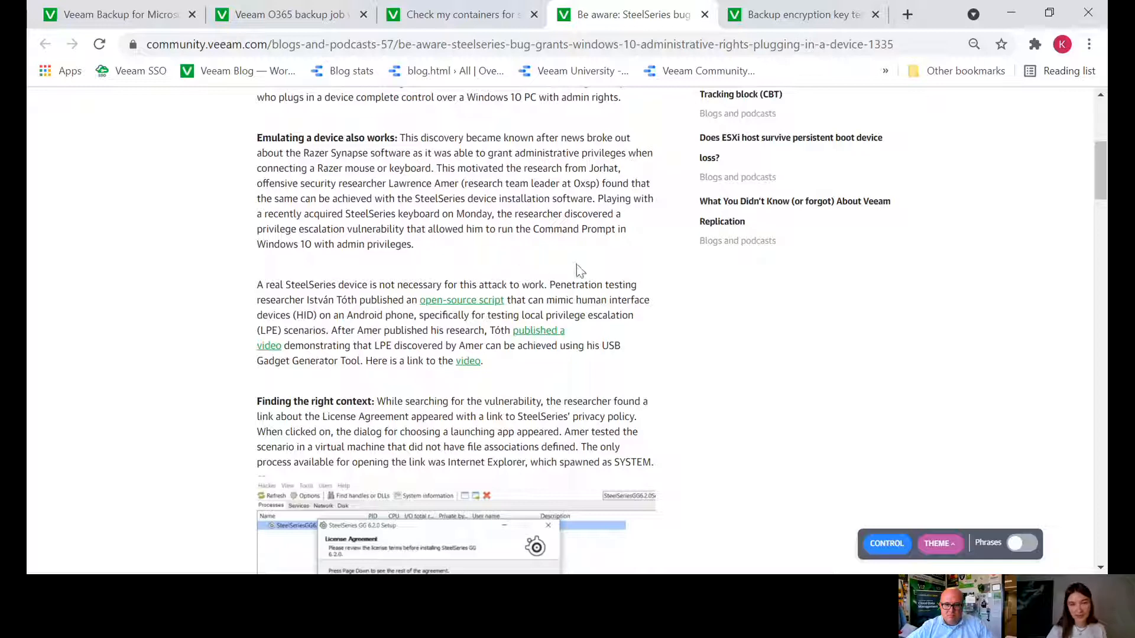
{"action": "mouse_move", "coordinate": [581, 275]}
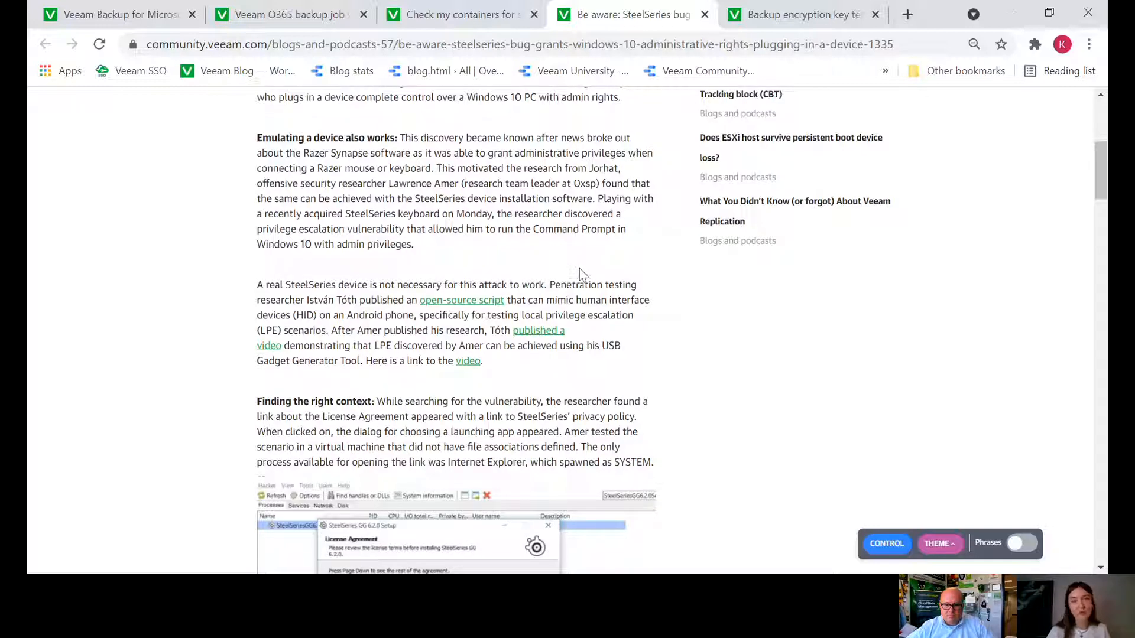
{"action": "scroll", "scroll_direction": "down", "scroll_amount": 3}
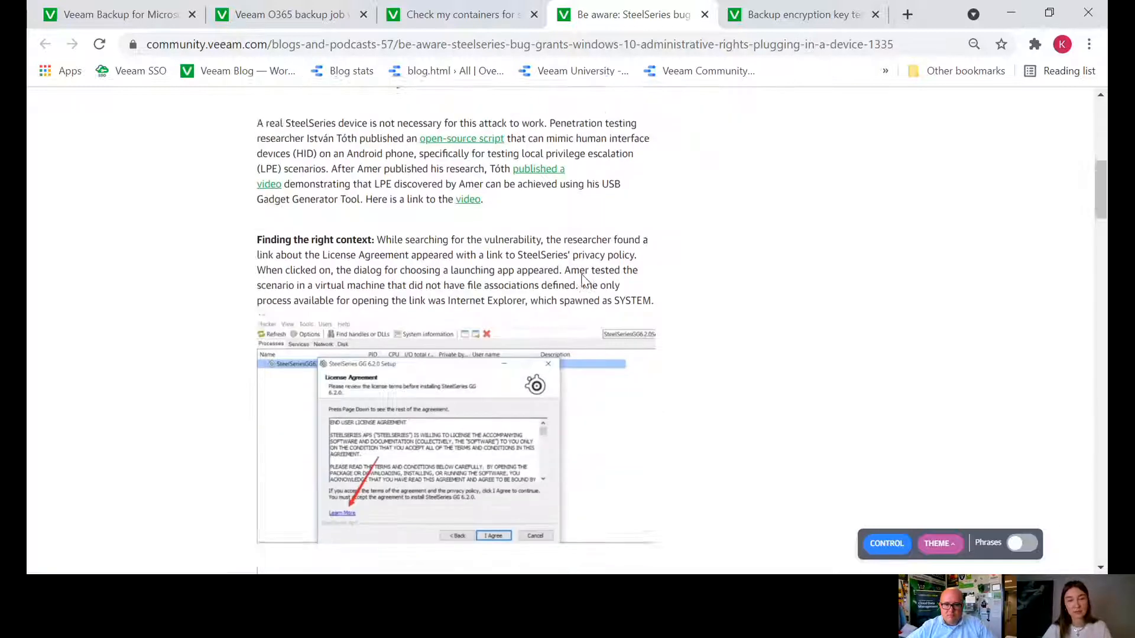
{"action": "scroll", "scroll_direction": "down", "scroll_amount": 3}
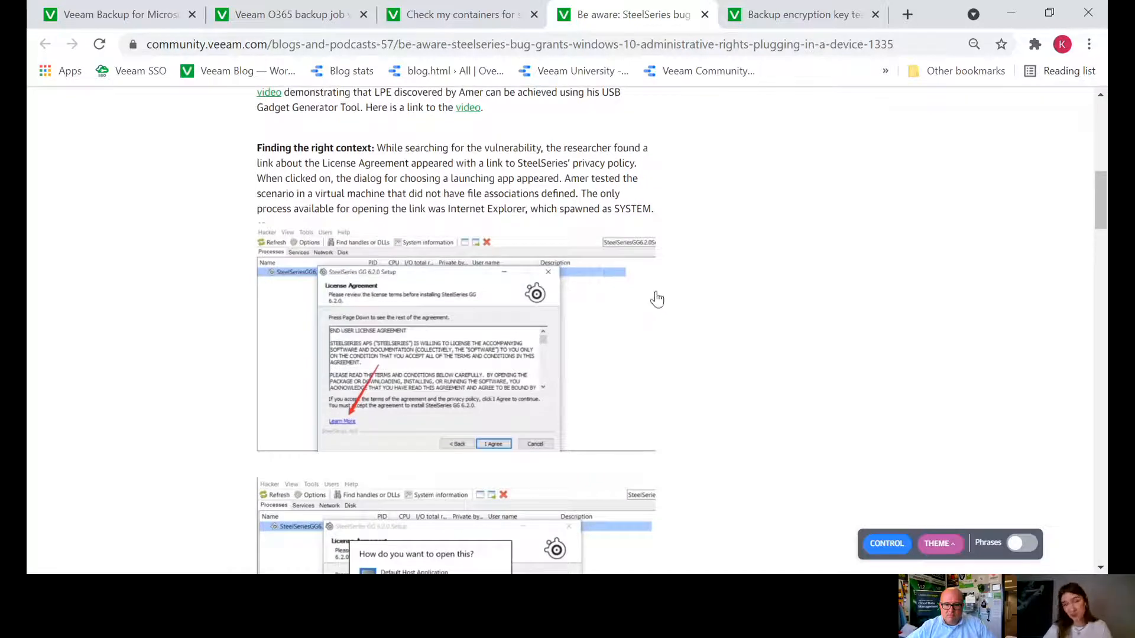
{"action": "scroll", "scroll_direction": "down", "scroll_amount": 3}
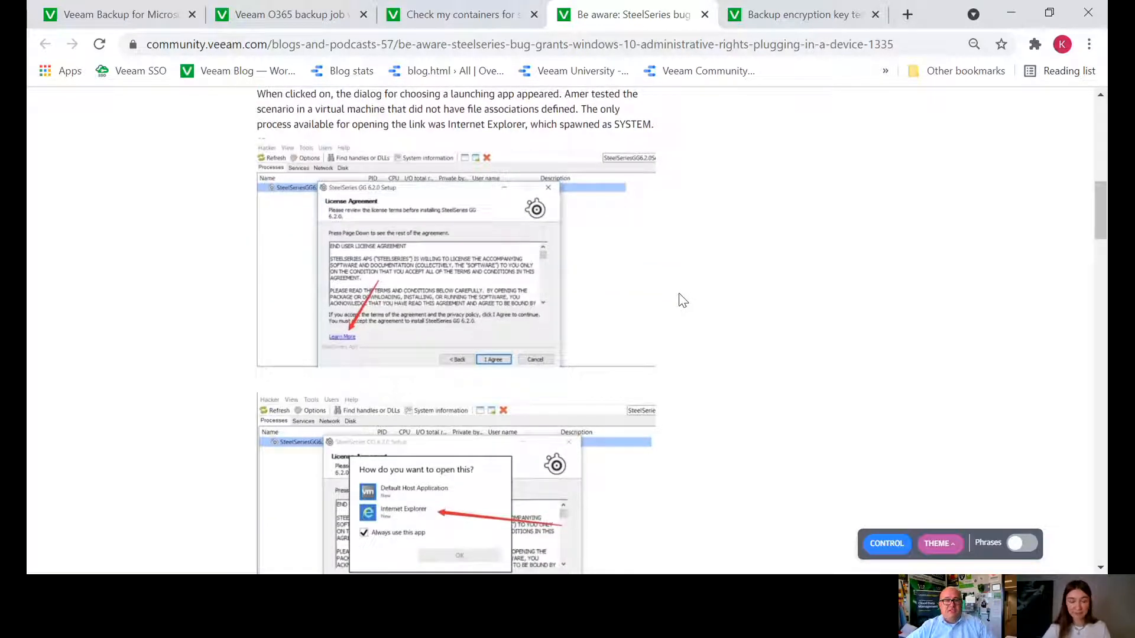
{"action": "scroll", "scroll_direction": "down", "scroll_amount": 3}
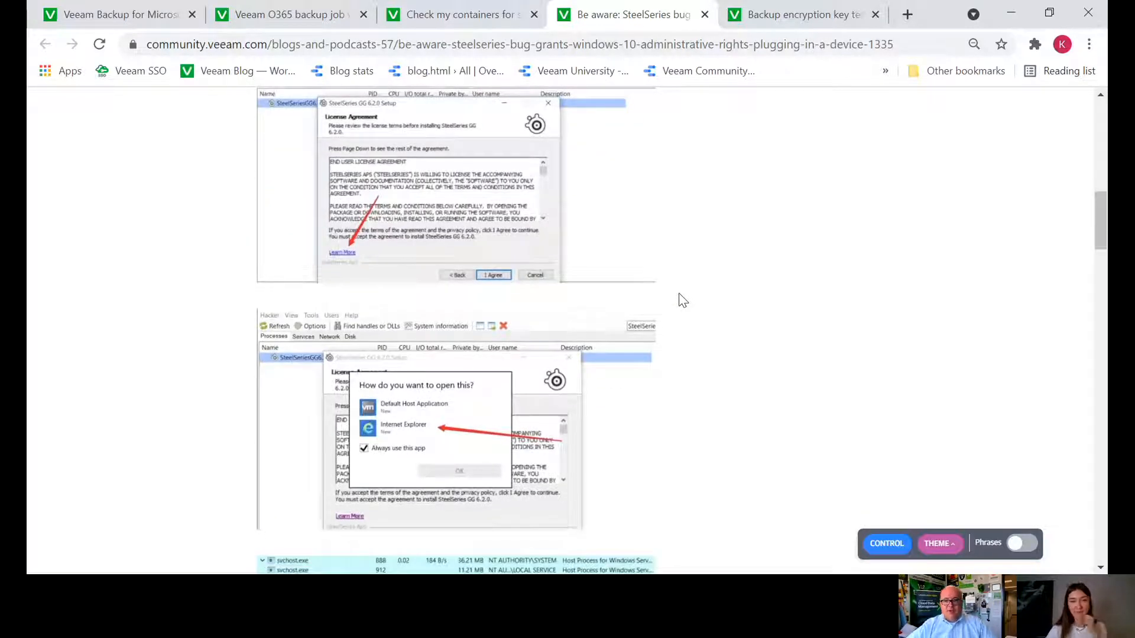
{"action": "scroll", "scroll_direction": "down", "scroll_amount": 3}
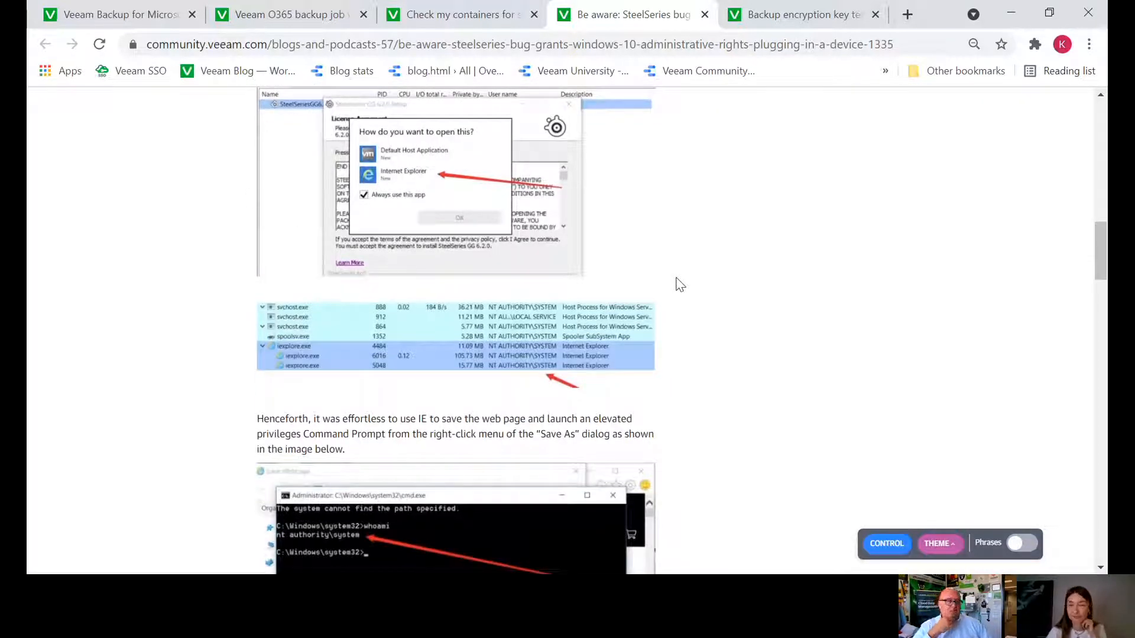
{"action": "scroll", "scroll_direction": "down", "scroll_amount": 3}
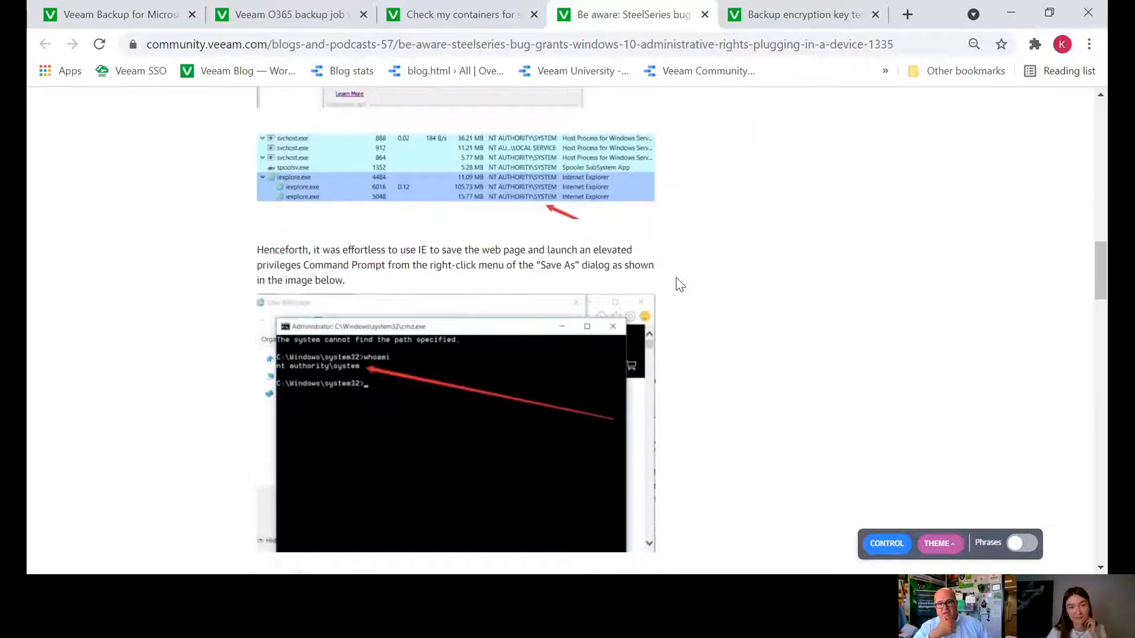
{"action": "scroll", "scroll_direction": "down", "scroll_amount": 3}
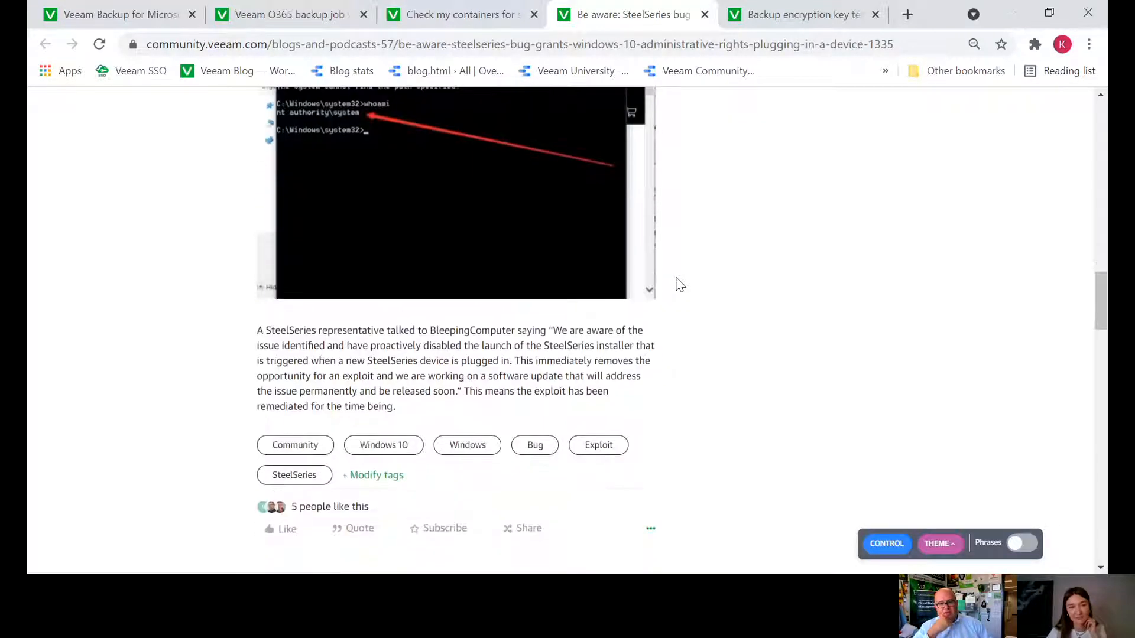
{"action": "mouse_move", "coordinate": [744, 369]}
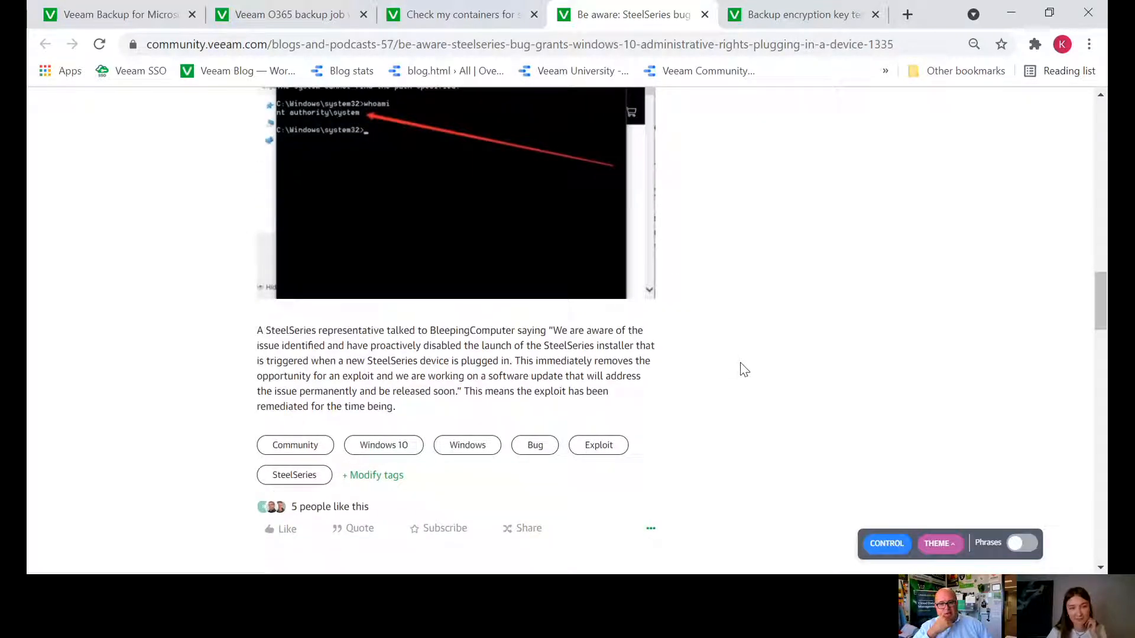
{"action": "scroll", "scroll_direction": "down", "scroll_amount": 3}
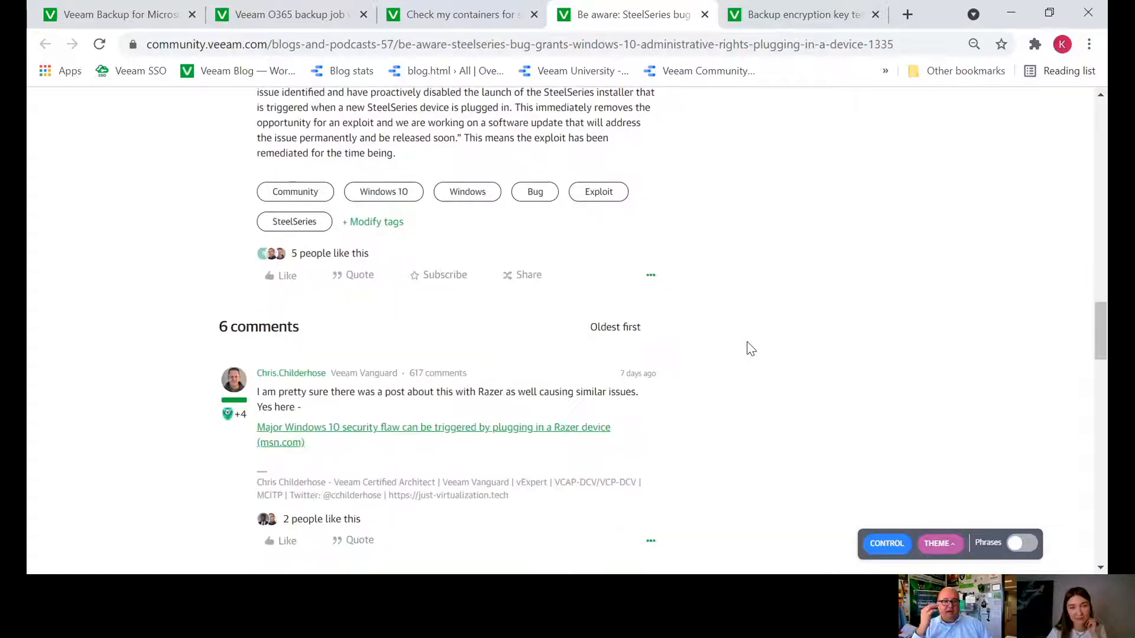
{"action": "scroll", "scroll_direction": "down", "scroll_amount": 3}
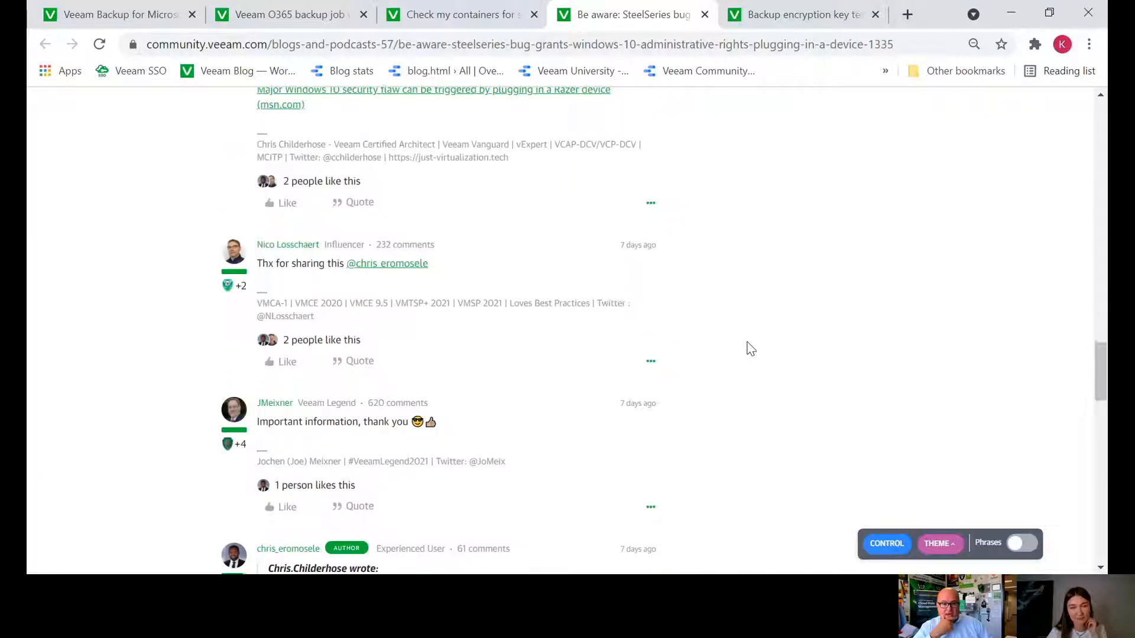
{"action": "scroll", "scroll_direction": "down", "scroll_amount": 3}
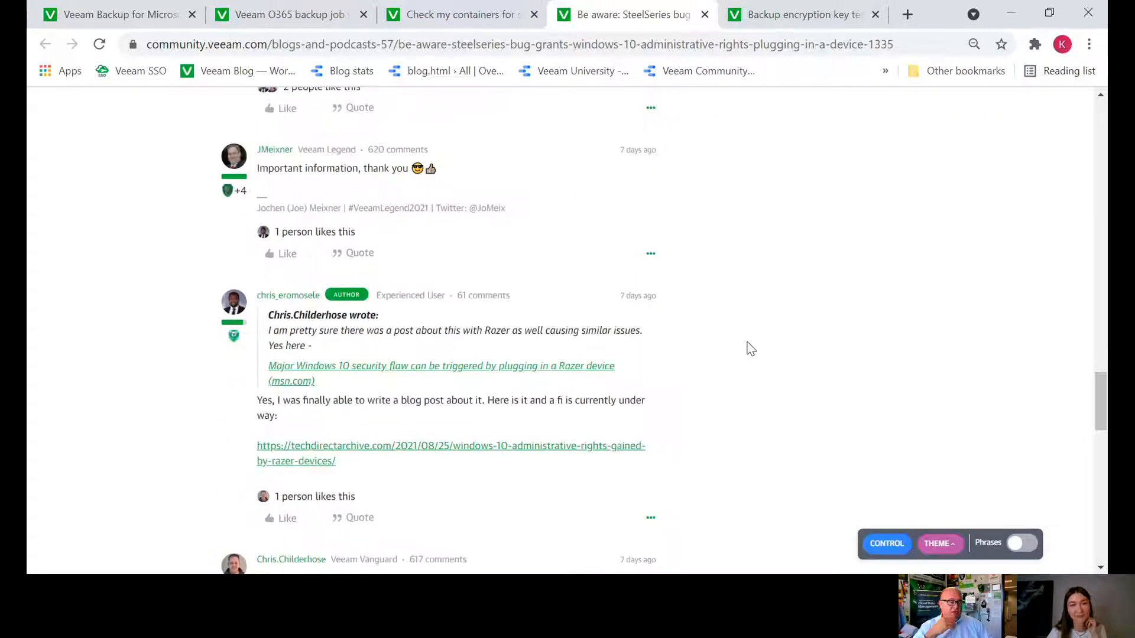
{"action": "scroll", "scroll_direction": "down", "scroll_amount": 3}
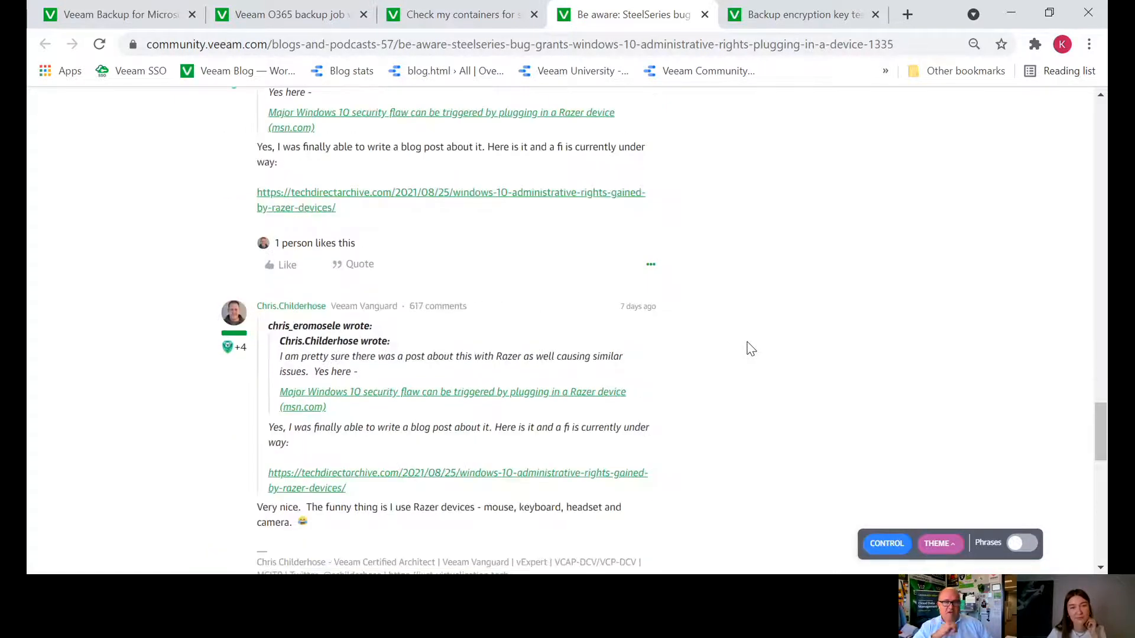
{"action": "scroll", "scroll_direction": "down", "scroll_amount": 3}
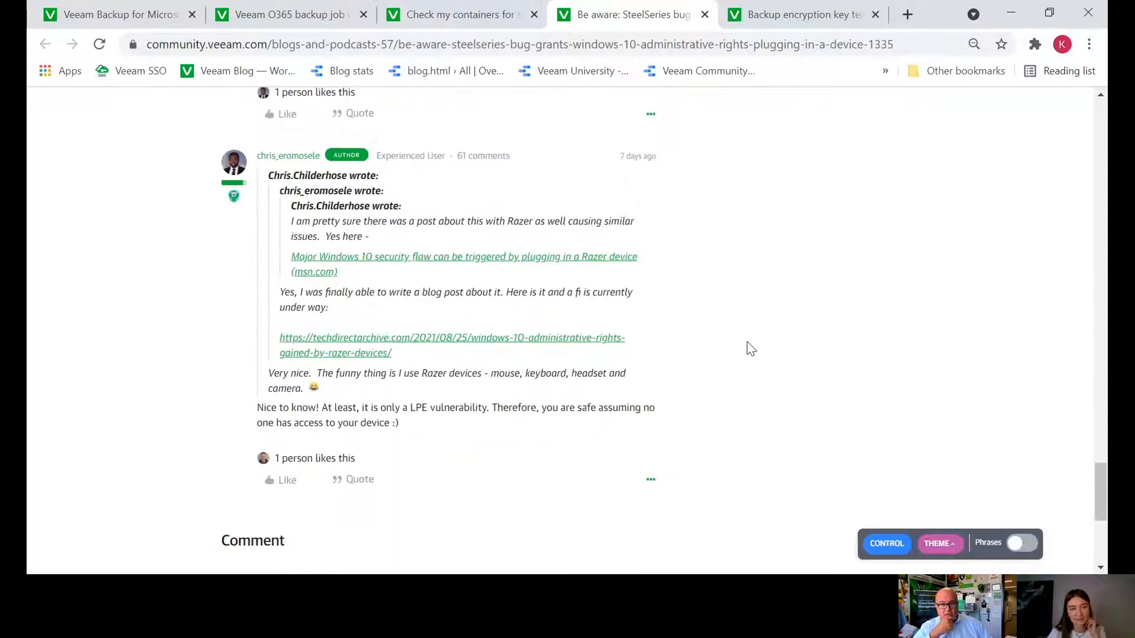
{"action": "scroll", "scroll_direction": "up", "scroll_amount": 3}
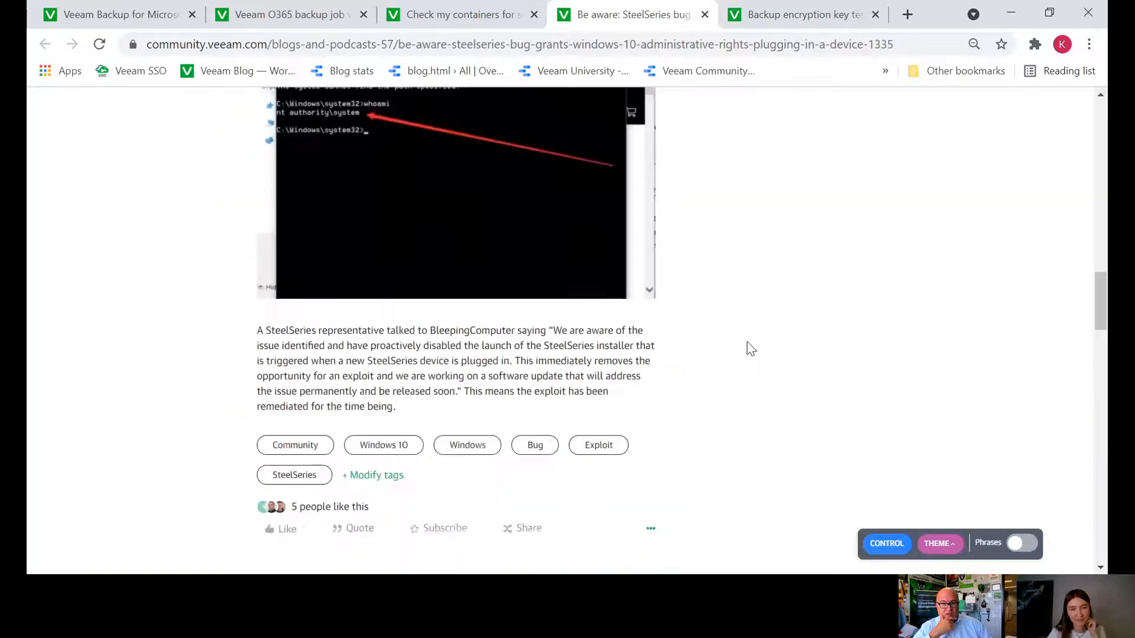
{"action": "scroll", "scroll_direction": "up", "scroll_amount": 3}
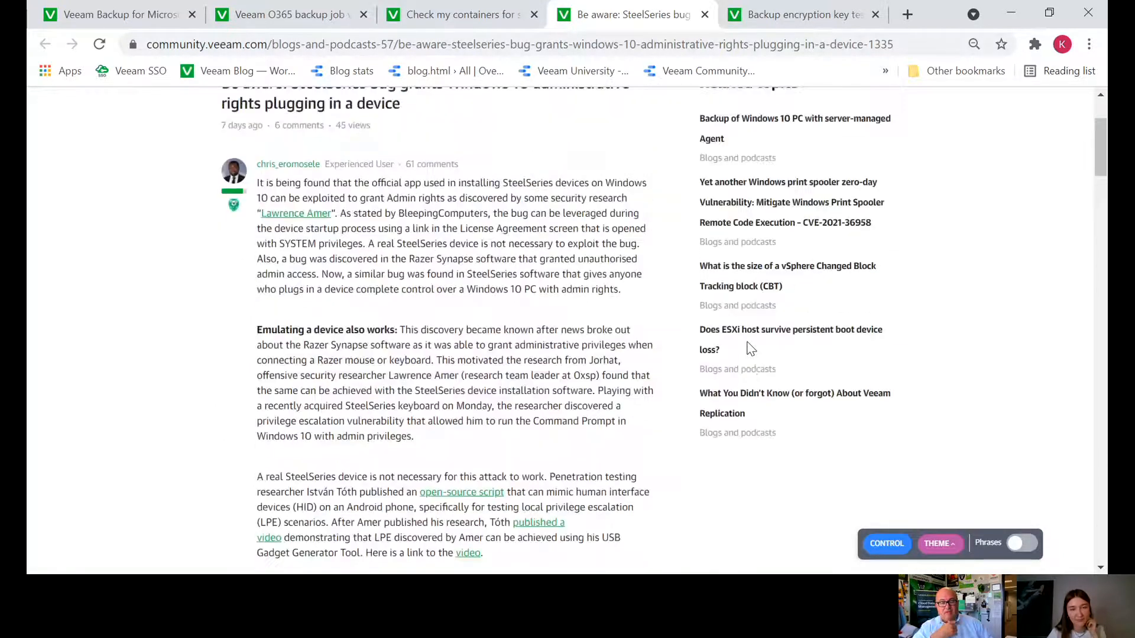
{"action": "scroll", "scroll_direction": "up", "scroll_amount": 3}
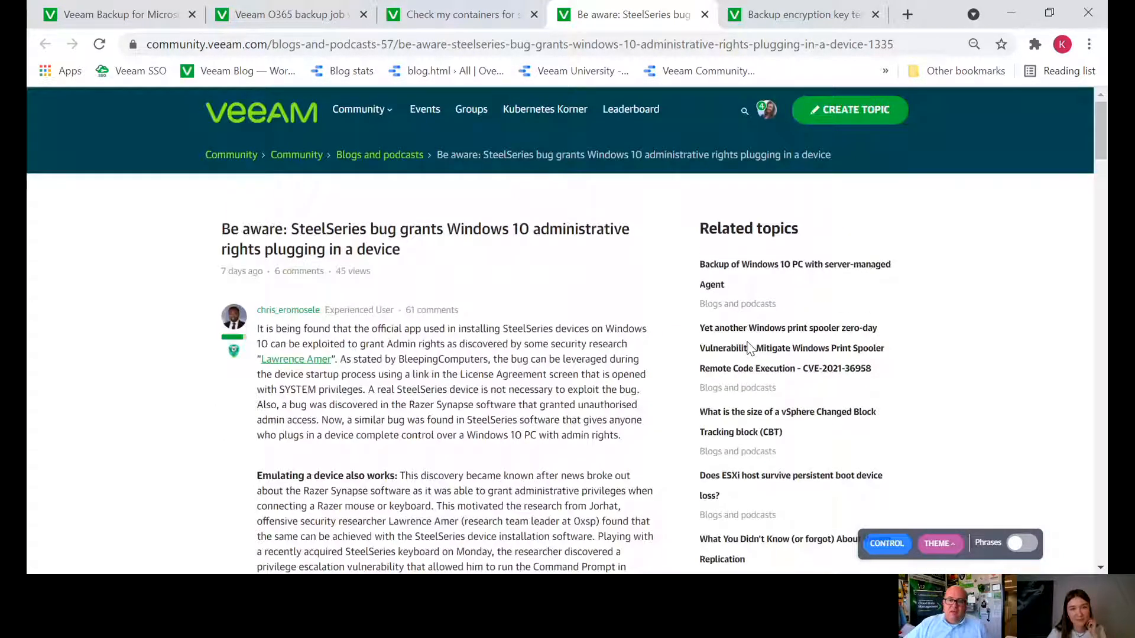
{"action": "mouse_move", "coordinate": [1078, 259]}
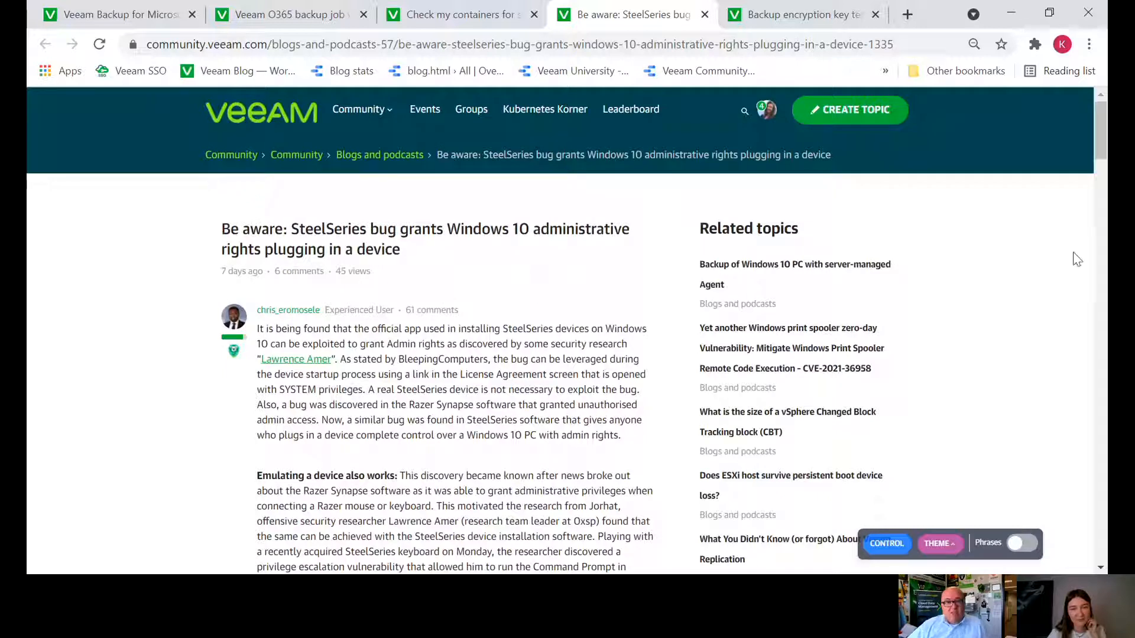
{"action": "mouse_move", "coordinate": [697, 301]}
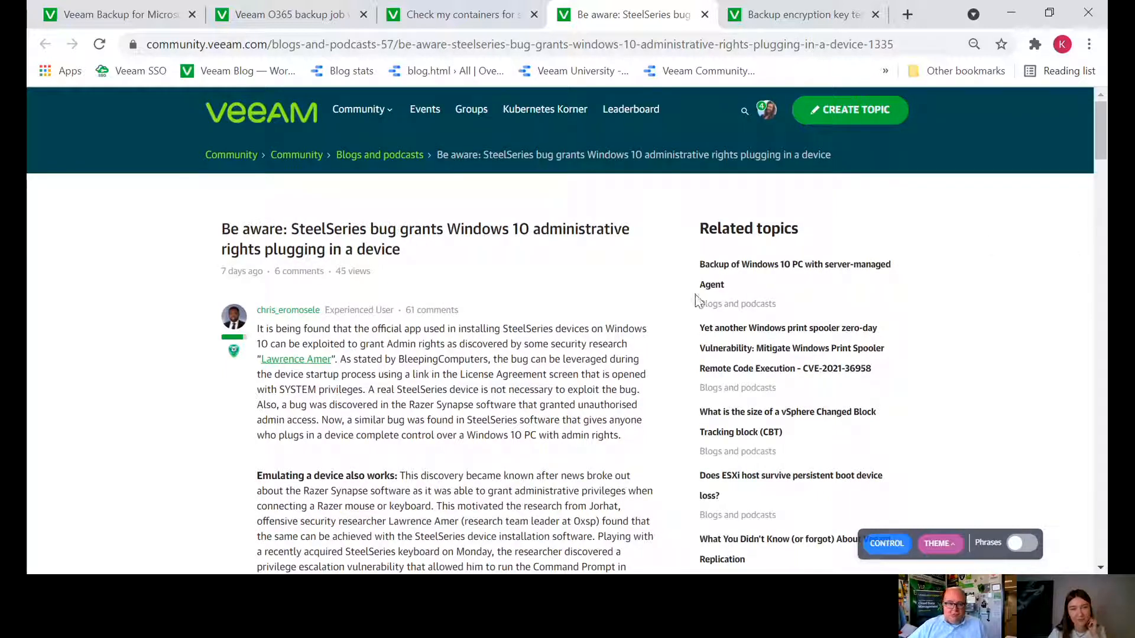
{"action": "mouse_move", "coordinate": [1049, 285]}
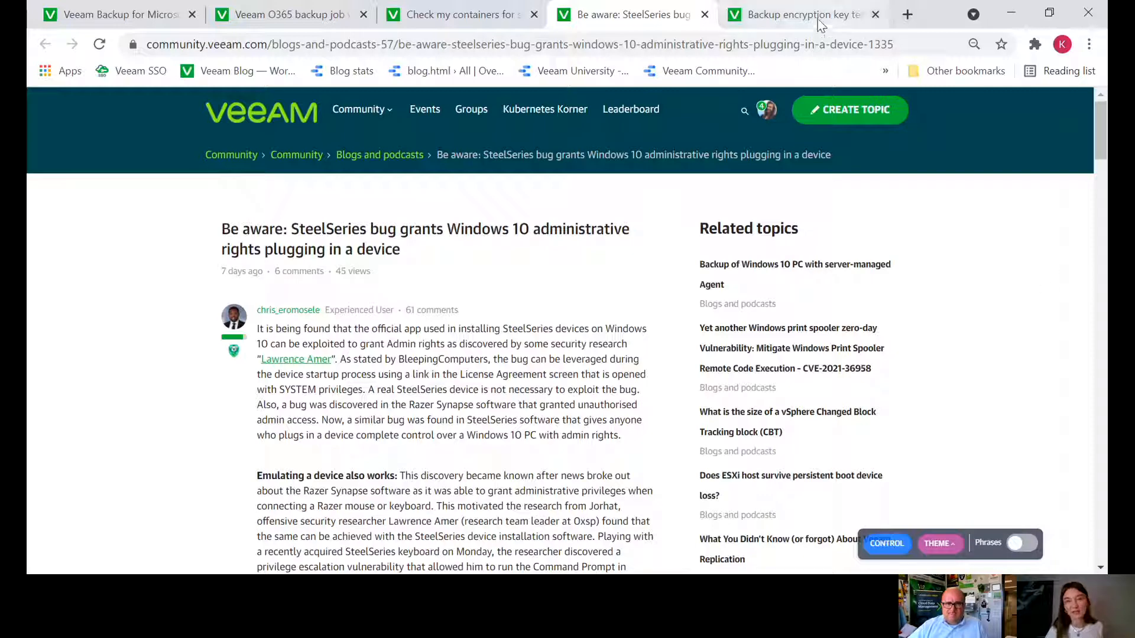
Switch to the Backup encryption key testing thread and read into Mildur's best answer
{"action": "left_click", "coordinate": [799, 14]}
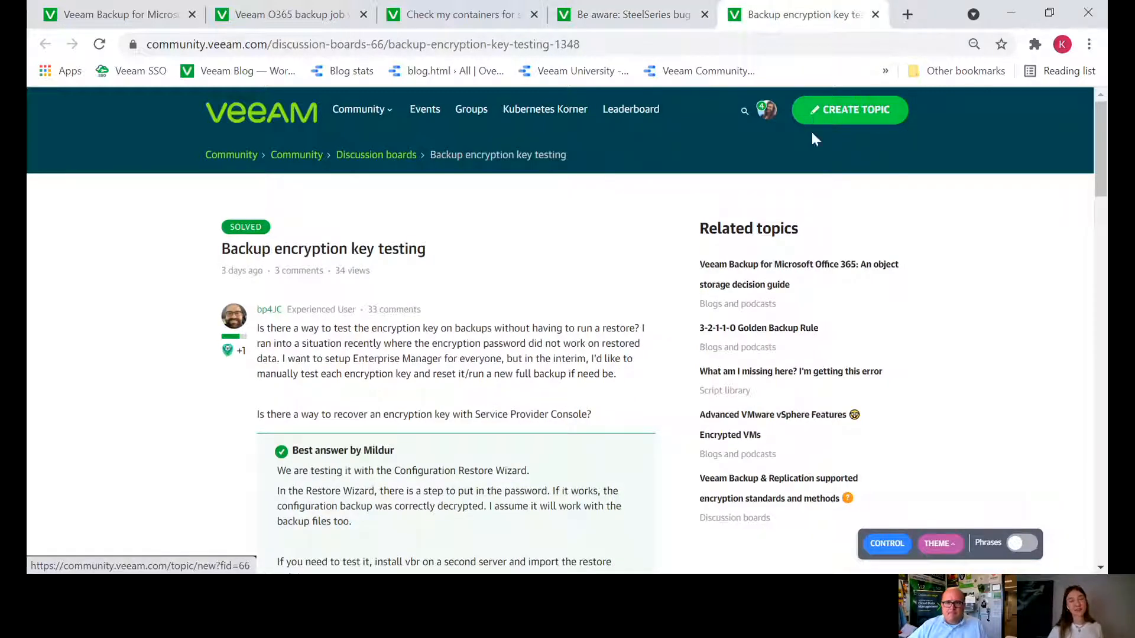
{"action": "mouse_move", "coordinate": [910, 351]}
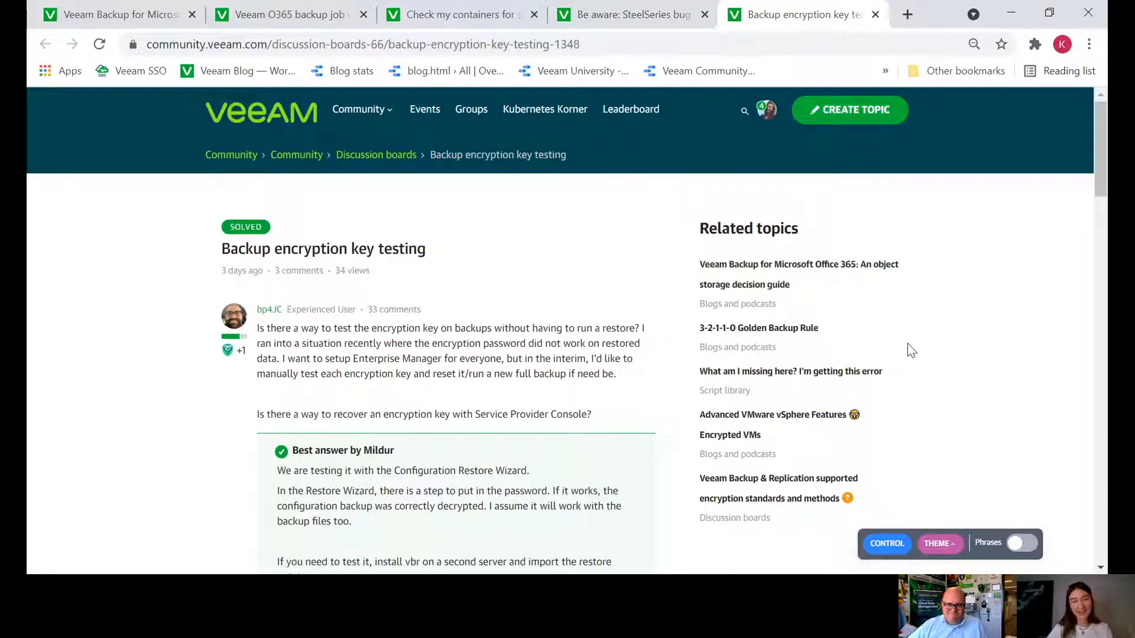
{"action": "mouse_move", "coordinate": [796, 275]}
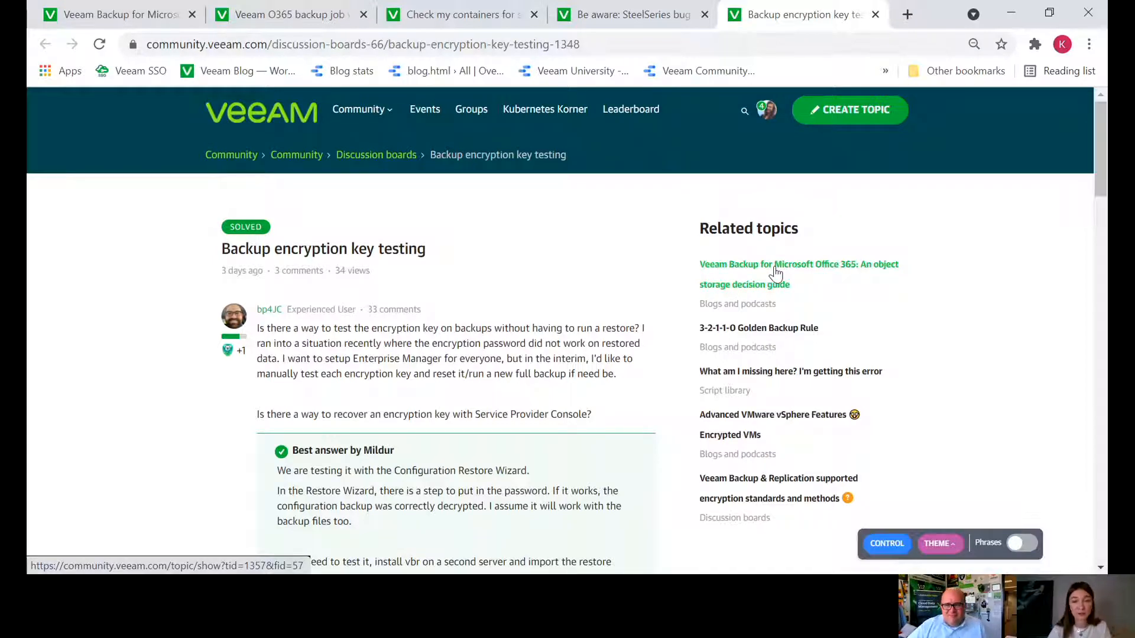
{"action": "scroll", "scroll_direction": "down", "scroll_amount": 3}
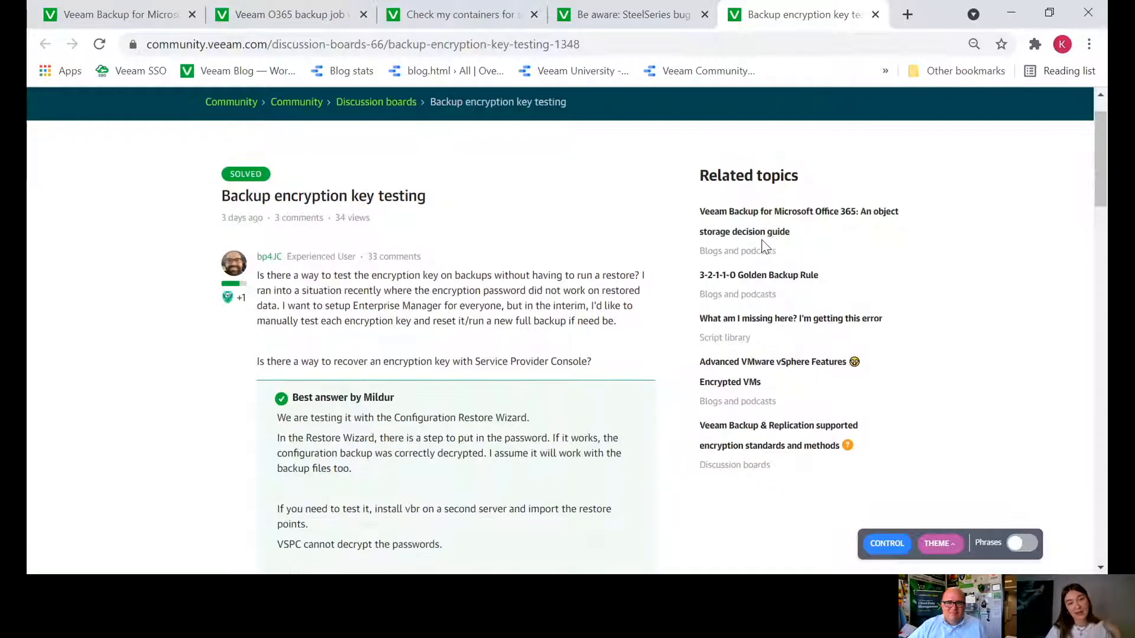
{"action": "scroll", "scroll_direction": "down", "scroll_amount": 3}
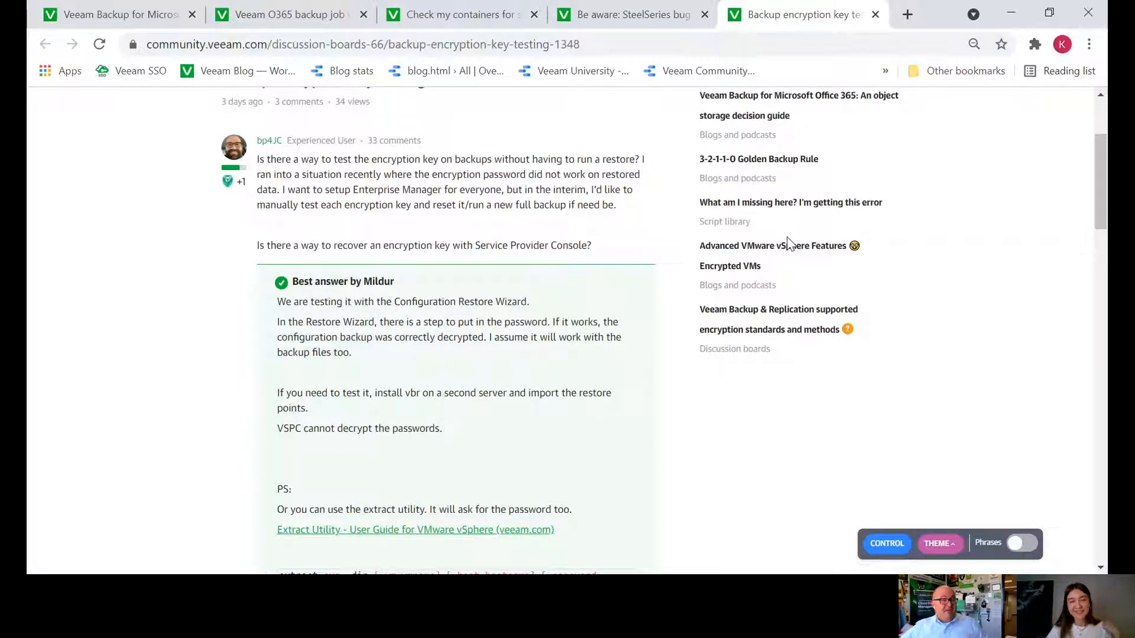
{"action": "mouse_move", "coordinate": [987, 245]}
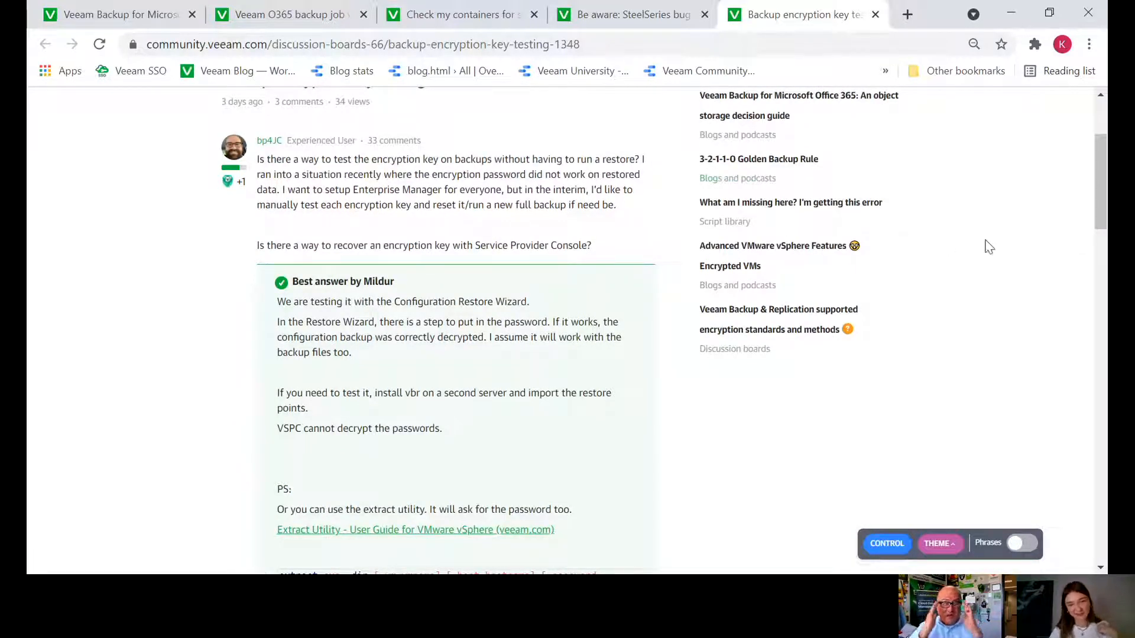
{"action": "mouse_move", "coordinate": [992, 232]}
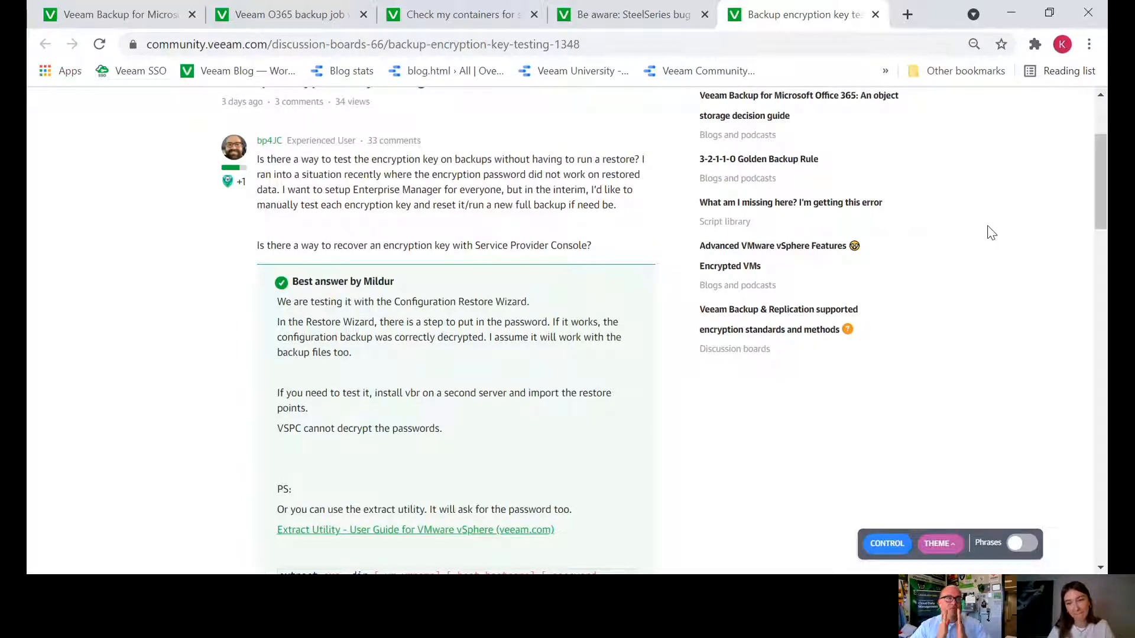
Read Mildur's answer through the extract command and reach the thread's three comments
{"action": "scroll", "scroll_direction": "down", "scroll_amount": 3}
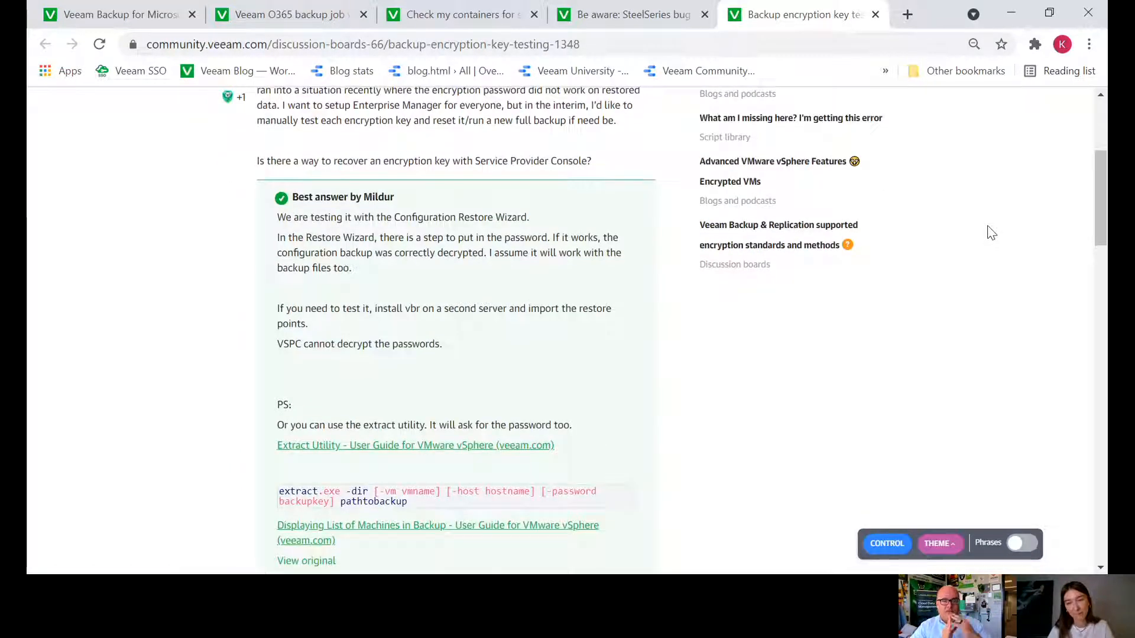
{"action": "scroll", "scroll_direction": "up", "scroll_amount": 3}
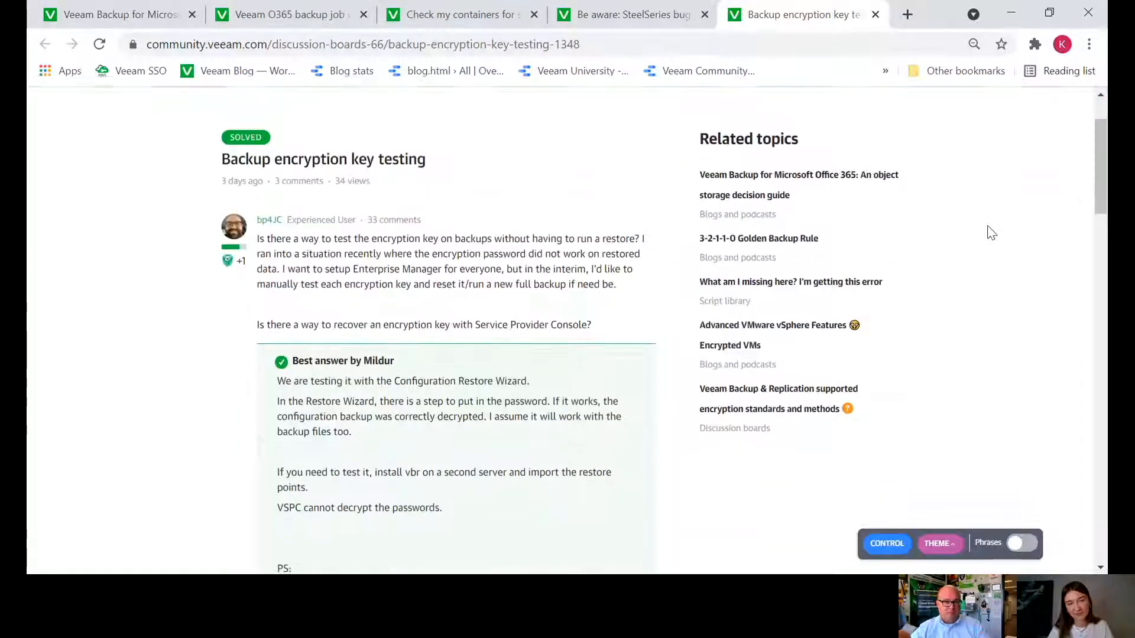
{"action": "scroll", "scroll_direction": "down", "scroll_amount": 3}
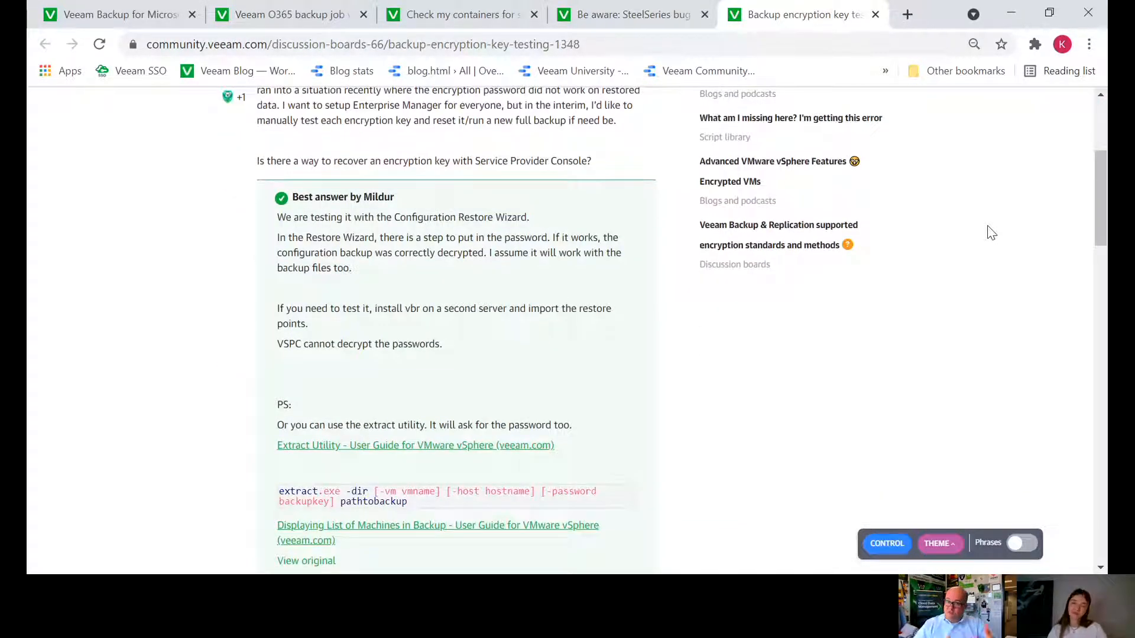
{"action": "scroll", "scroll_direction": "down", "scroll_amount": 3}
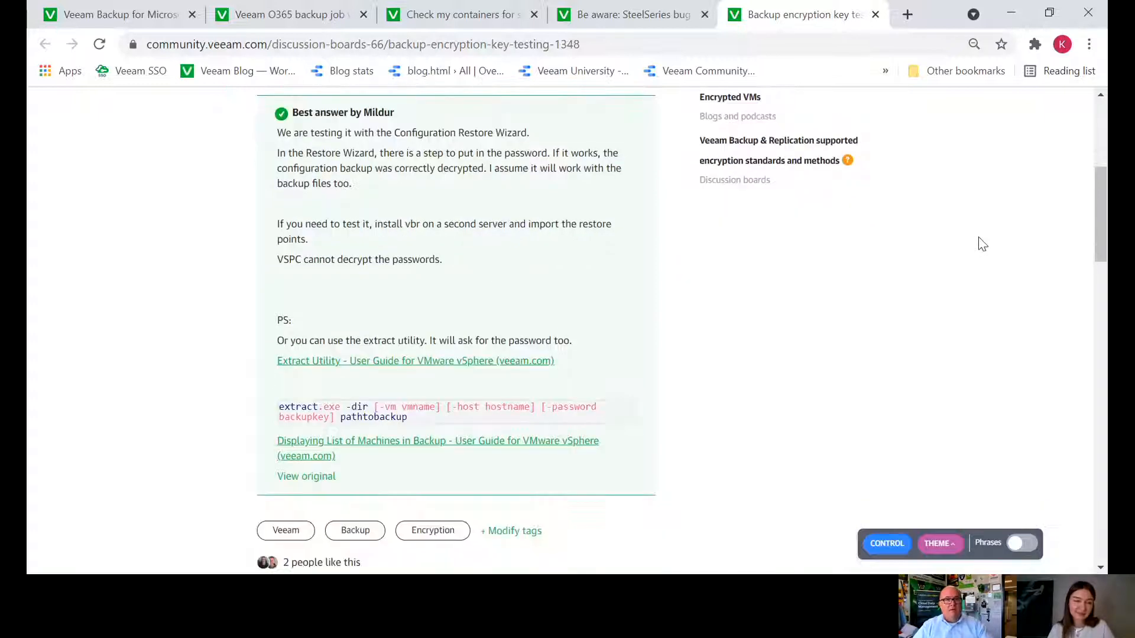
{"action": "scroll", "scroll_direction": "down", "scroll_amount": 3}
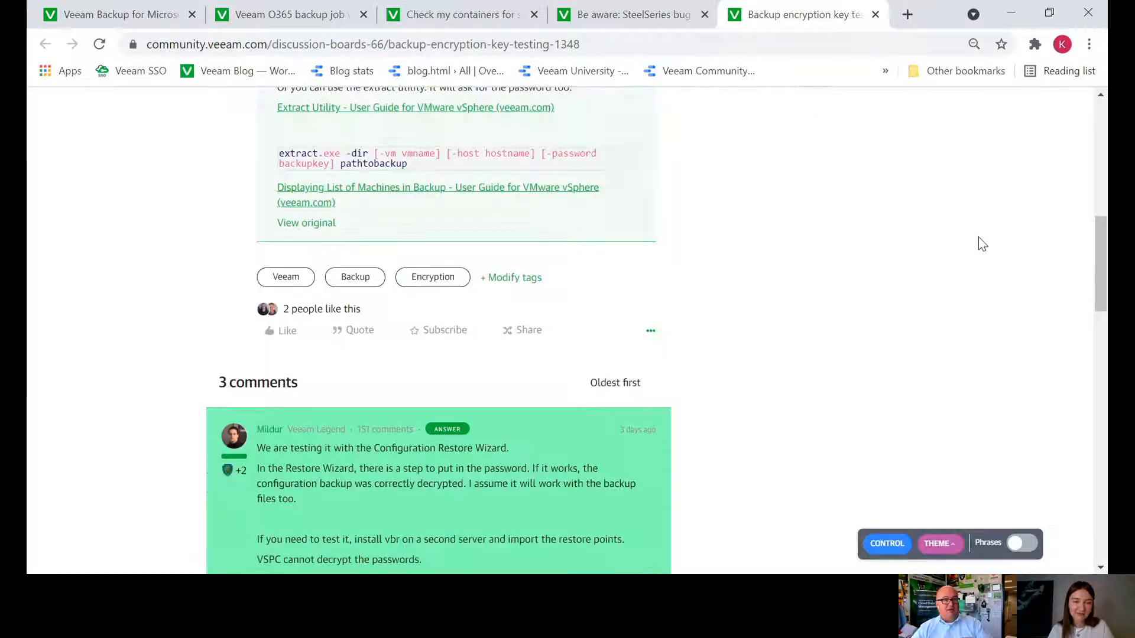
{"action": "scroll", "scroll_direction": "down", "scroll_amount": 3}
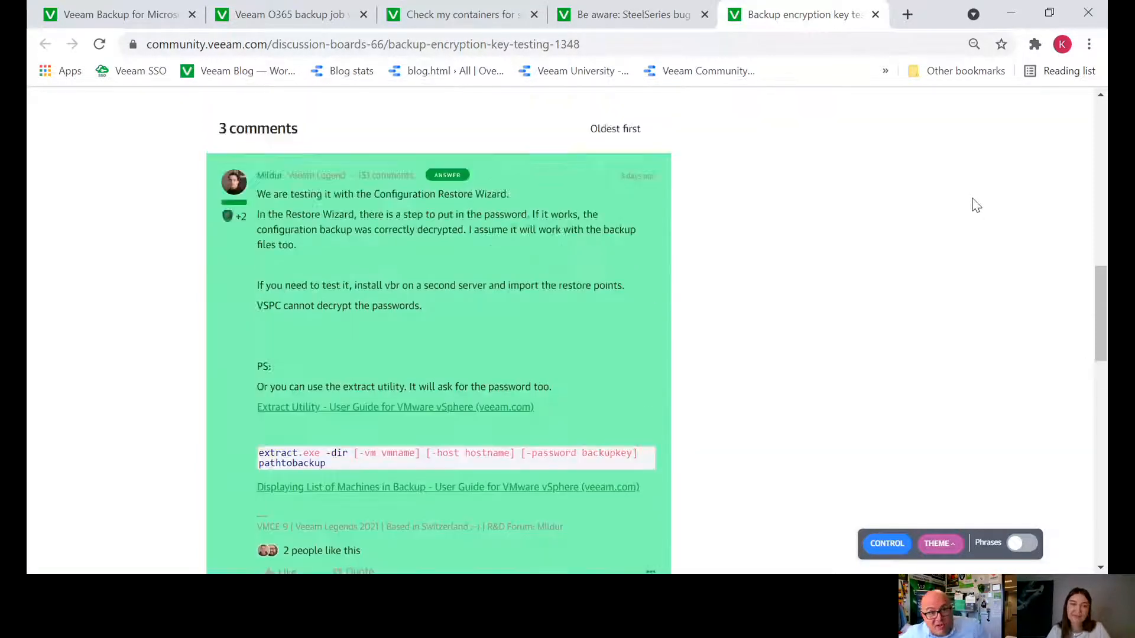
{"action": "scroll", "scroll_direction": "down", "scroll_amount": 3}
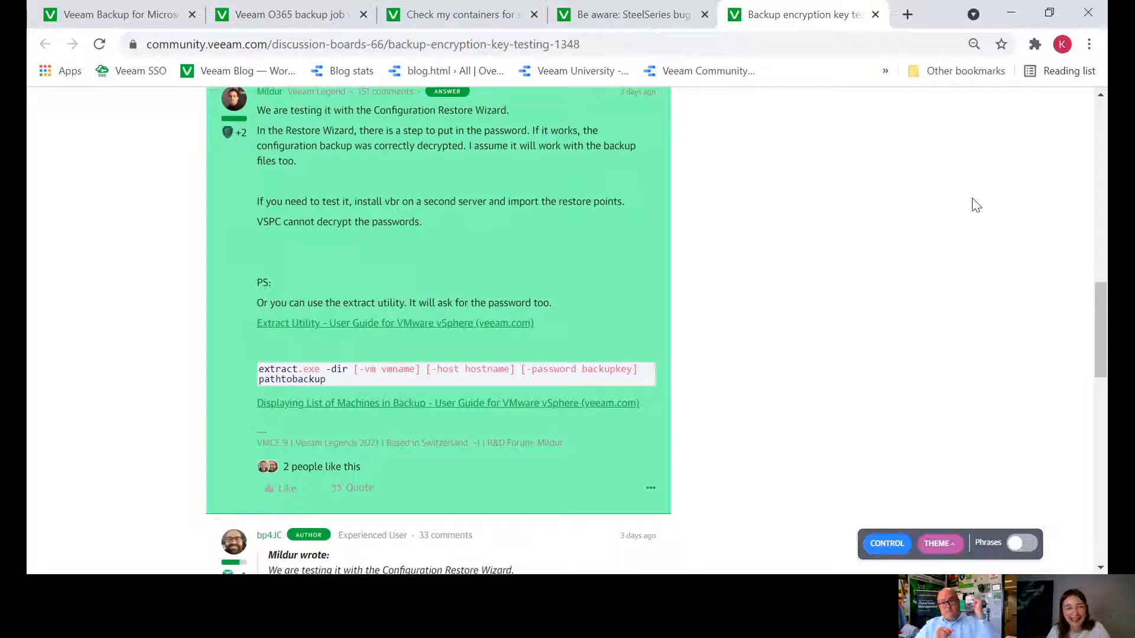
{"action": "mouse_move", "coordinate": [967, 258]}
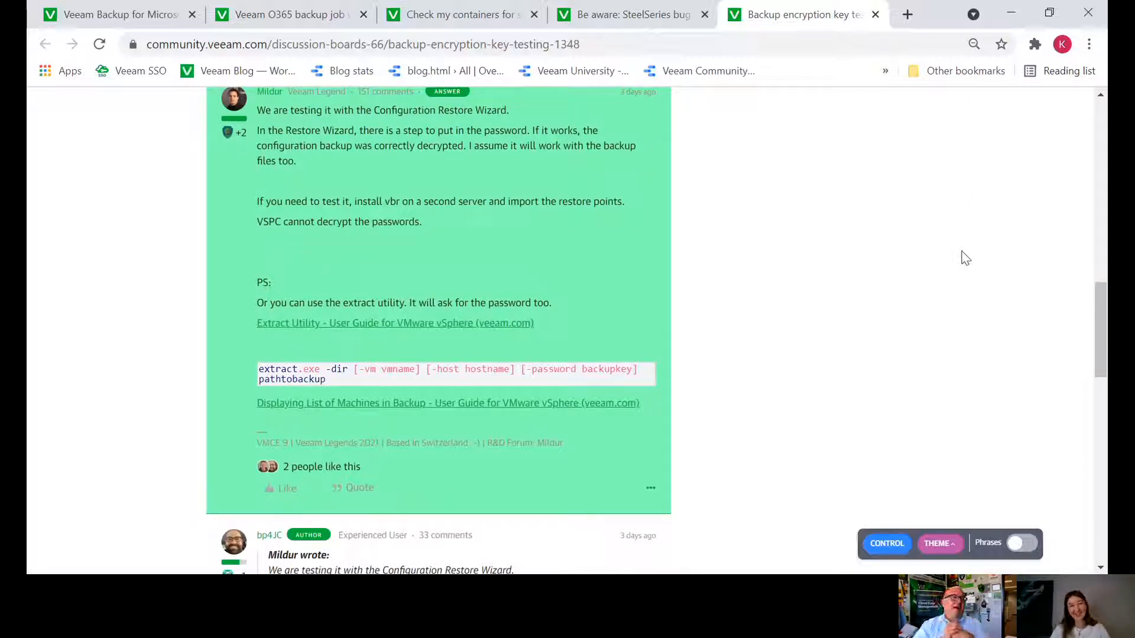
{"action": "mouse_move", "coordinate": [961, 257]}
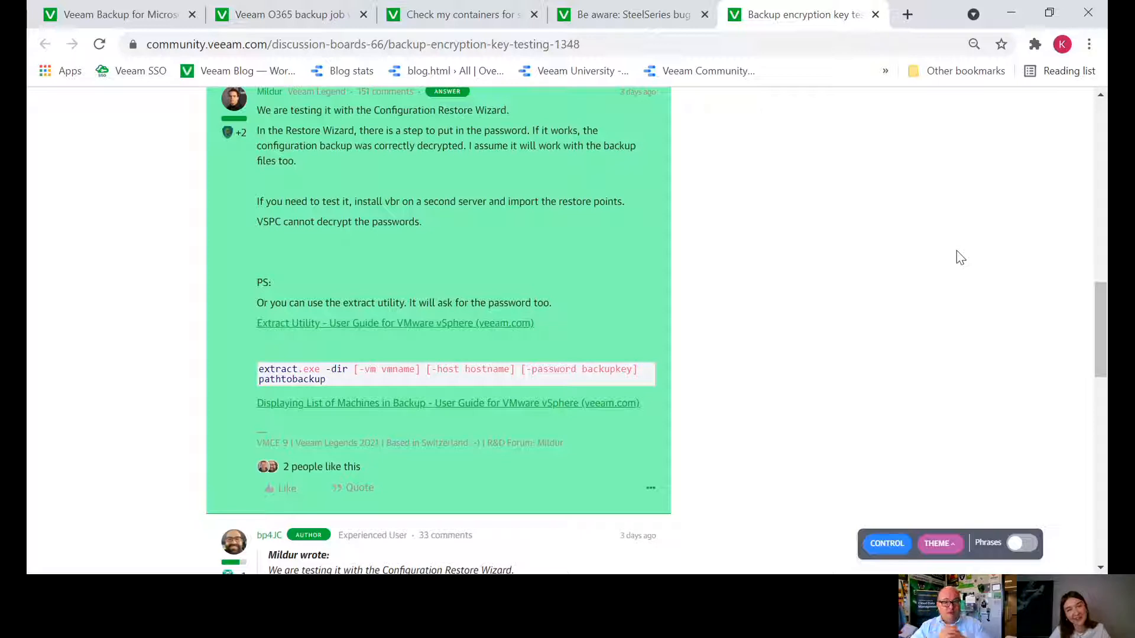
{"action": "mouse_move", "coordinate": [967, 445]}
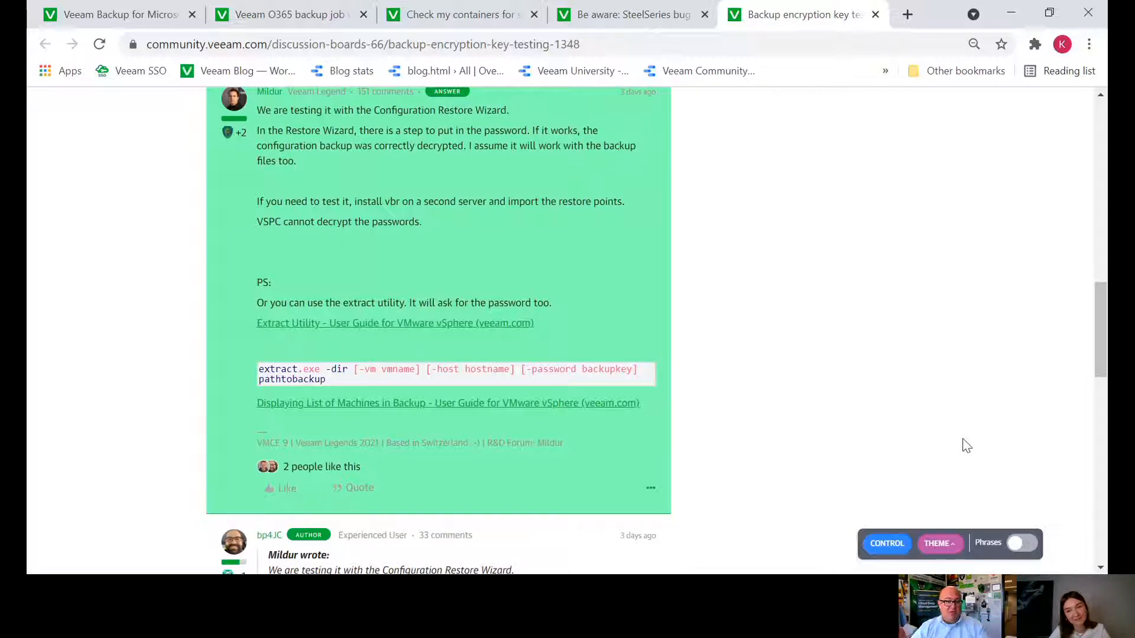
{"action": "mouse_move", "coordinate": [673, 369]}
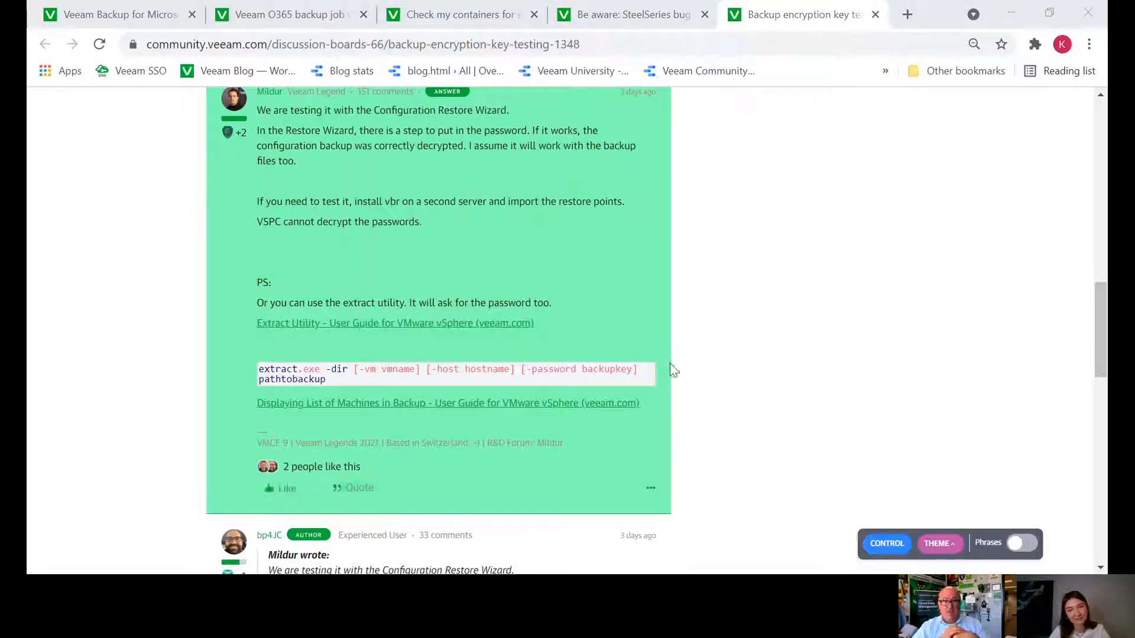
Show the Twitter, Facebook and LinkedIn sharing options below the original post
{"action": "scroll", "scroll_direction": "up", "scroll_amount": 3}
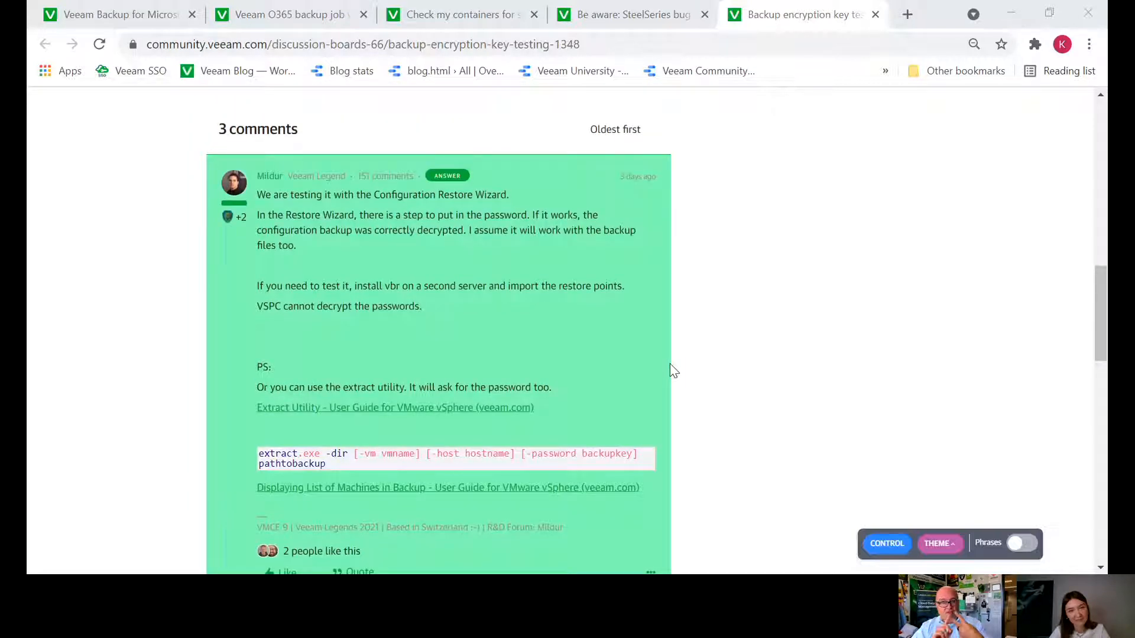
{"action": "mouse_move", "coordinate": [674, 380]}
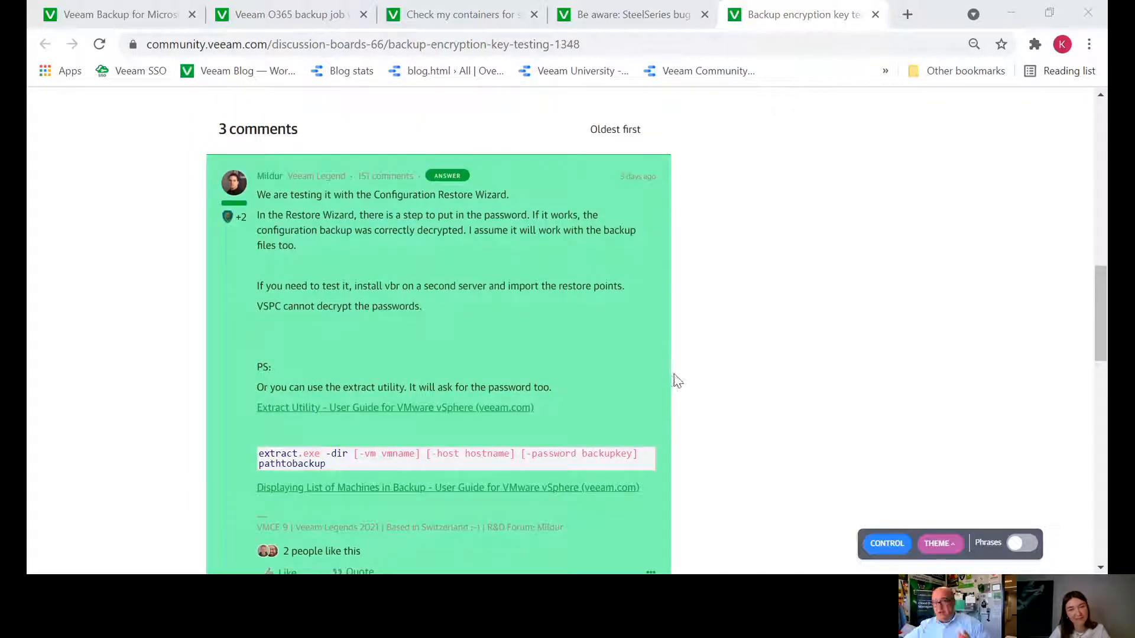
{"action": "scroll", "scroll_direction": "down", "scroll_amount": 3}
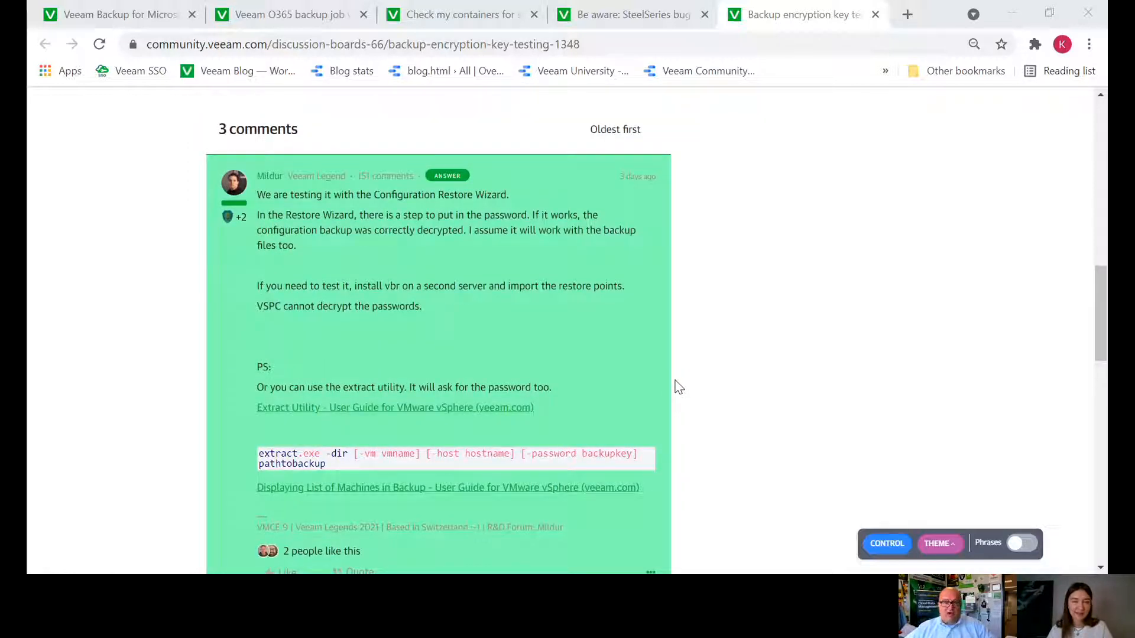
{"action": "mouse_move", "coordinate": [718, 360]}
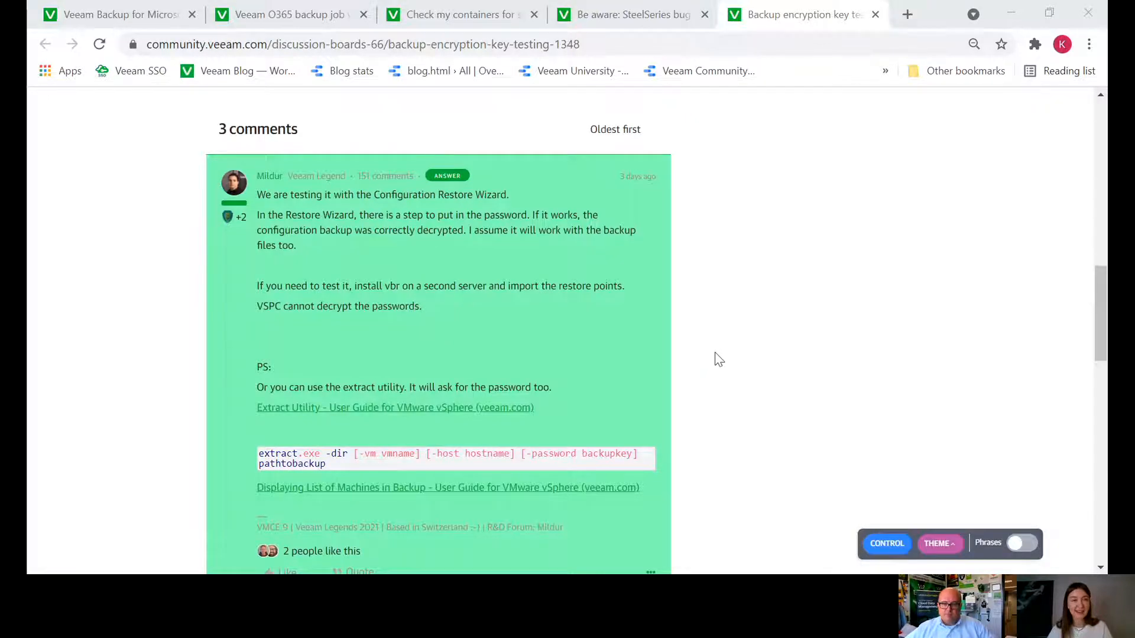
{"action": "scroll", "scroll_direction": "up", "scroll_amount": 3}
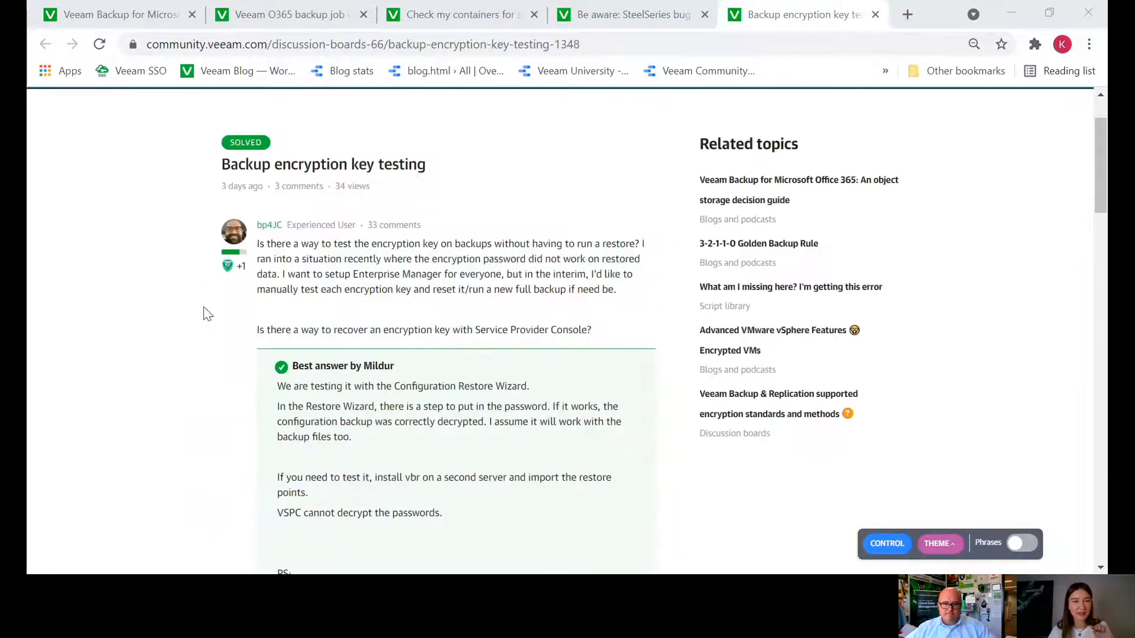
{"action": "mouse_move", "coordinate": [500, 238]}
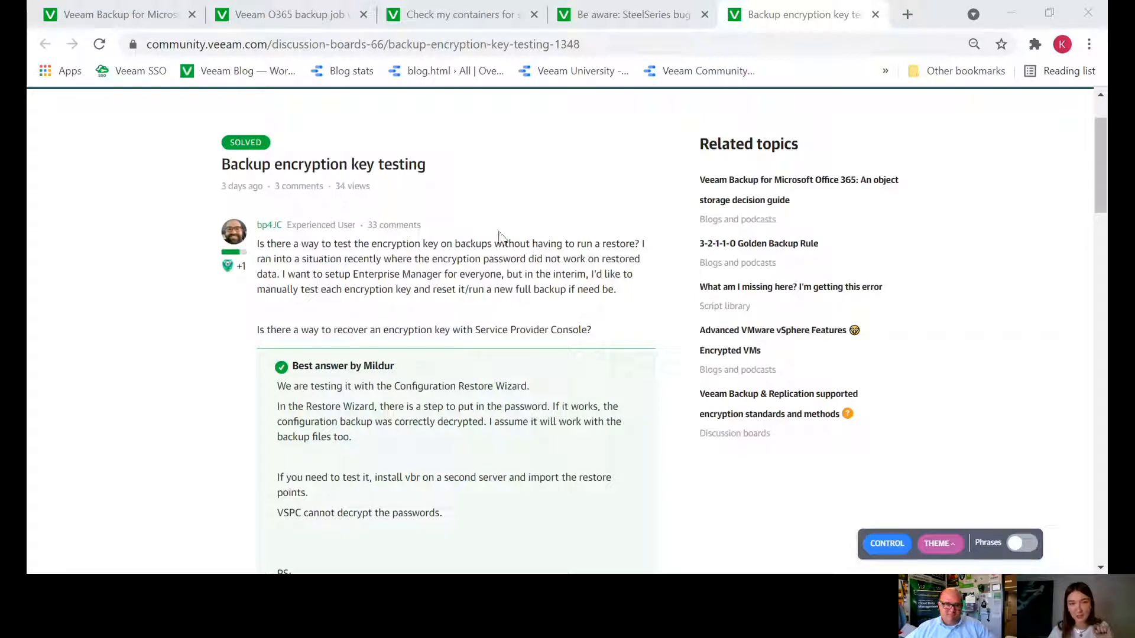
{"action": "scroll", "scroll_direction": "down", "scroll_amount": 3}
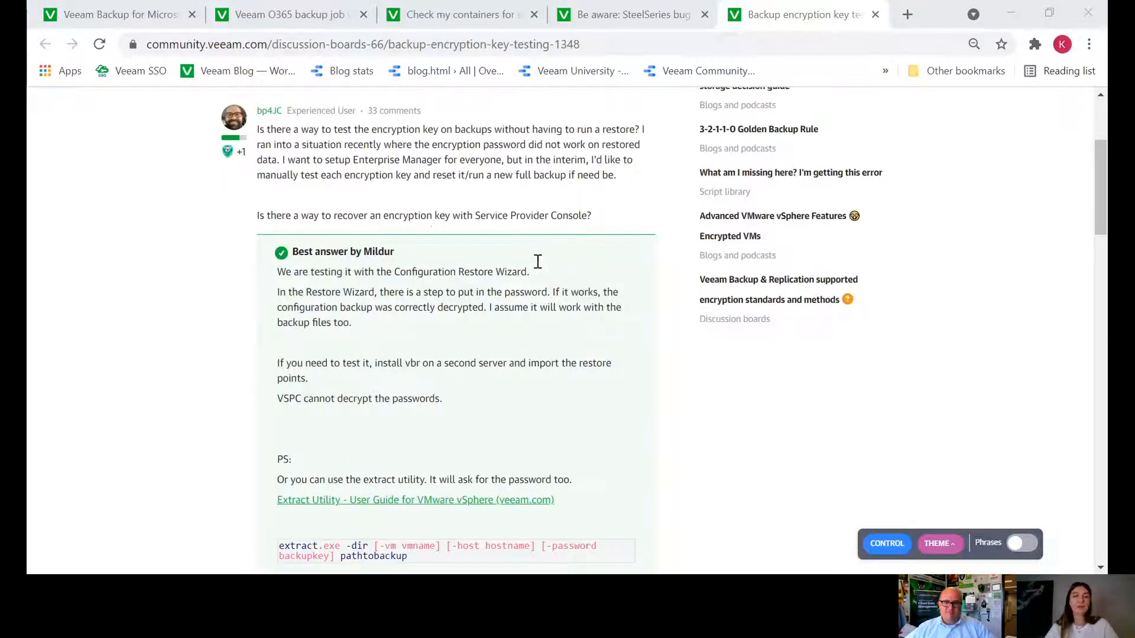
{"action": "scroll", "scroll_direction": "down", "scroll_amount": 3}
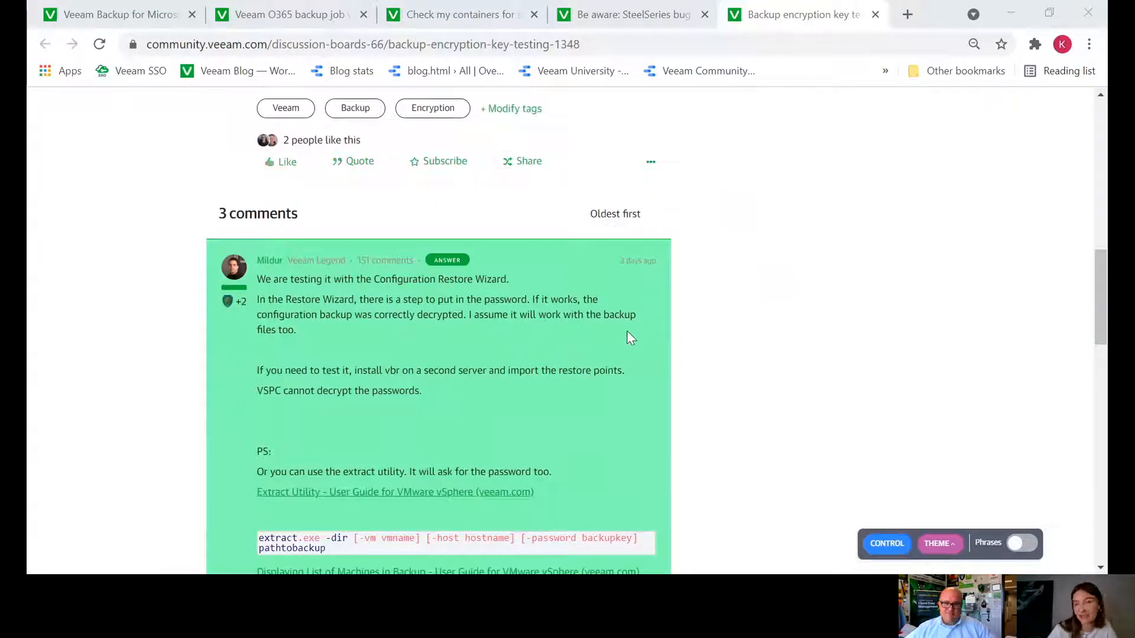
{"action": "left_click", "coordinate": [522, 161]}
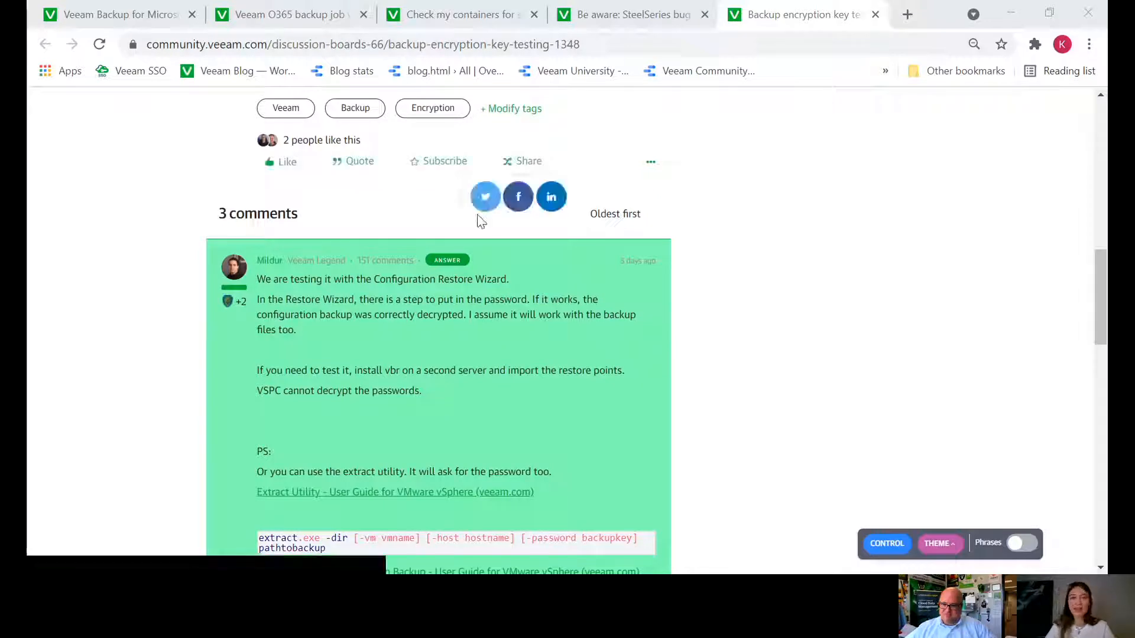
{"action": "mouse_move", "coordinate": [740, 192]}
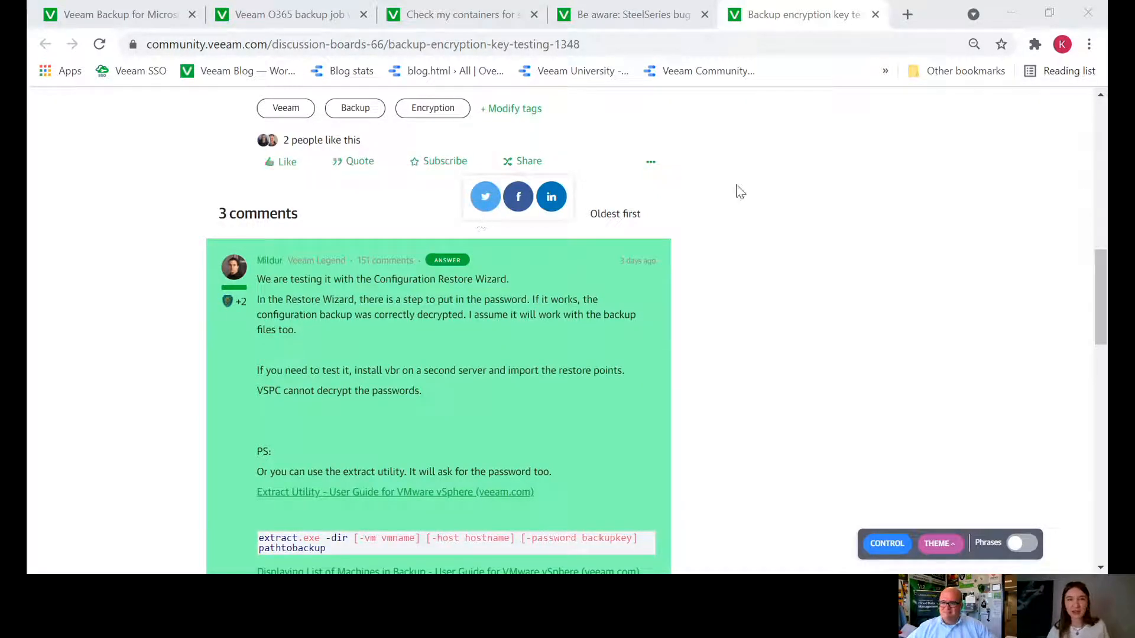